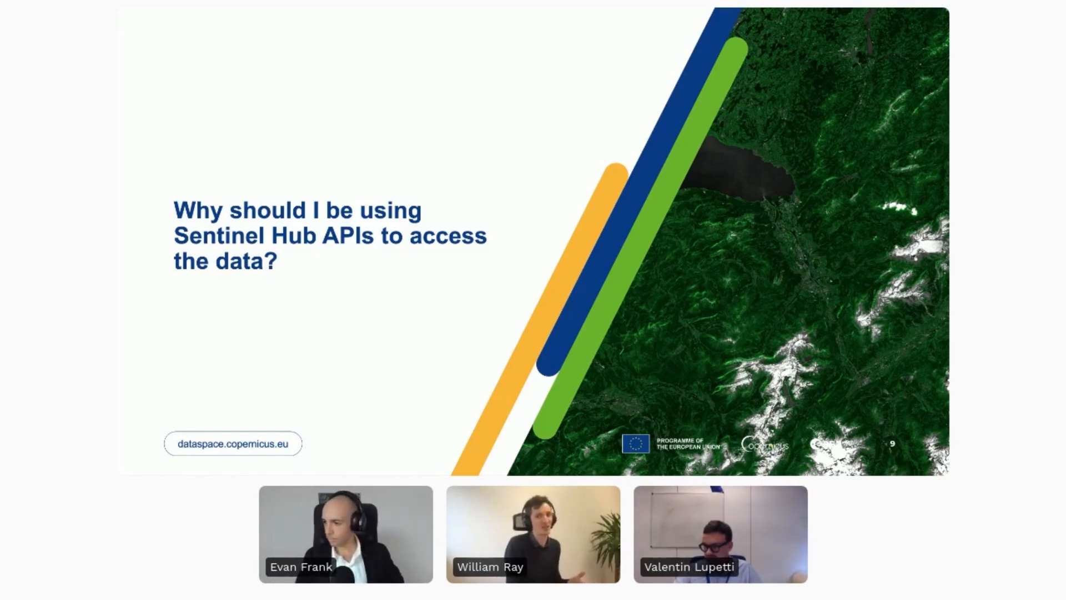
Advance the slides to slide 12, on making satellite imagery accessible to everyone.
{"action": "key", "text": "Right"}
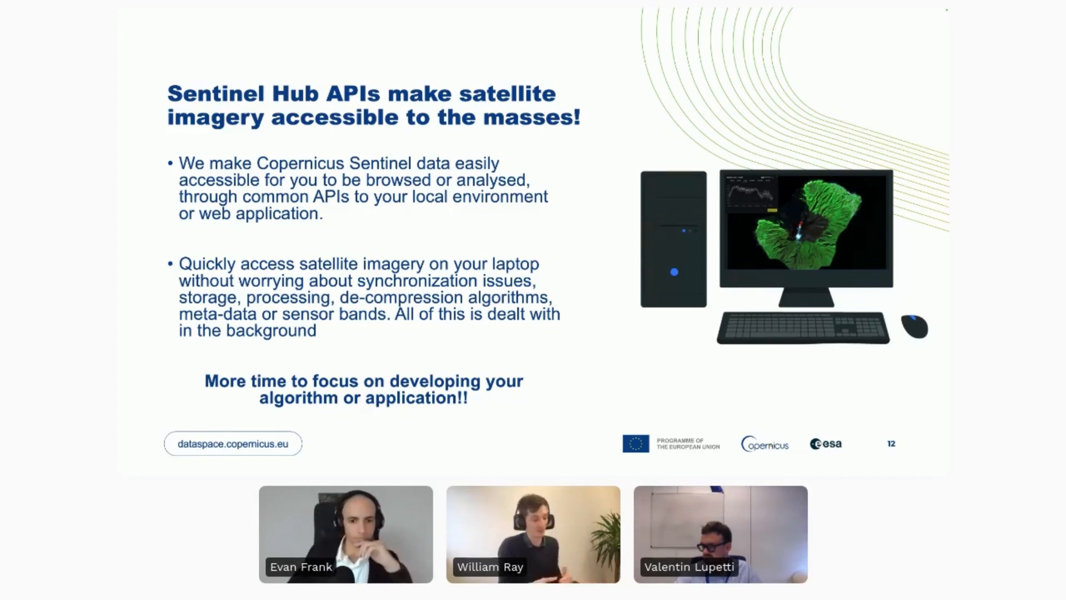
Advance to slide 13, introducing the Catalog API for searching collections.
{"action": "key", "text": "Right"}
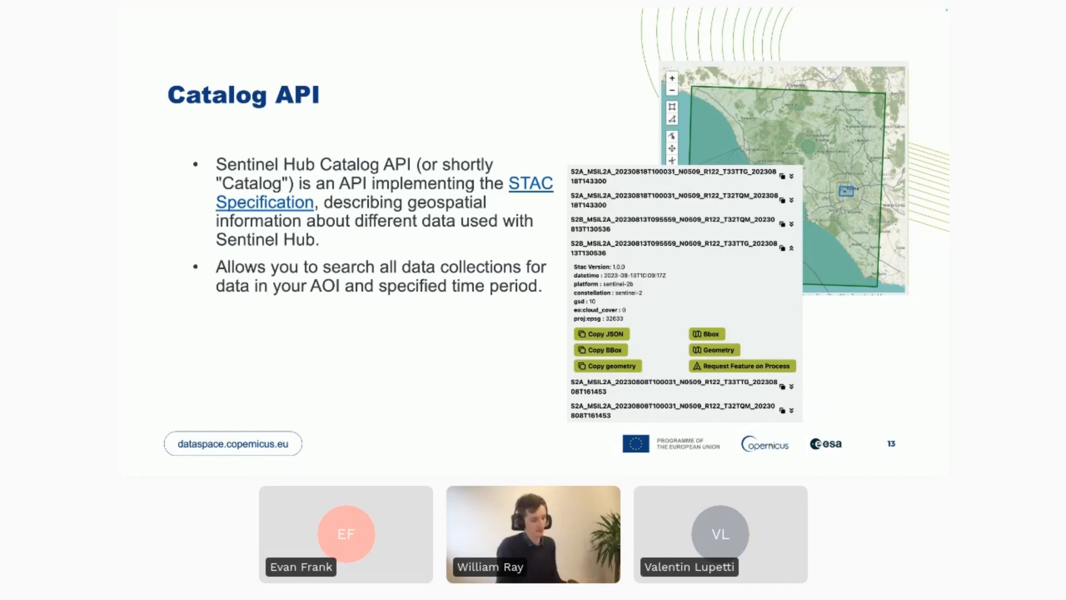
Advance to slide 14, explaining the Process API.
{"action": "key", "text": "Right"}
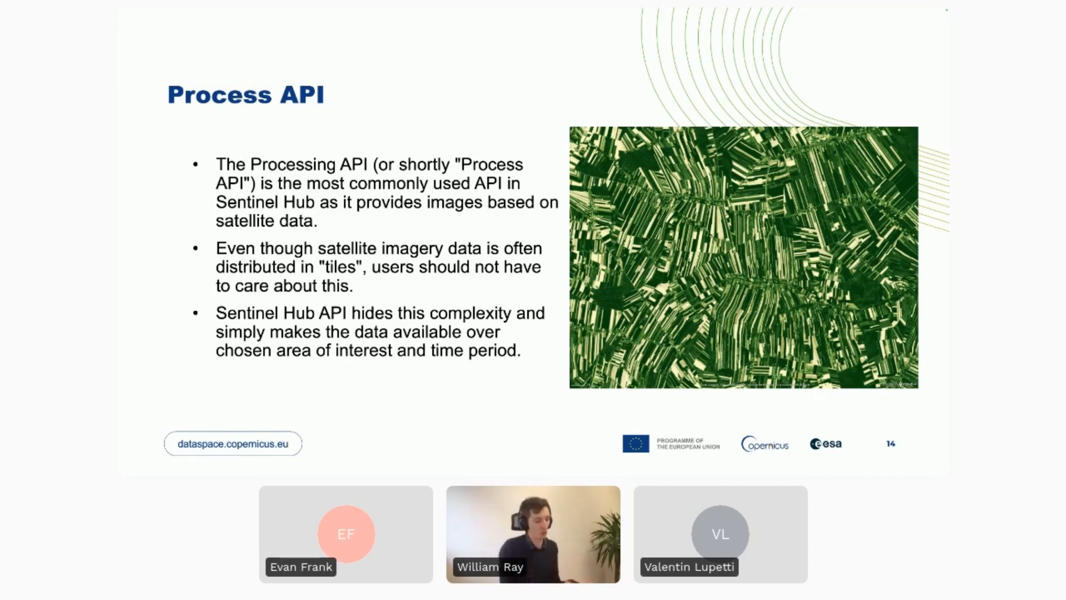
Advance to slide 15 on the Statistical API with its NDVI violin chart.
{"action": "key", "text": "right"}
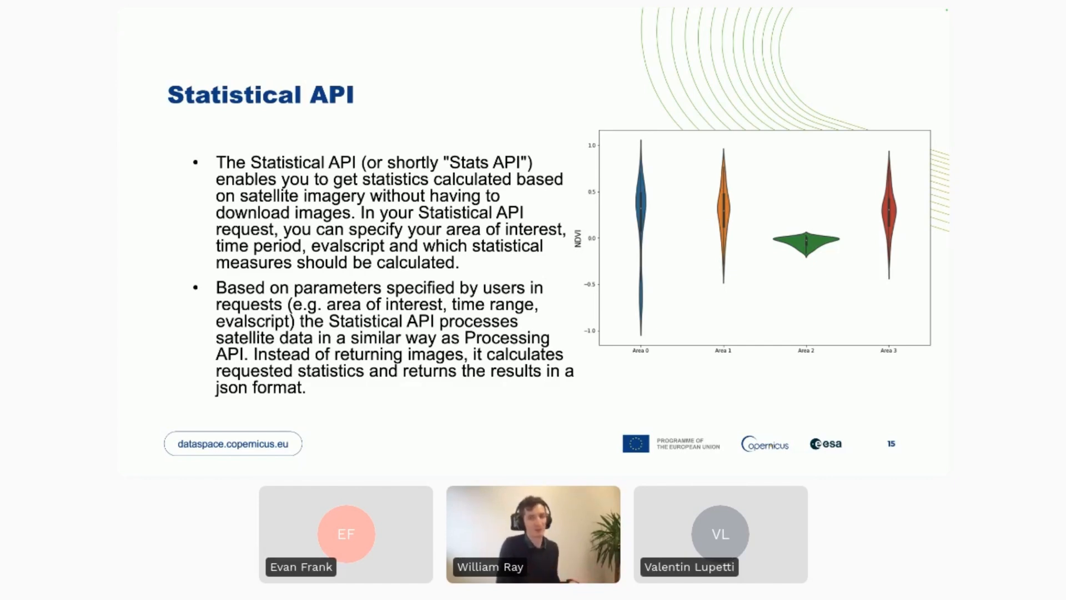
Advance to slide 16, showing the Request Builder screenshot.
{"action": "key", "text": "Right"}
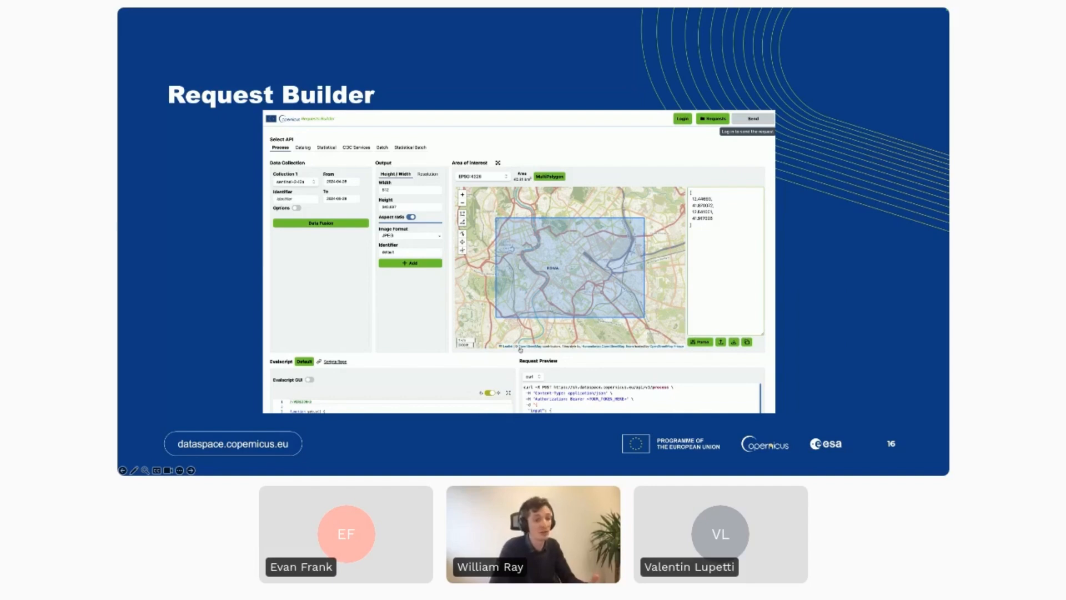
{"action": "mouse_move", "coordinate": [837, 280]}
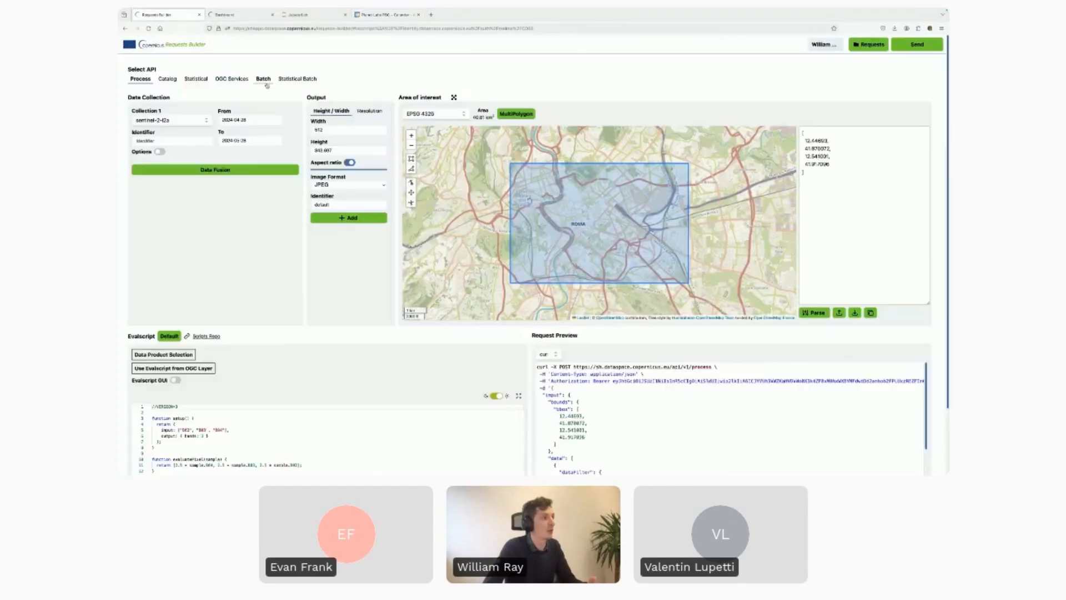
Switch to the Request Builder tab with the sentinel-2-l2a Process API request over Rome.
{"action": "left_click", "coordinate": [139, 78]}
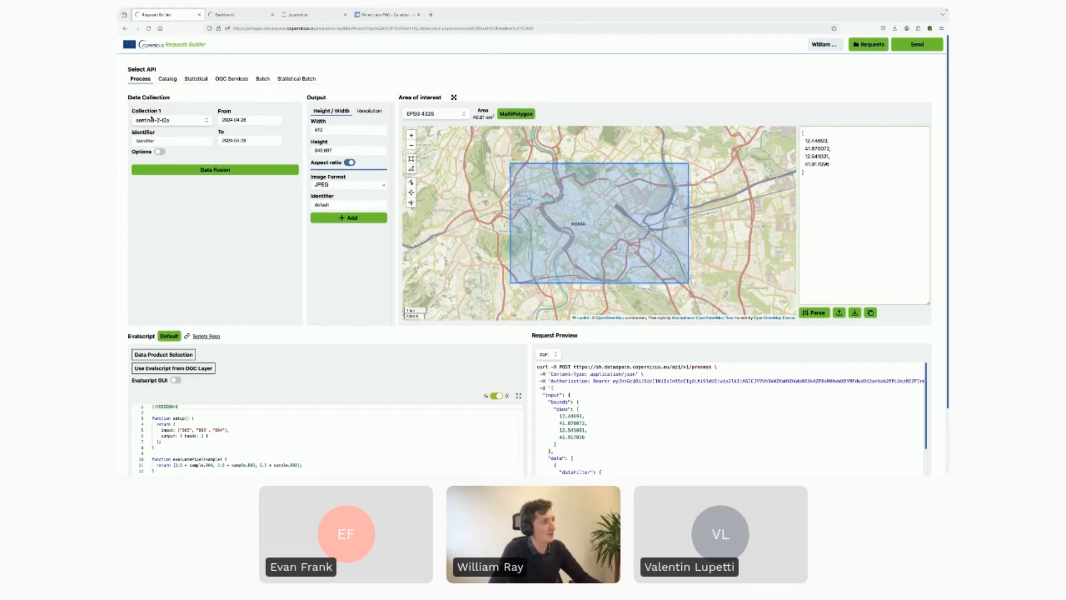
{"action": "left_click", "coordinate": [170, 120]}
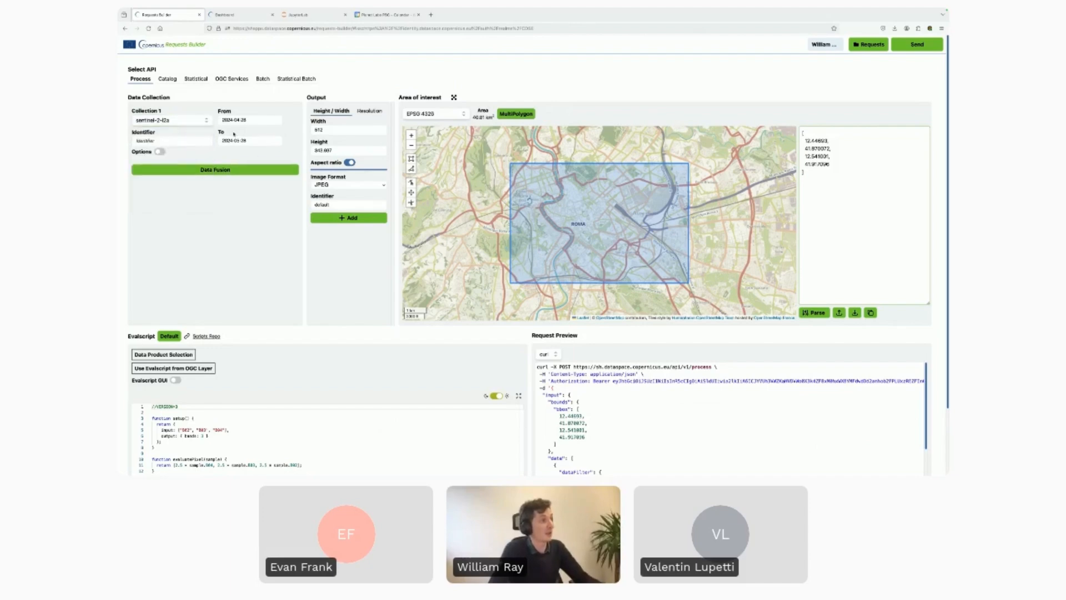
Pick 2023-07-01 as the start date and 2023-07-31 as the end date.
{"action": "left_click", "coordinate": [248, 120]}
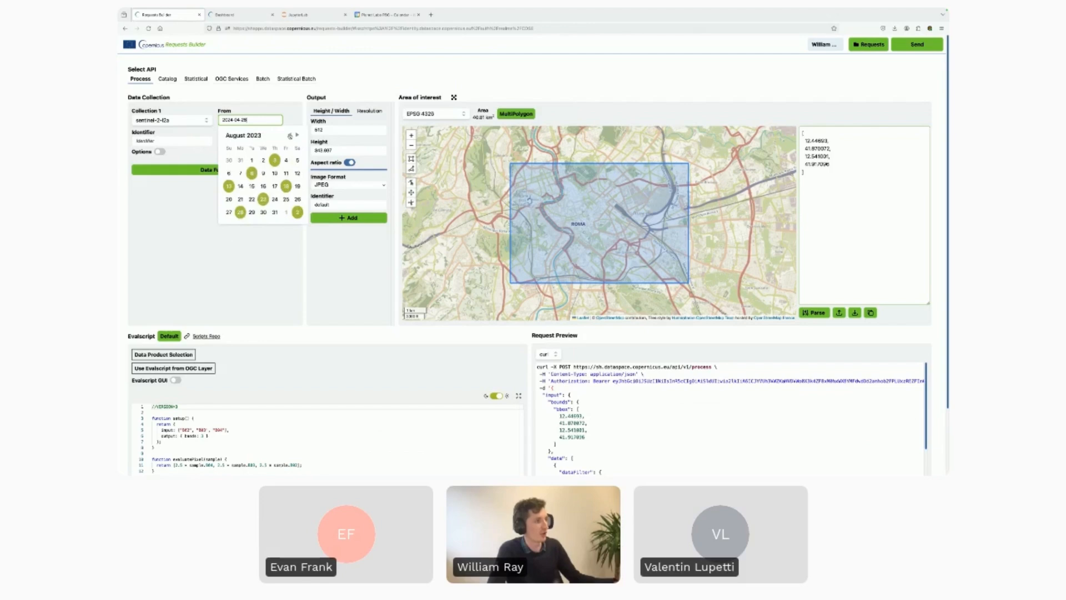
{"action": "left_click", "coordinate": [289, 134]}
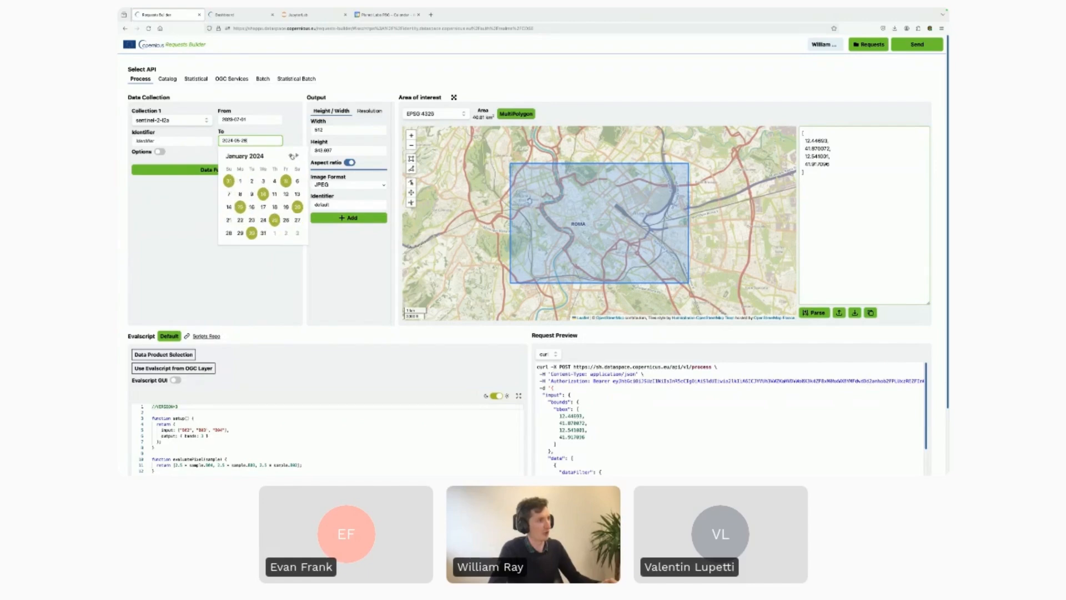
{"action": "left_click", "coordinate": [290, 156]}
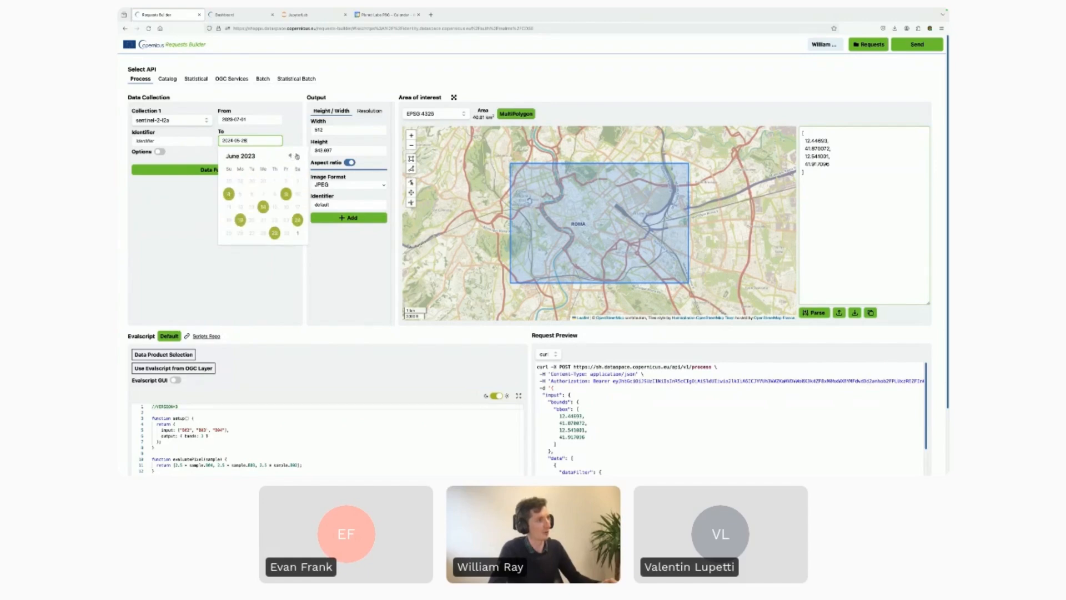
{"action": "left_click", "coordinate": [296, 155]}
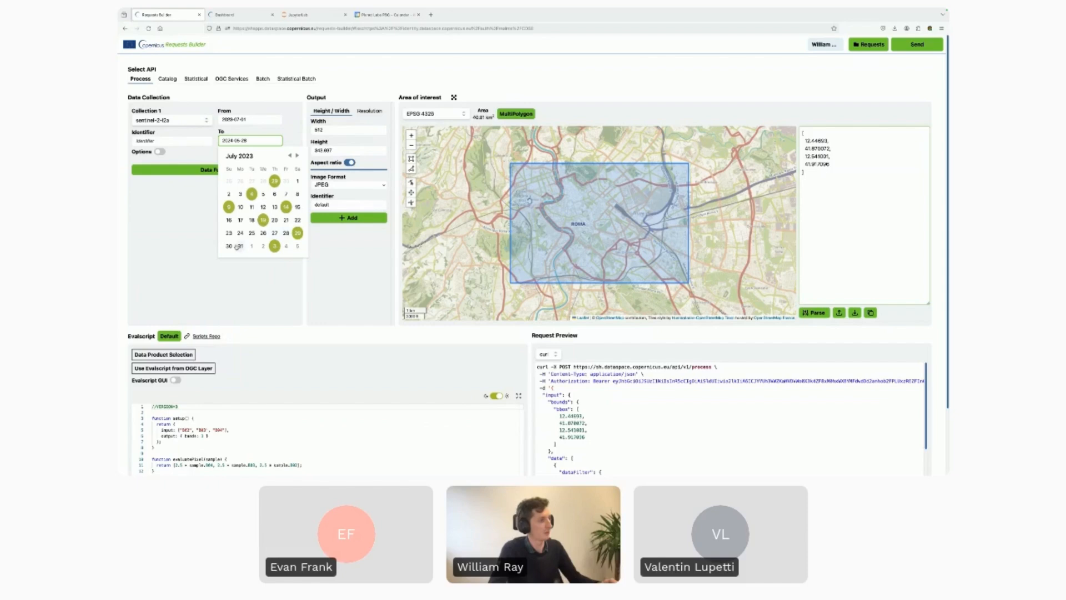
{"action": "left_click", "coordinate": [238, 246]}
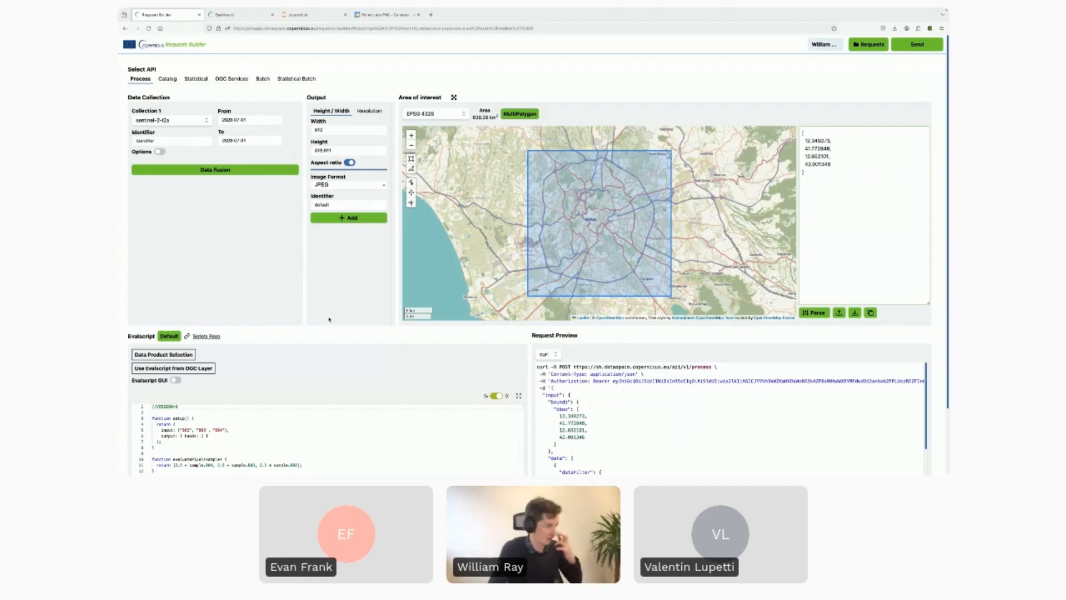
Scroll down to the curl Request Preview showing the greater-Rome bounds.
{"action": "scroll", "scroll_direction": "down", "scroll_amount": 3}
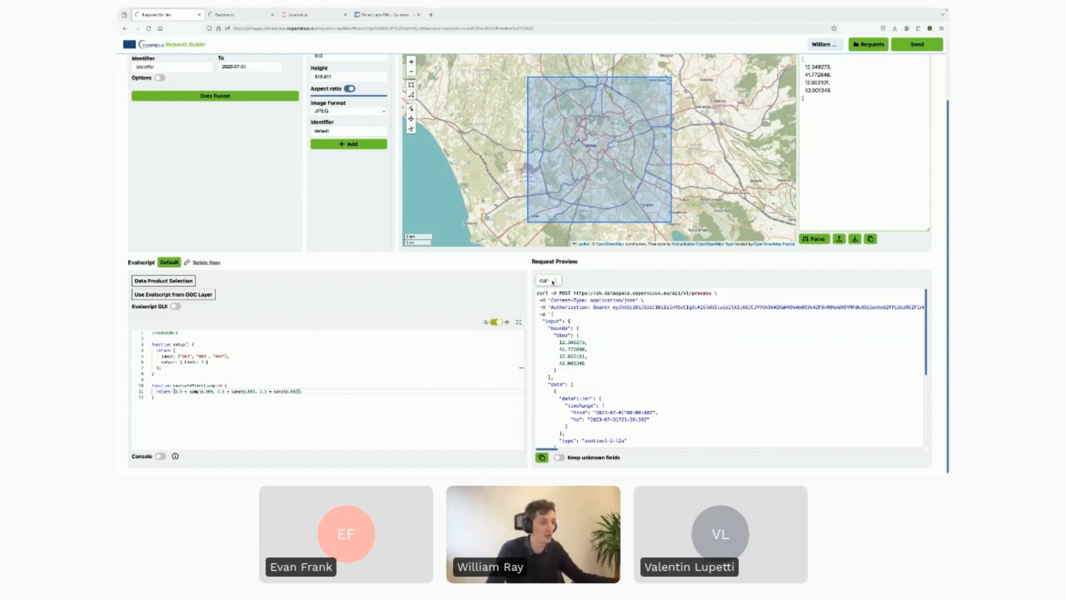
Switch the Request Preview language to sh-py and scroll through the Python code.
{"action": "left_click", "coordinate": [548, 280]}
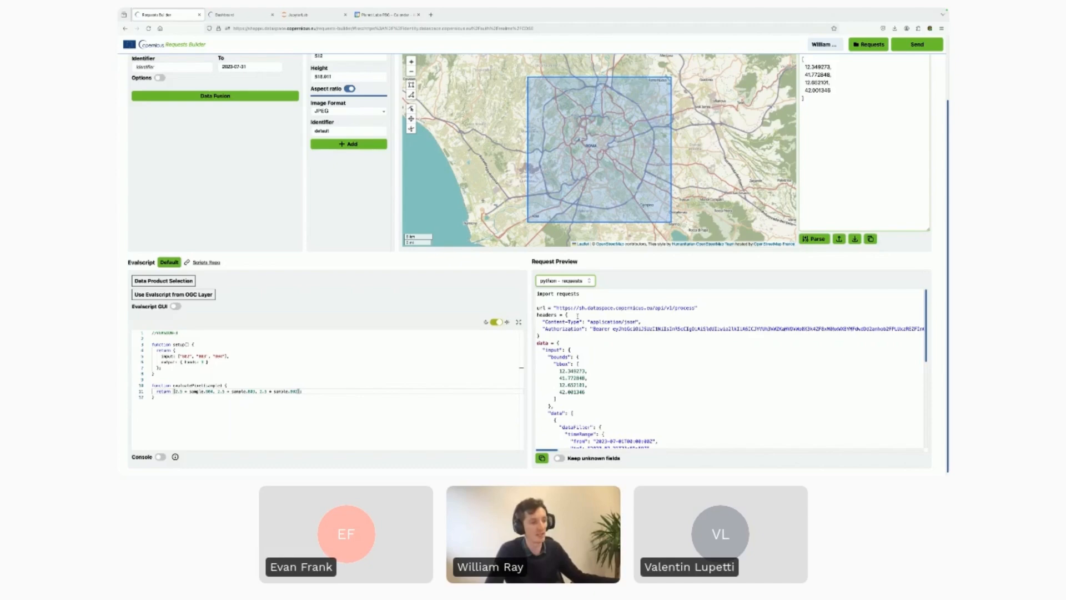
{"action": "left_click", "coordinate": [563, 280]}
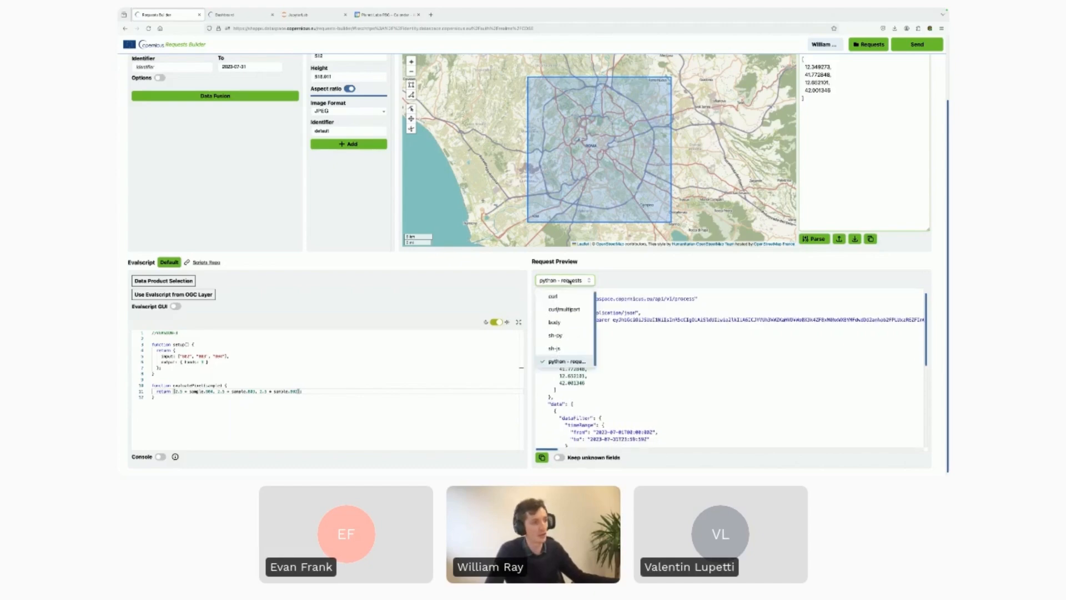
{"action": "mouse_move", "coordinate": [555, 334]}
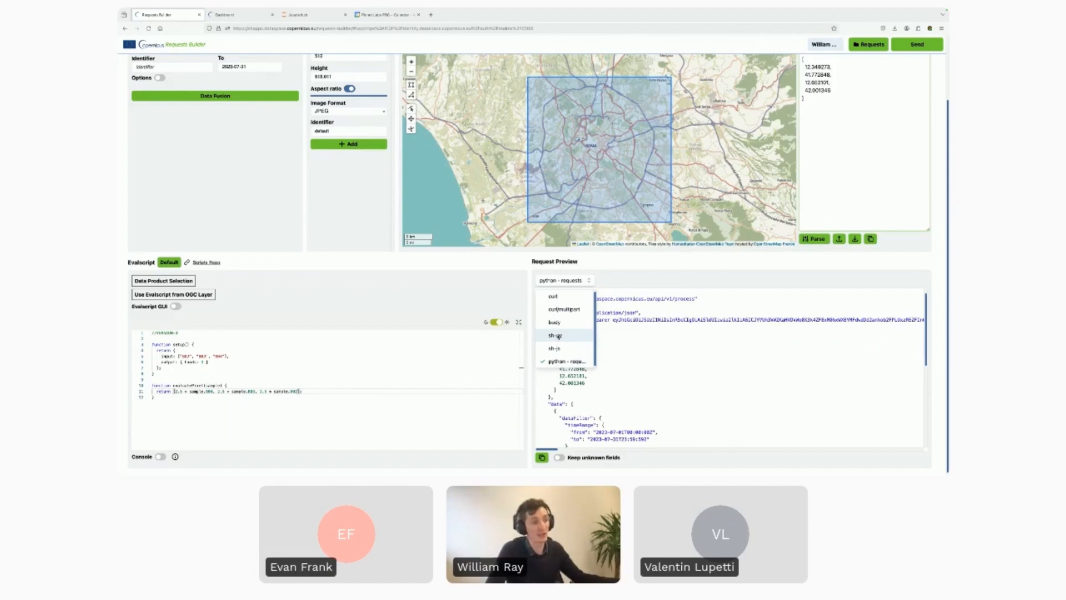
{"action": "left_click", "coordinate": [553, 336]}
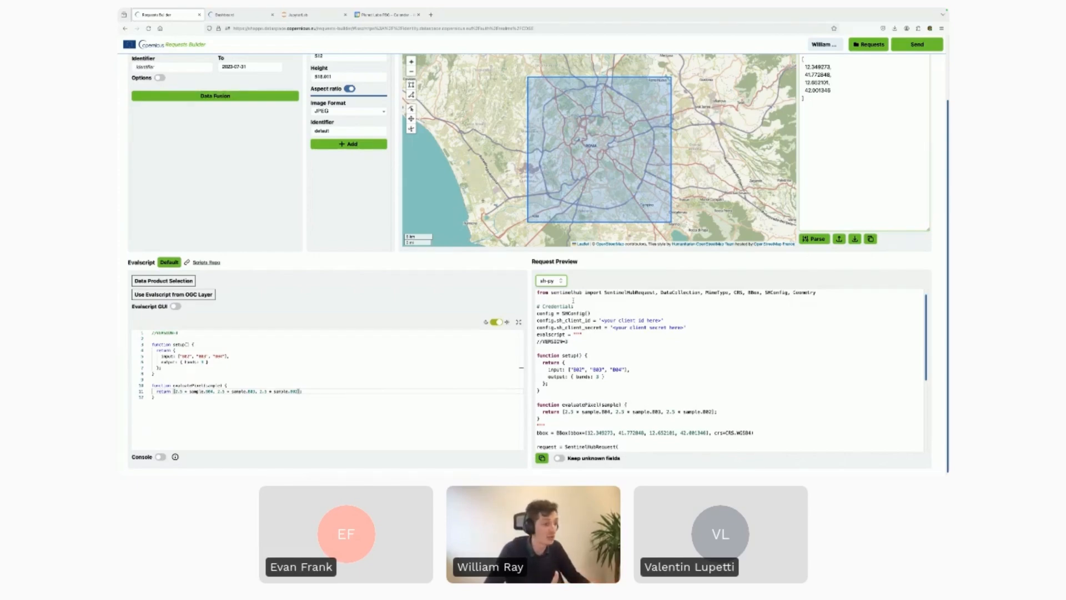
{"action": "scroll", "scroll_direction": "down", "scroll_amount": 3}
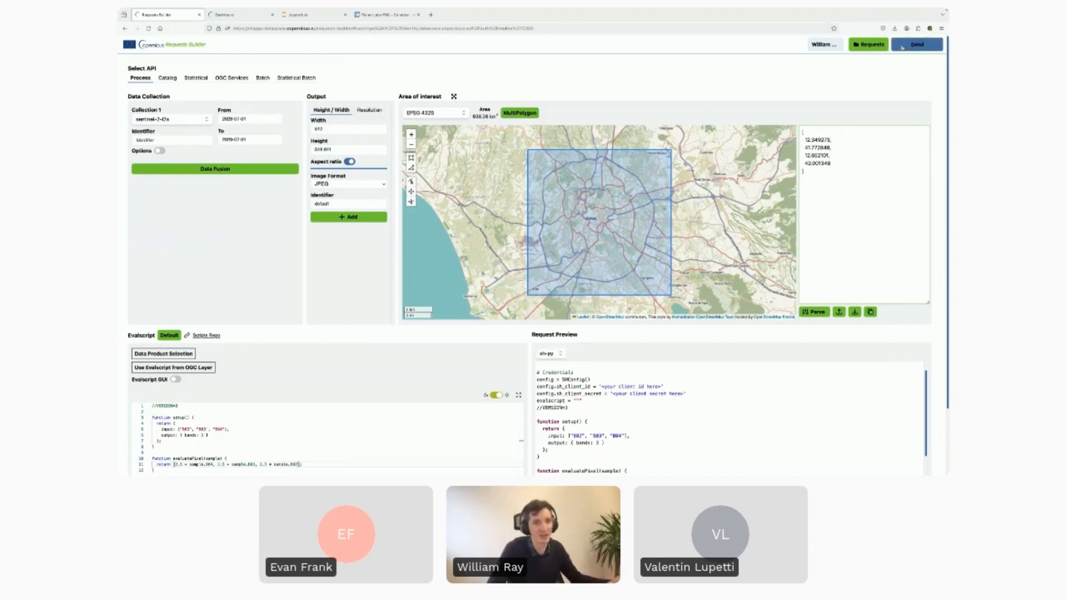
Send the Rome request, inspect the returned image, and close the response preview.
{"action": "left_click", "coordinate": [920, 44]}
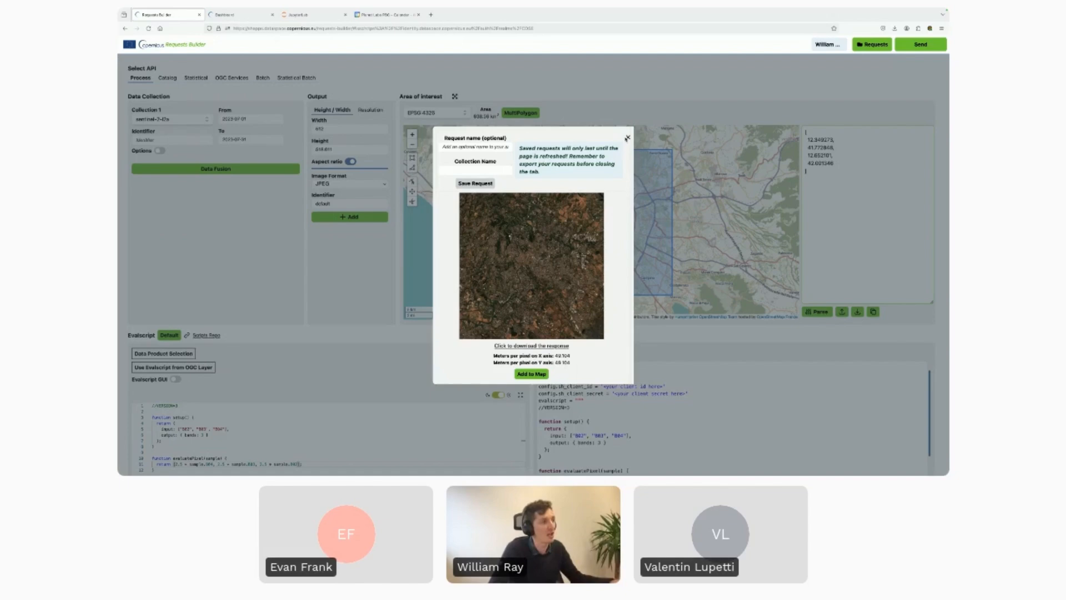
{"action": "left_click", "coordinate": [626, 137]}
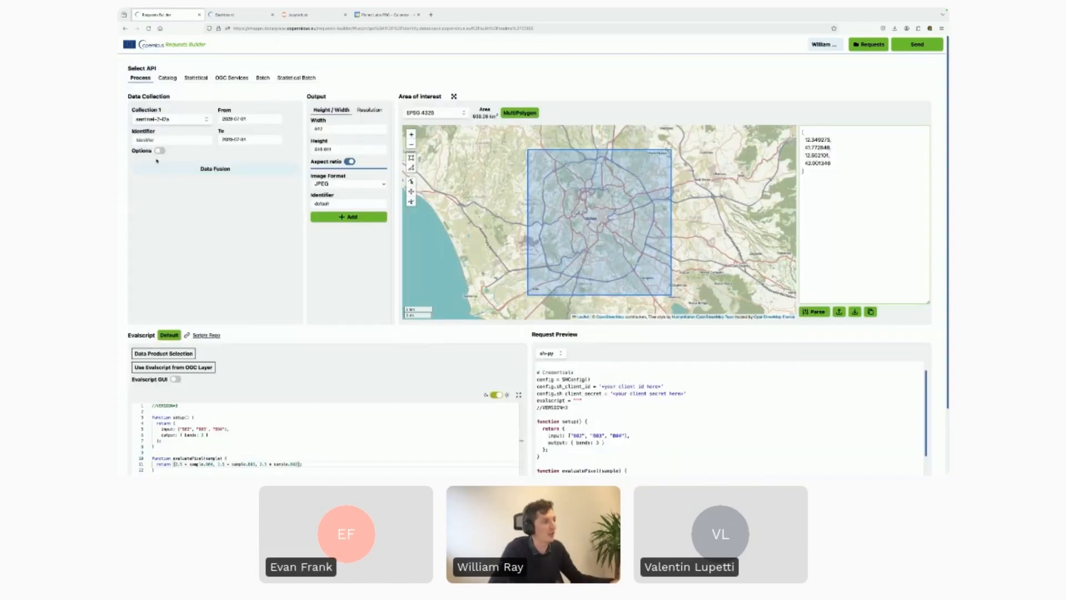
{"action": "left_click", "coordinate": [159, 150]}
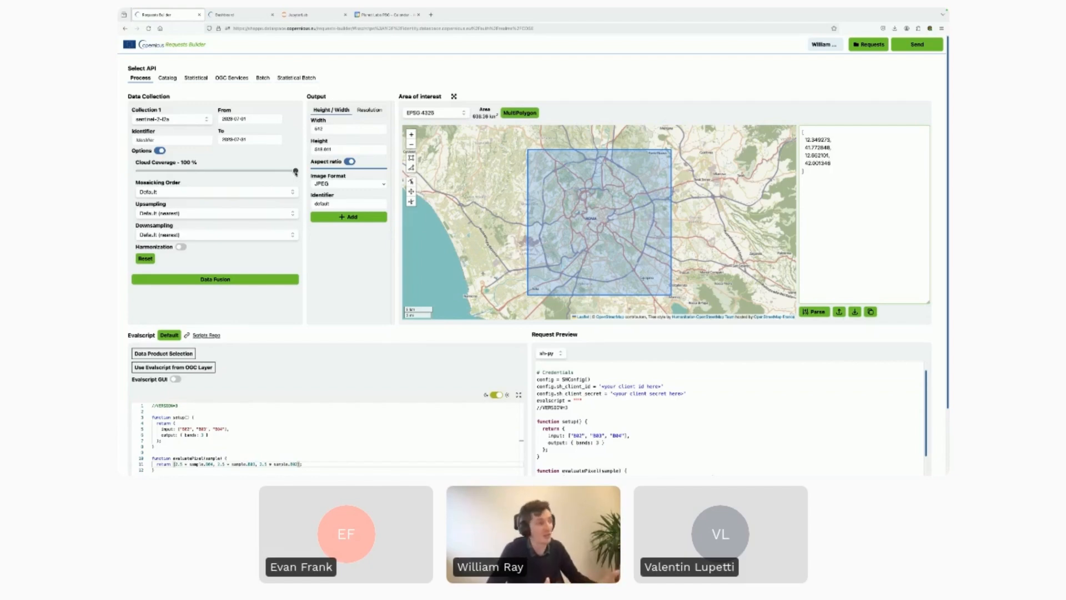
Keep cloud coverage at 100%, set mosaicking to Least Recent, and view the returned image.
{"action": "left_click_drag", "start_coordinate": [296, 171], "coordinate": [197, 172]}
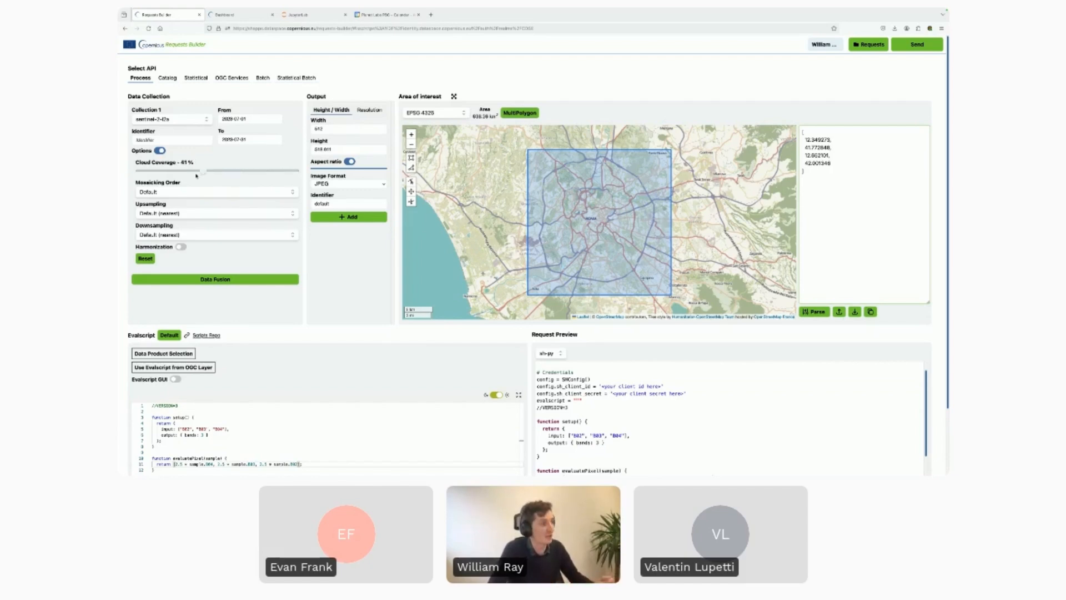
{"action": "left_click_drag", "start_coordinate": [214, 172], "coordinate": [296, 172]}
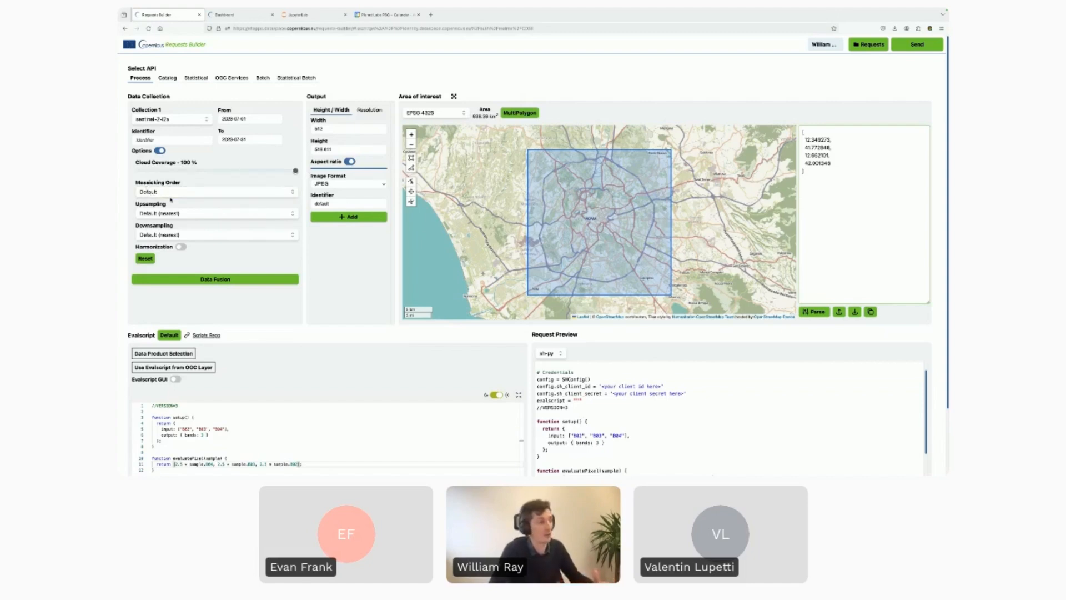
{"action": "left_click", "coordinate": [215, 191]}
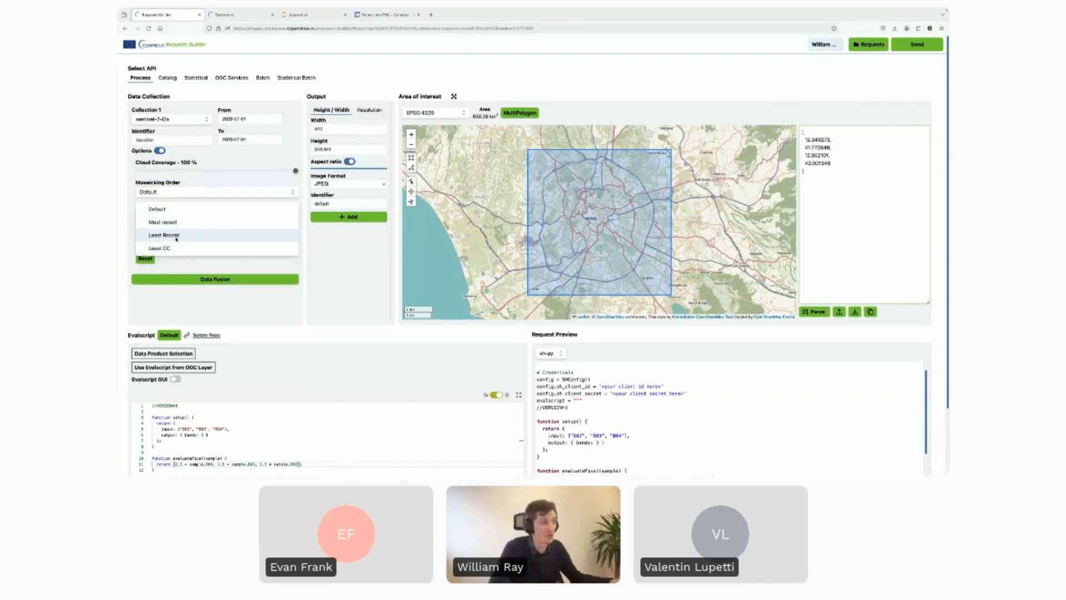
{"action": "left_click", "coordinate": [164, 234]}
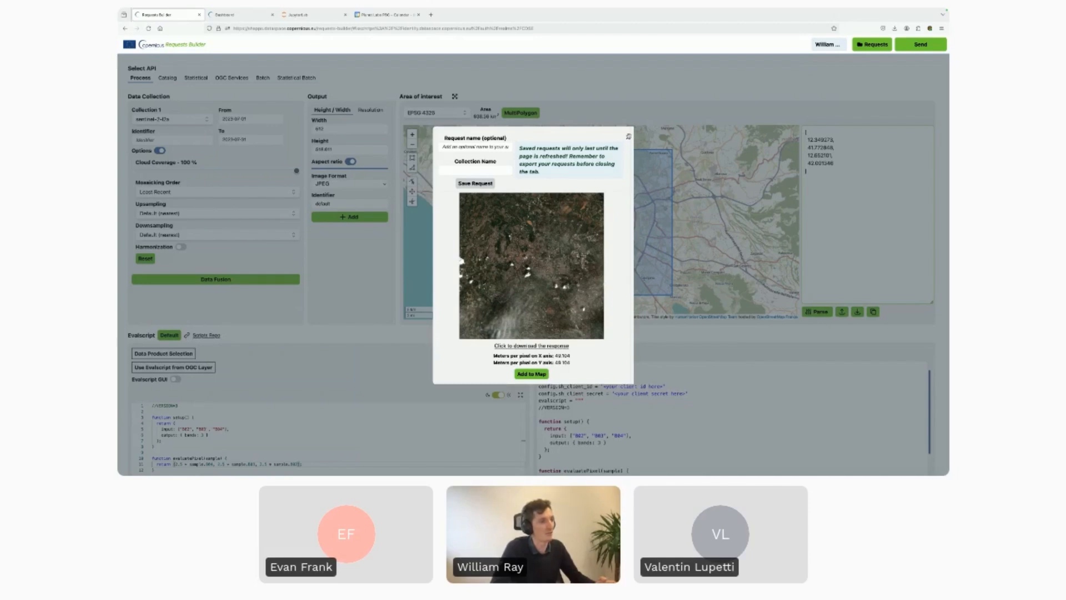
{"action": "left_click", "coordinate": [215, 191]}
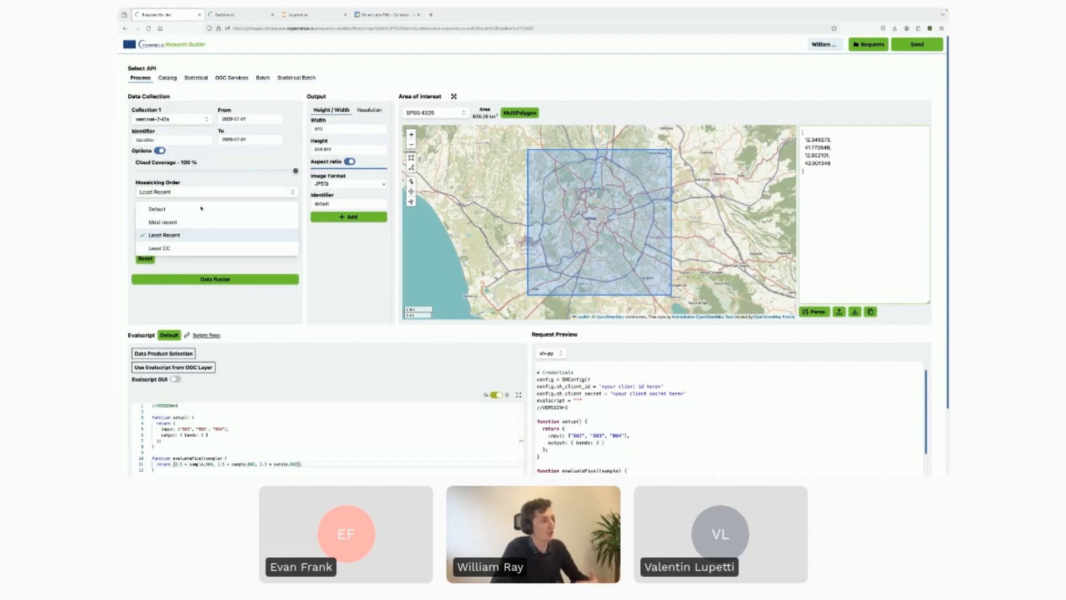
{"action": "left_click", "coordinate": [159, 247]}
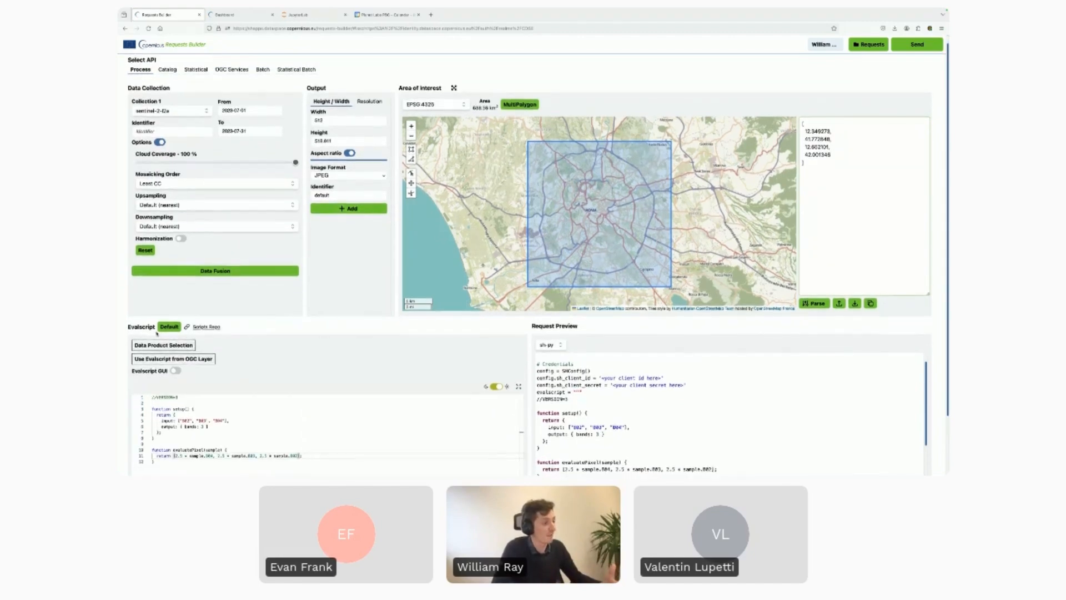
Scroll the request preview down to the Rome bounding box and SentinelHubRequest call.
{"action": "scroll", "scroll_direction": "down", "scroll_amount": 3}
{"action": "type", "text": "2.5 * sample.B08, "}
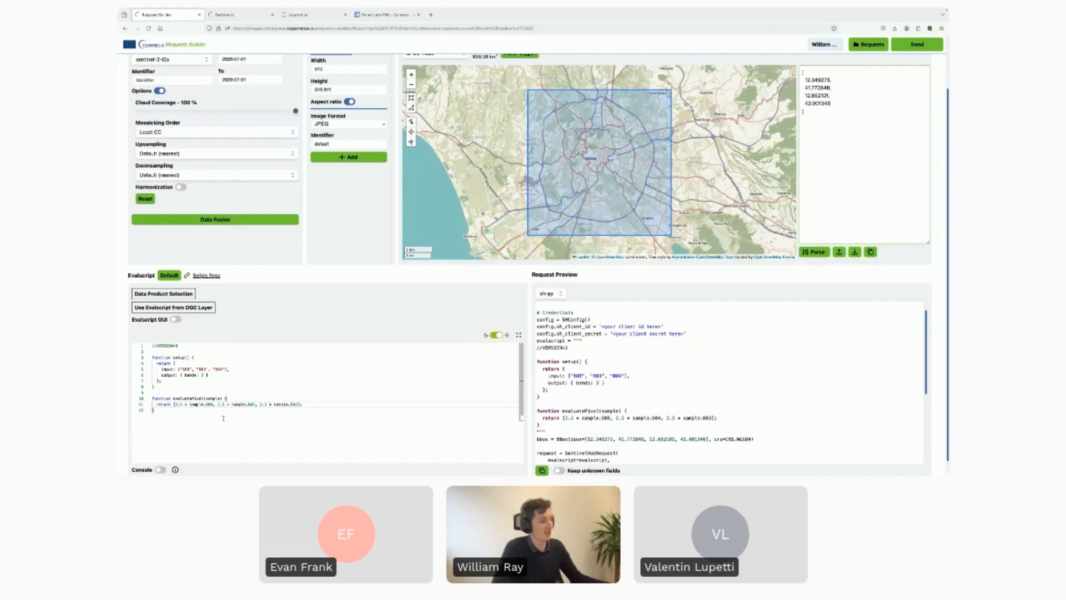
Send the B08 false-colour request and close the red-toned Rome image.
{"action": "left_click", "coordinate": [916, 44]}
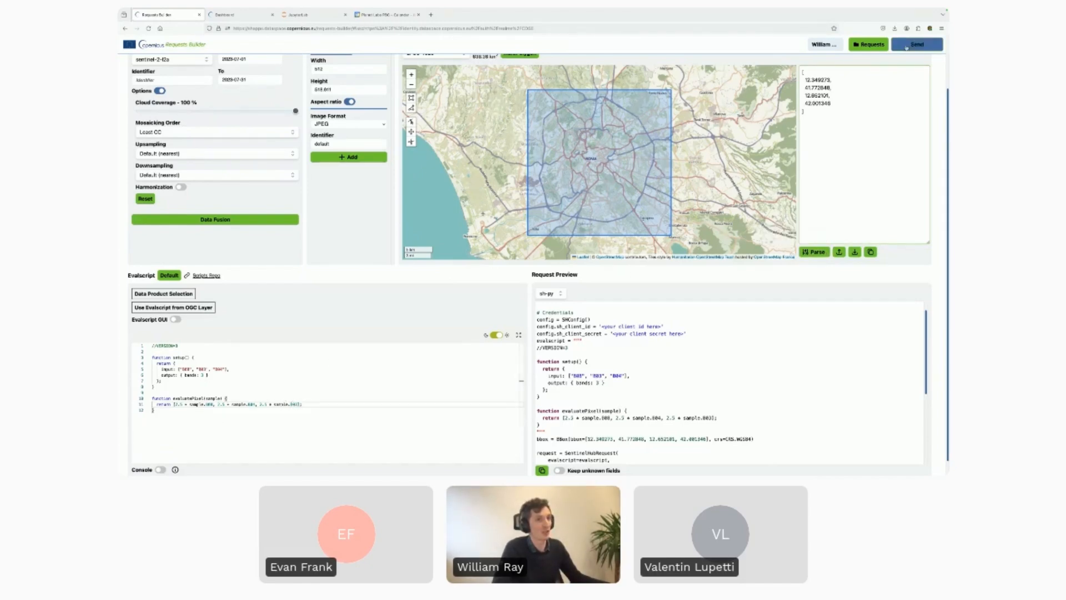
{"action": "left_click", "coordinate": [917, 44]}
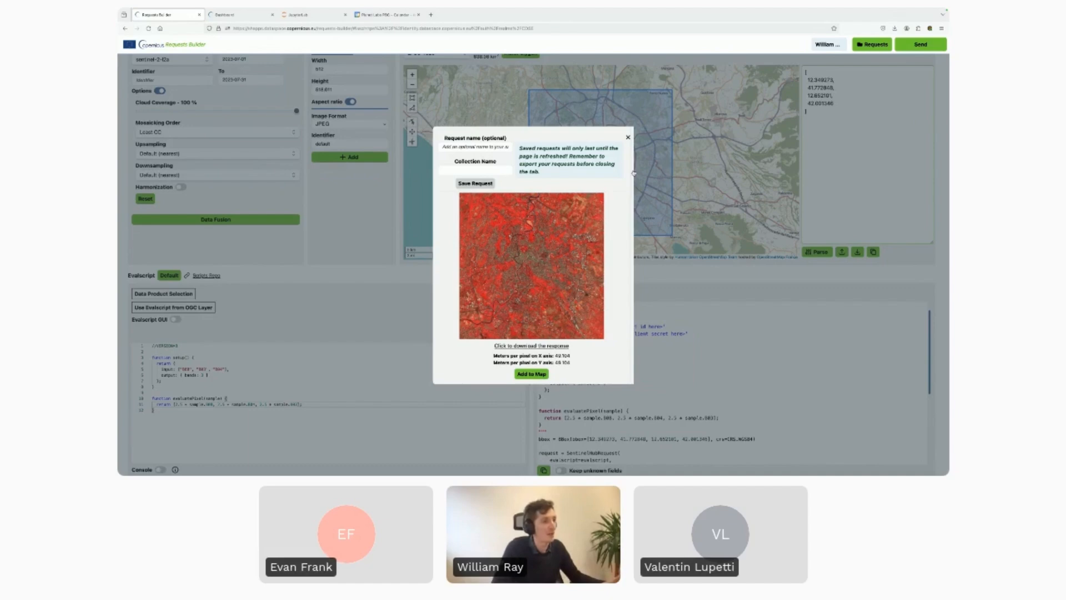
{"action": "left_click", "coordinate": [627, 137]}
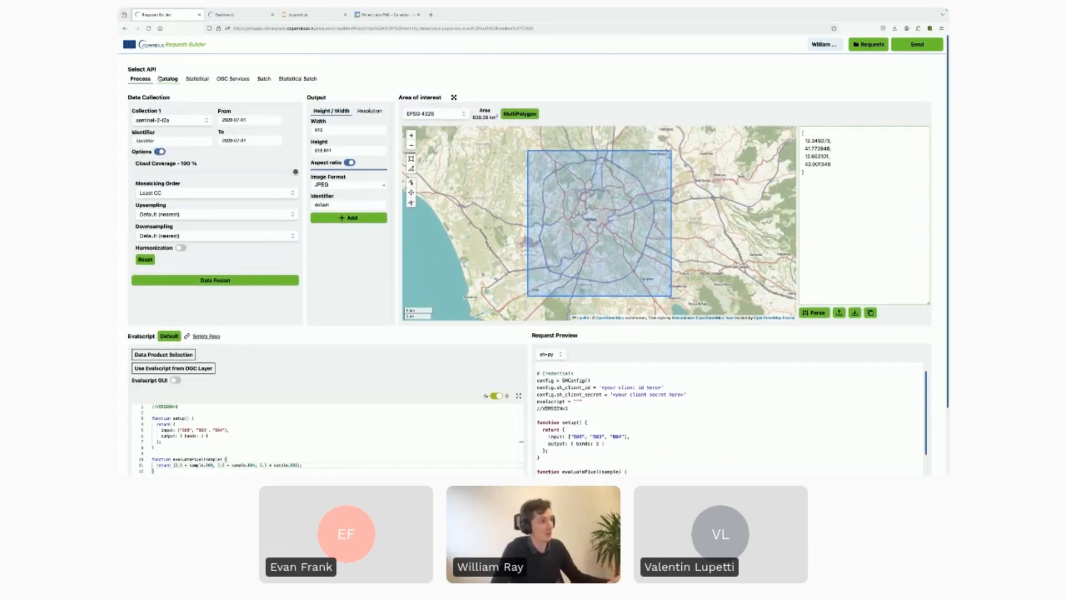
Set up a Catalog search for Sentinel-1 GRD over a newly drawn Paris-area box.
{"action": "left_click", "coordinate": [197, 78]}
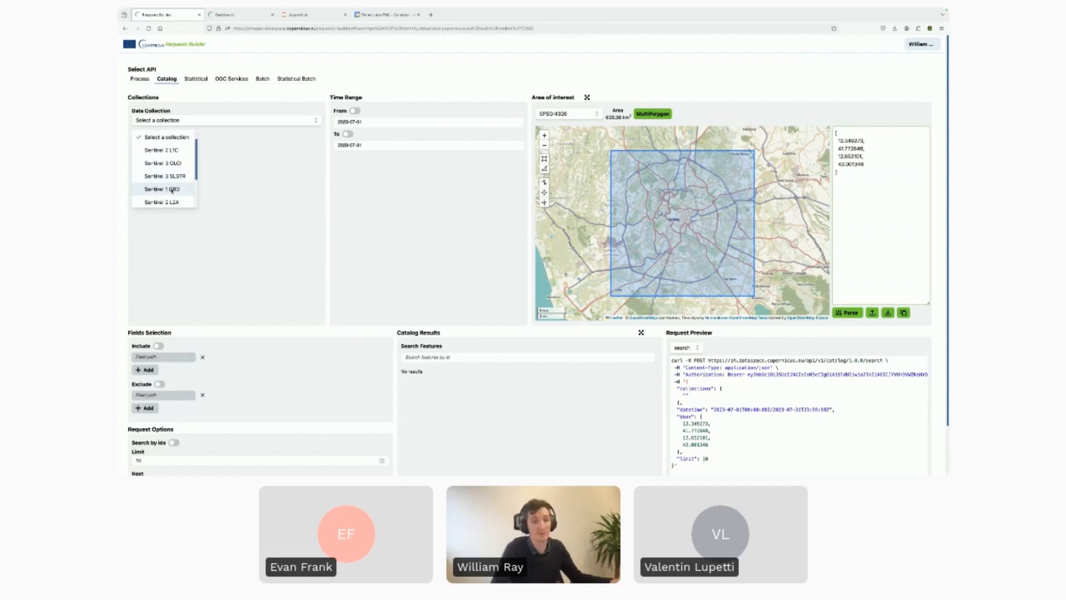
{"action": "left_click", "coordinate": [160, 188]}
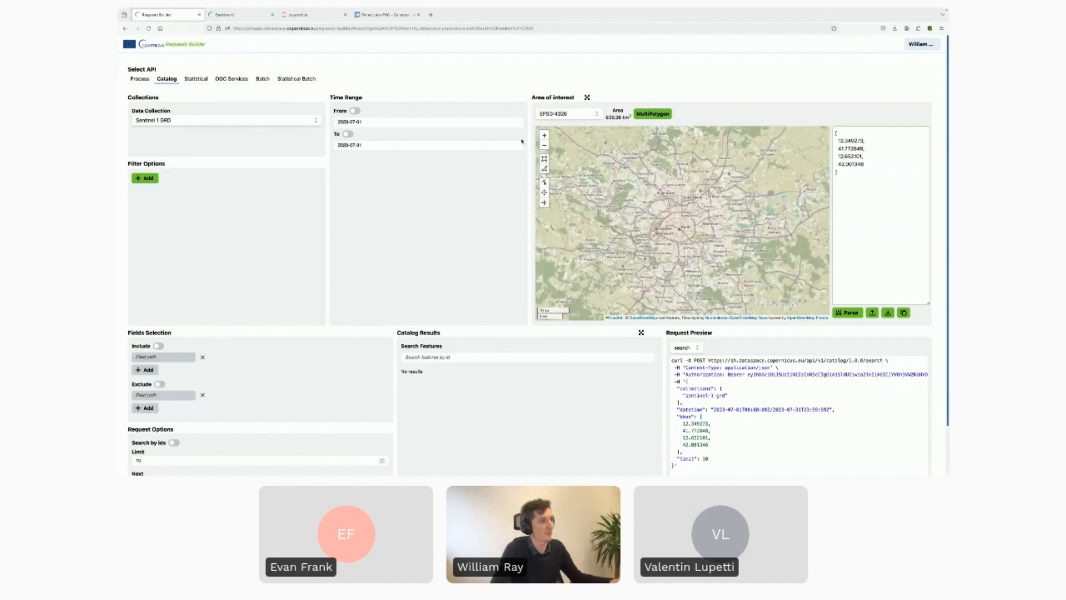
{"action": "left_click_drag", "start_coordinate": [598, 168], "coordinate": [781, 266]}
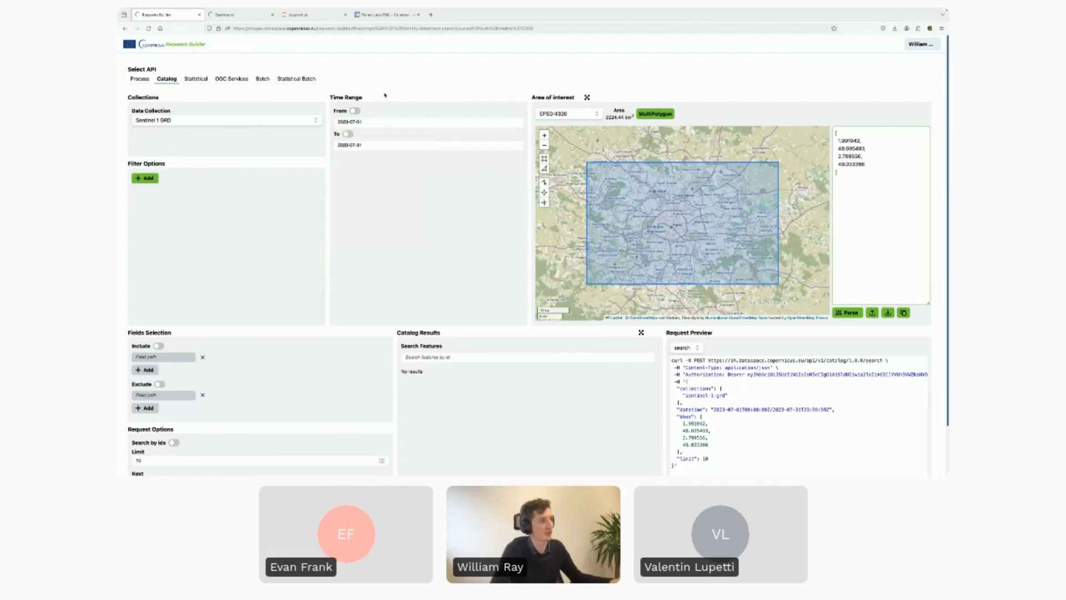
{"action": "scroll", "scroll_direction": "down", "scroll_amount": 3}
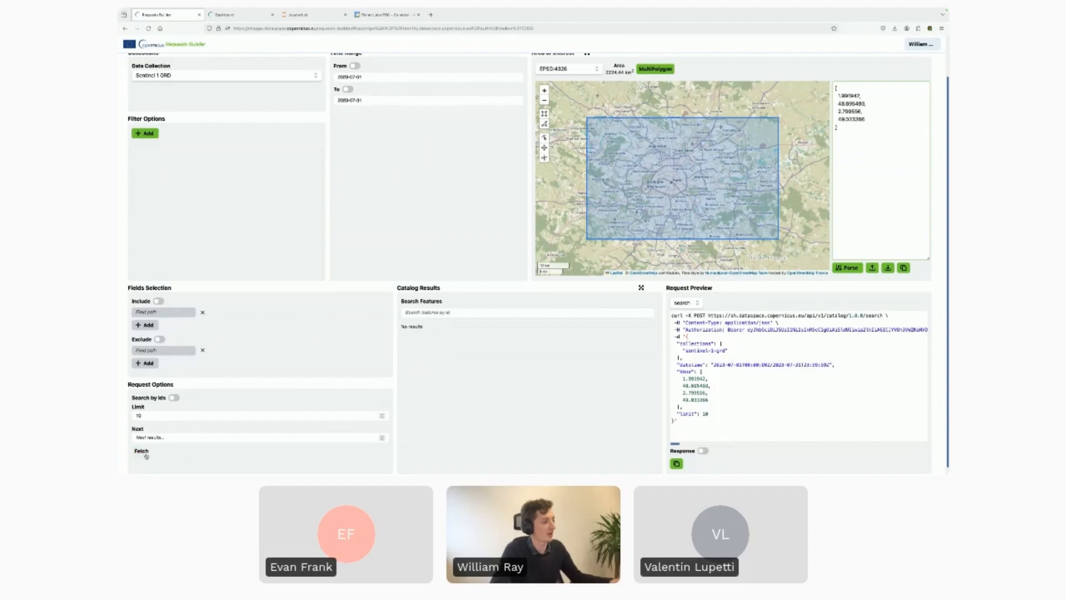
Fetch July 2023 Sentinel-1 GRD scenes and draw the first scene's footprint over Paris.
{"action": "left_click", "coordinate": [146, 456]}
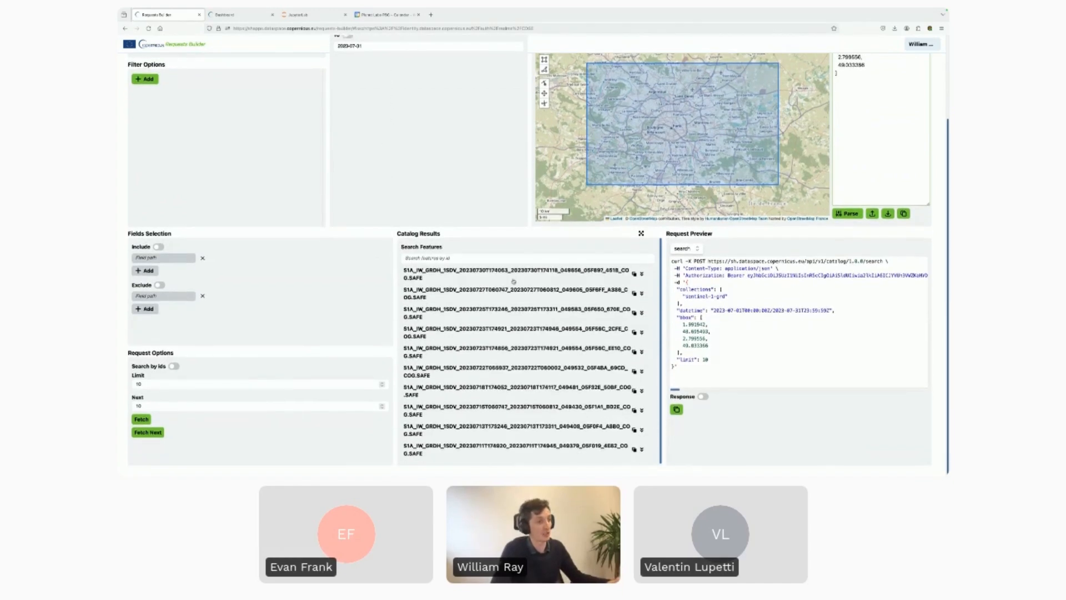
{"action": "left_click", "coordinate": [520, 273]}
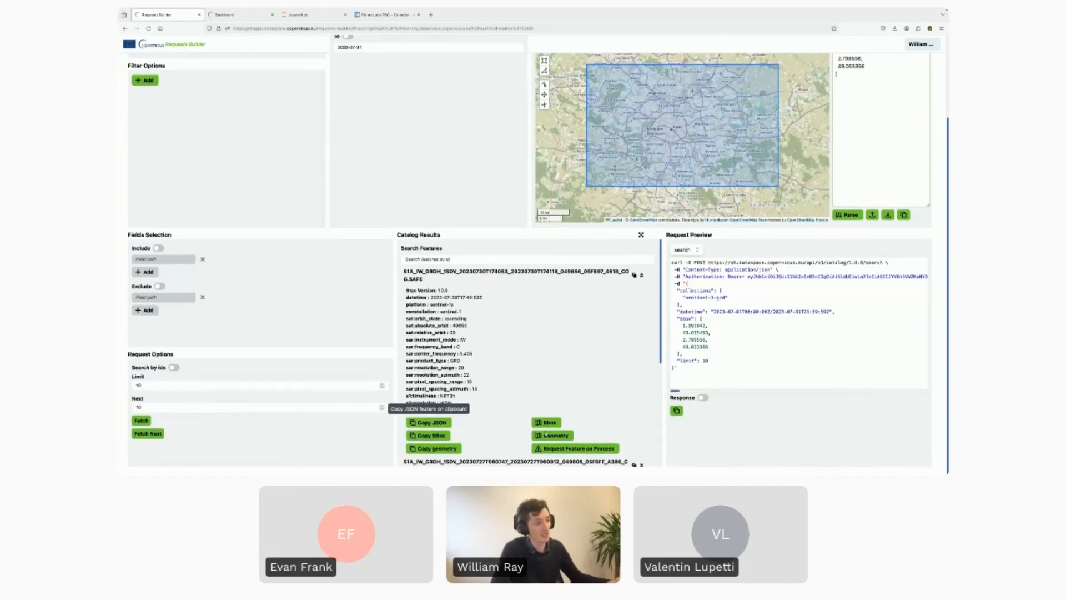
{"action": "mouse_move", "coordinate": [552, 436]}
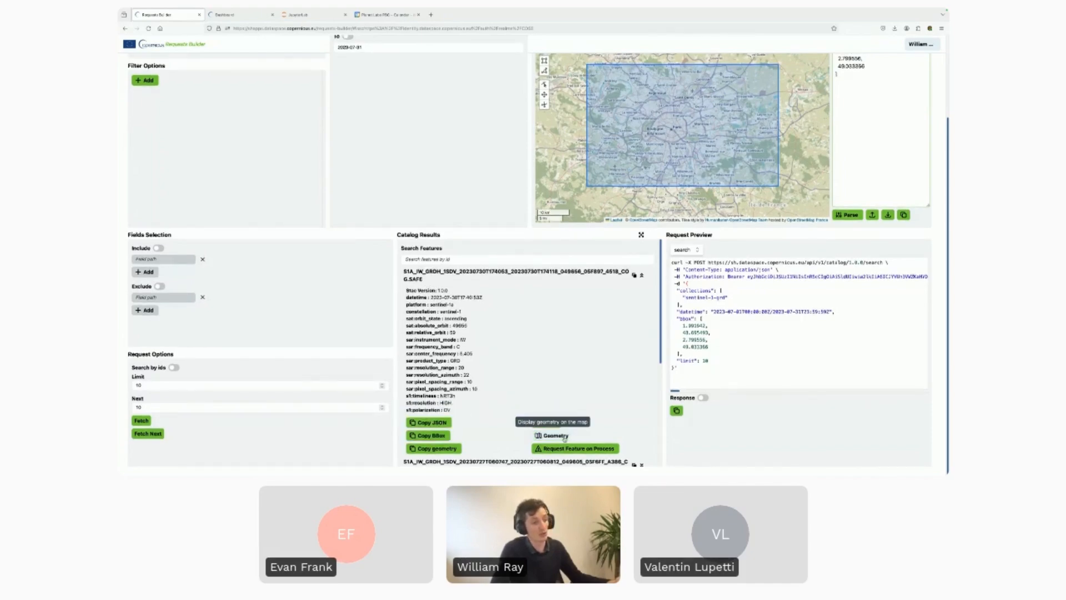
{"action": "left_click", "coordinate": [552, 435]}
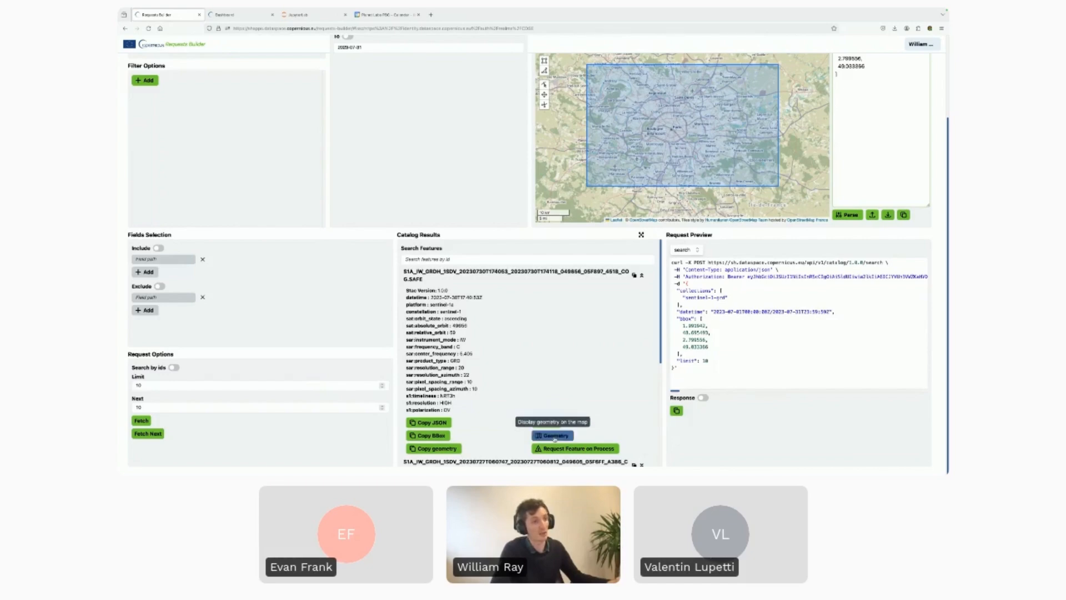
{"action": "left_click", "coordinate": [551, 435]}
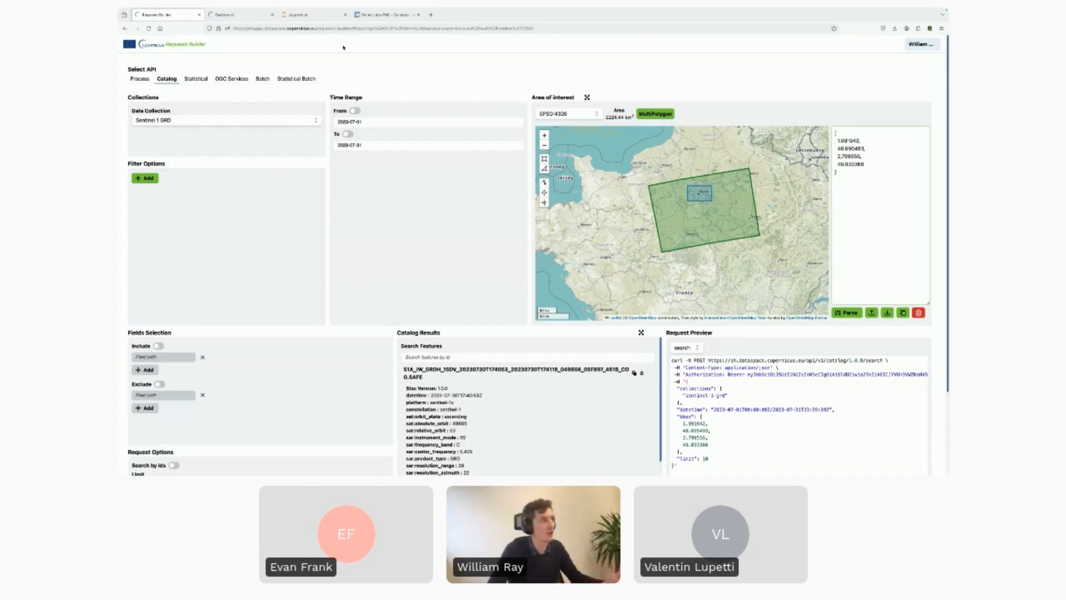
Browse into mystorage/sentinelhub in JupyterLab and select the introduction_to_SH_APIs notebook.
{"action": "left_click", "coordinate": [309, 14]}
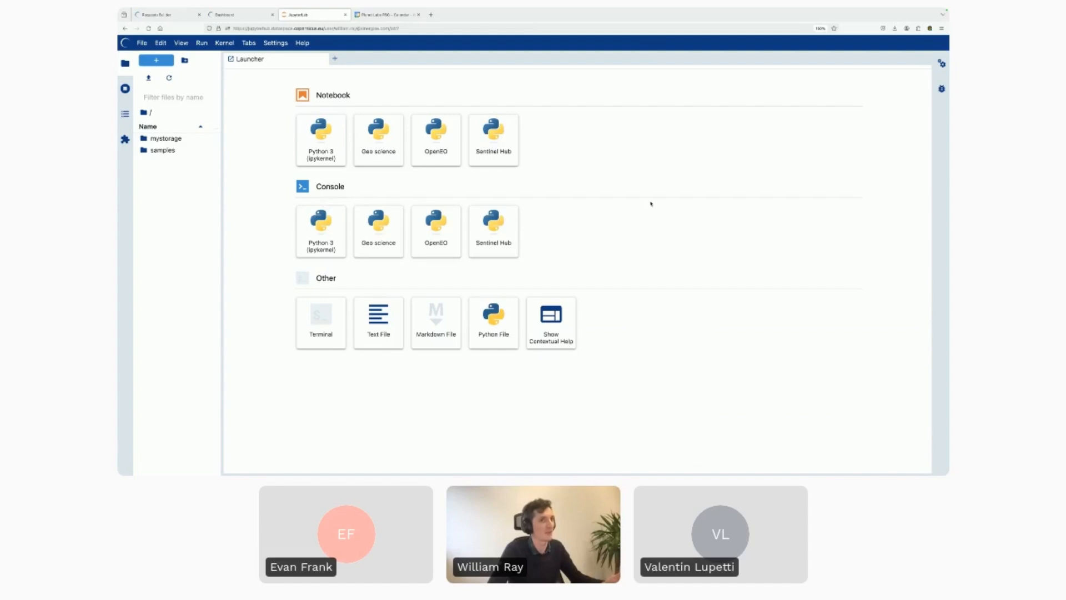
{"action": "mouse_move", "coordinate": [585, 167]}
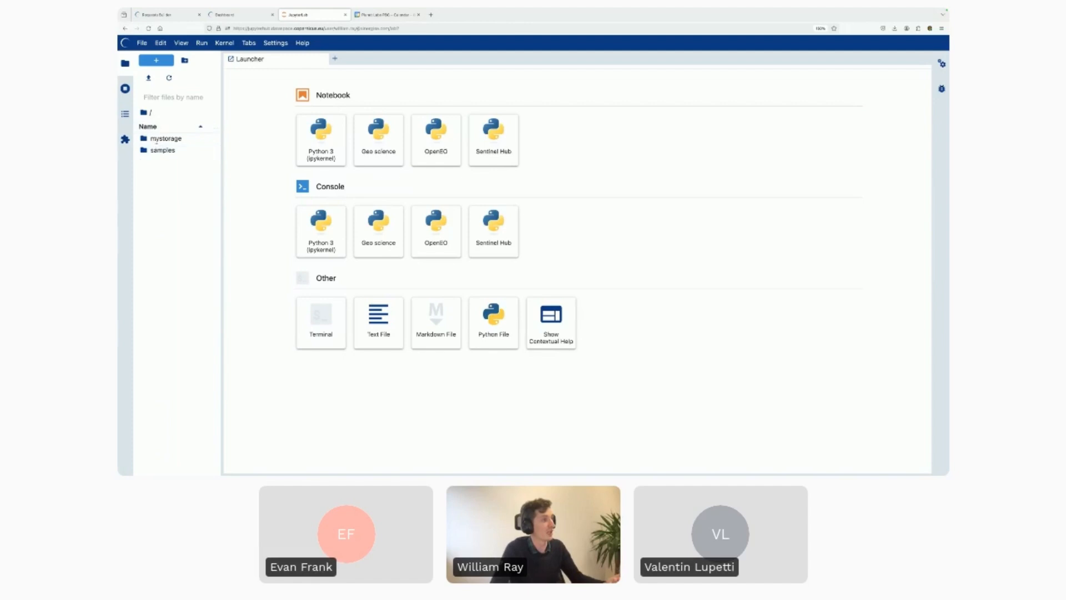
{"action": "double_click", "coordinate": [162, 151]}
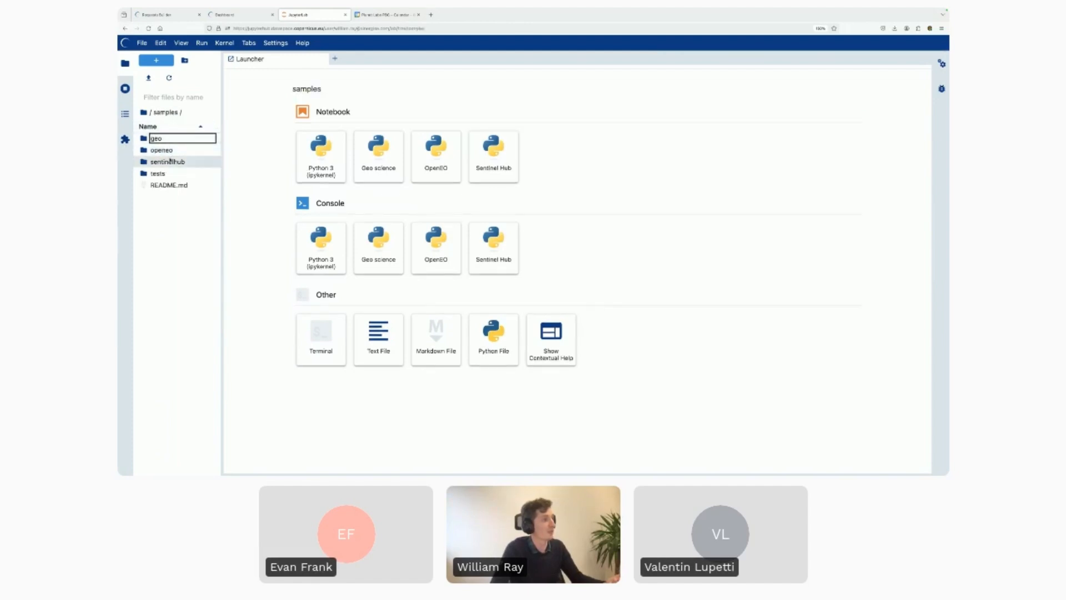
{"action": "double_click", "coordinate": [166, 161]}
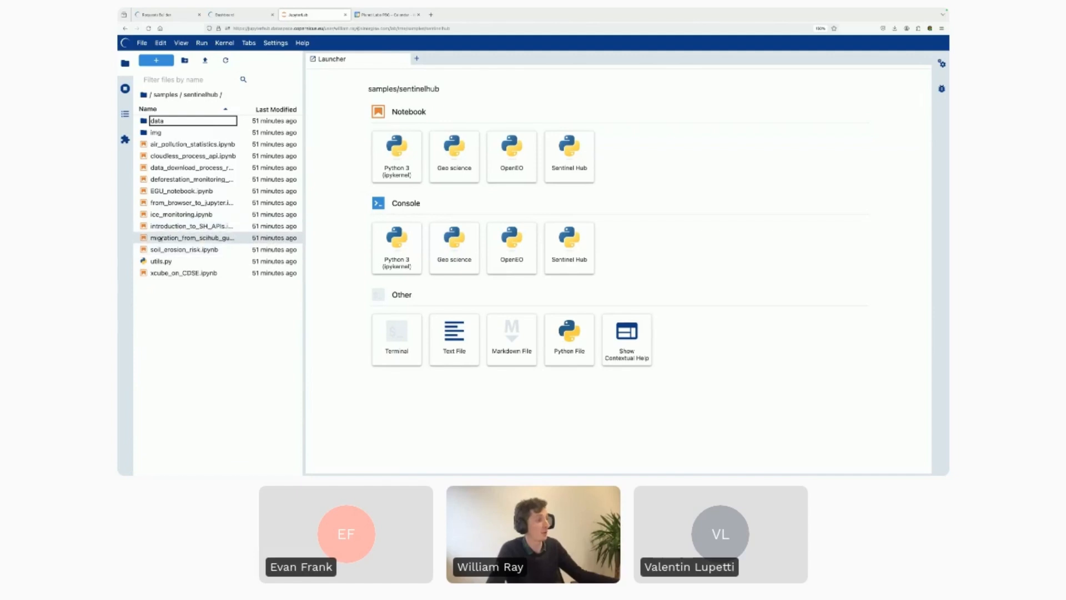
{"action": "left_click", "coordinate": [191, 226]}
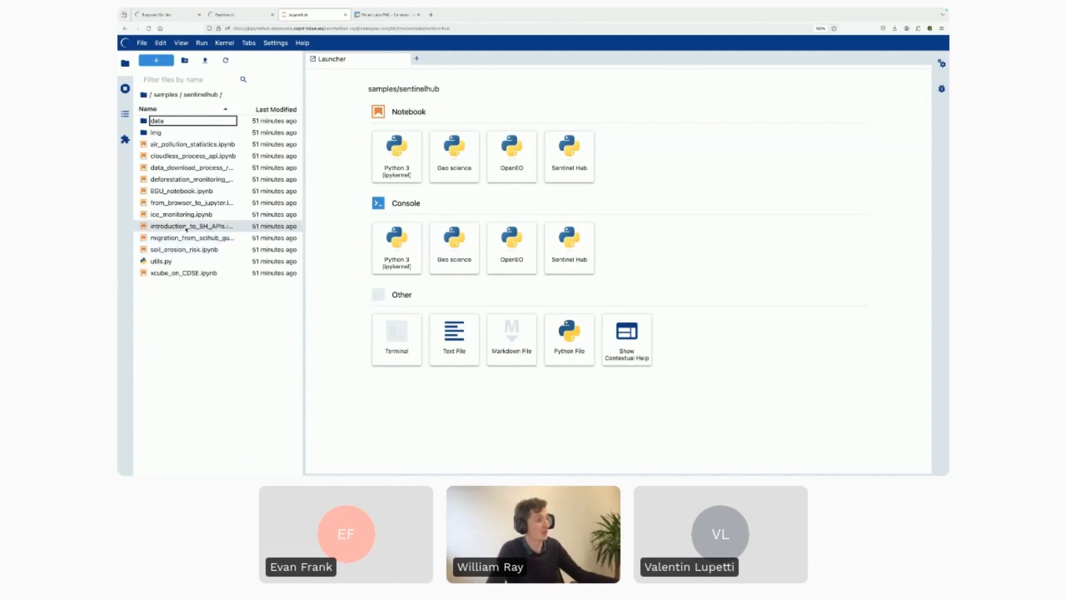
Open introduction_to_SH_APIs.ipynb and scroll down to its Credentials cell.
{"action": "double_click", "coordinate": [192, 225]}
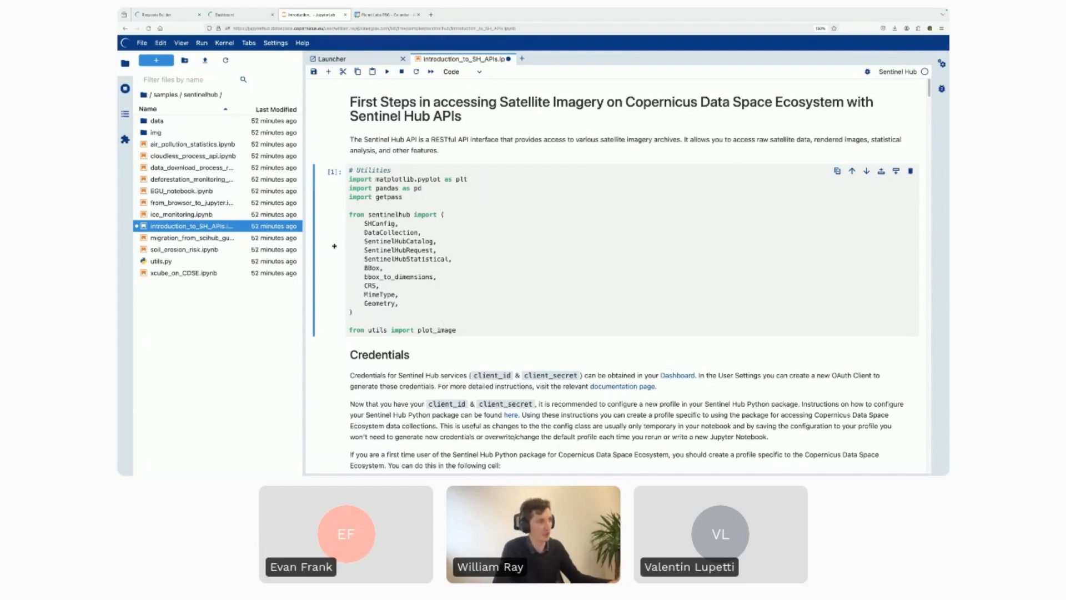
{"action": "left_click", "coordinate": [462, 72]}
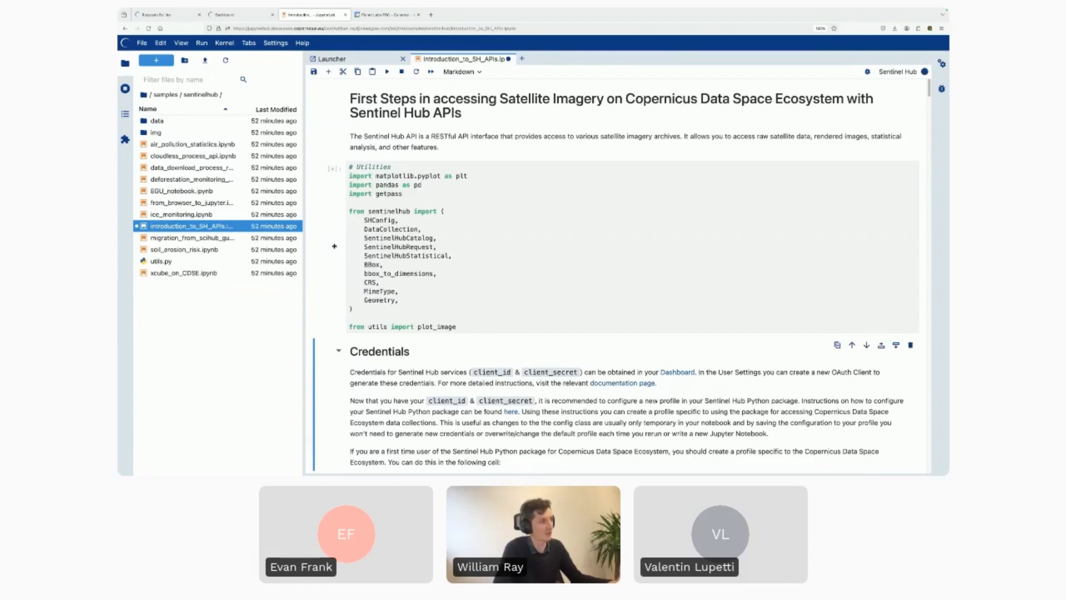
{"action": "scroll", "scroll_direction": "down", "scroll_amount": 3}
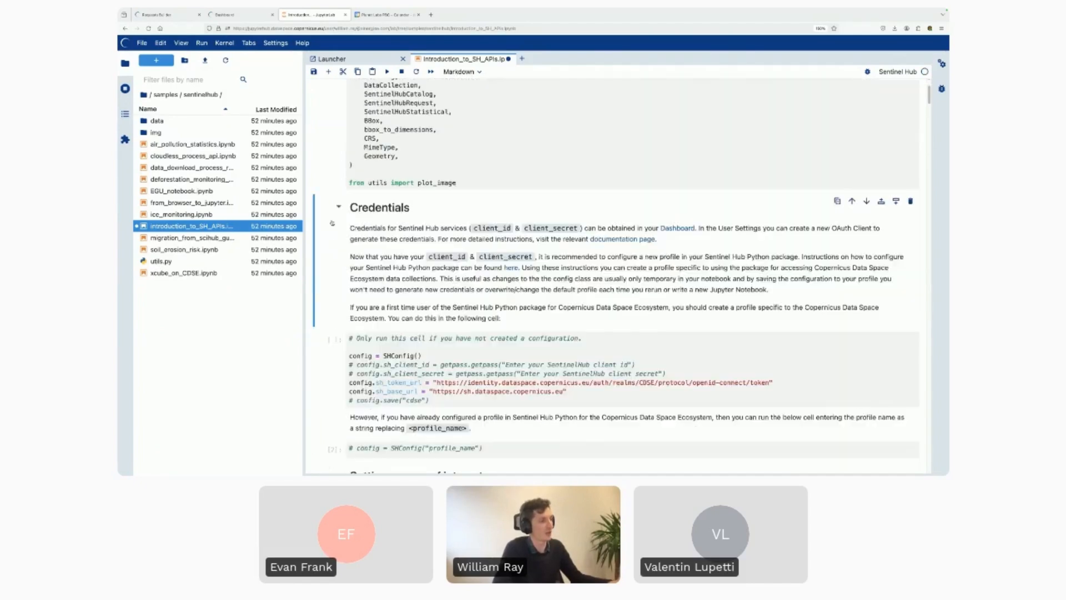
{"action": "scroll", "scroll_direction": "down", "scroll_amount": 3}
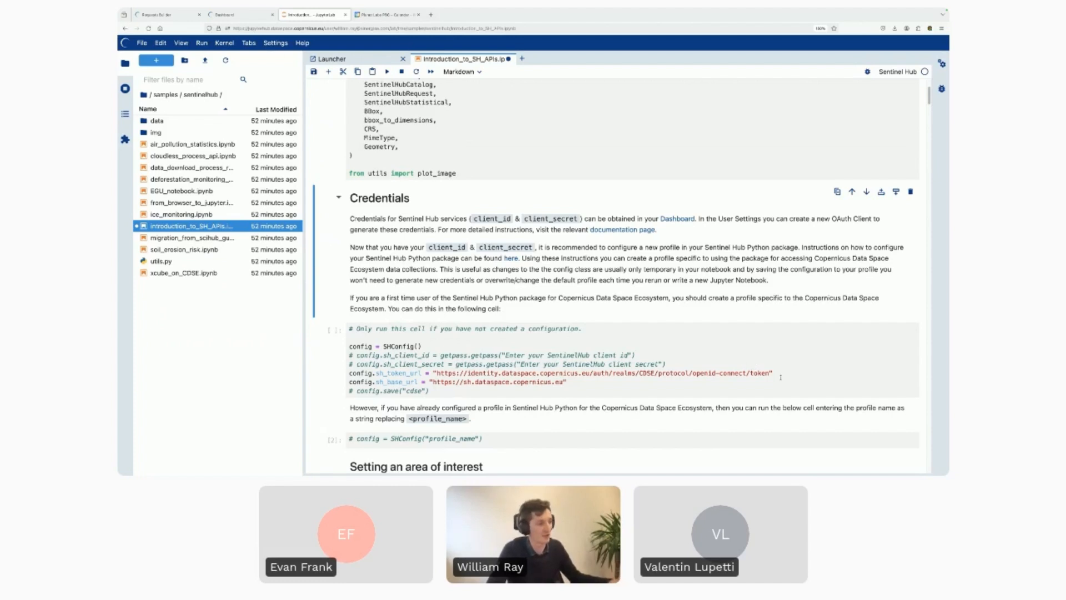
{"action": "scroll", "scroll_direction": "down", "scroll_amount": 3}
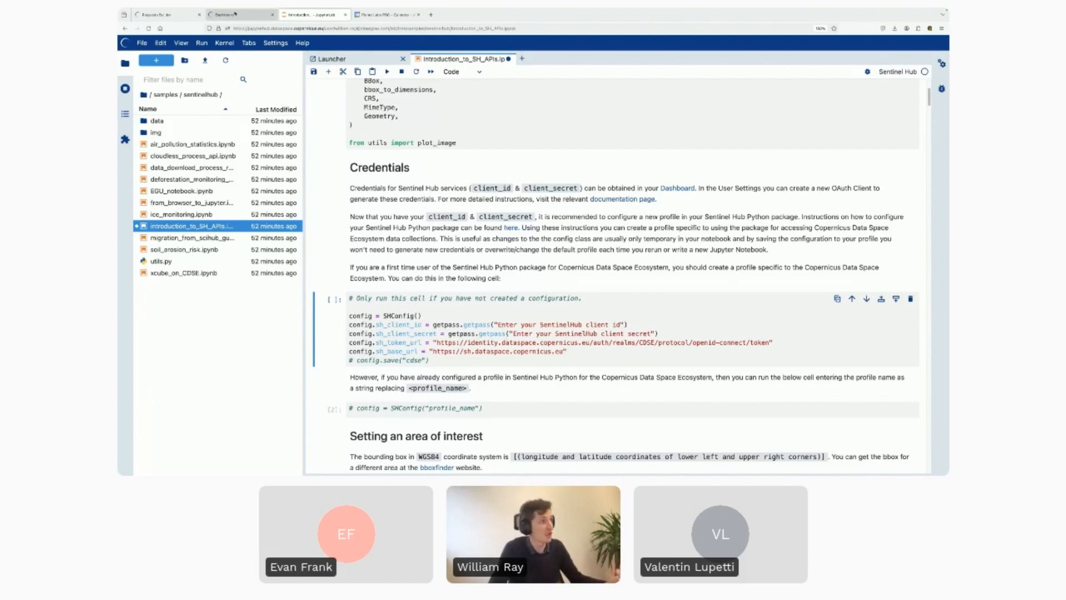
Switch to the Sentinel Hub Dashboard and open User settings with the OAuth clients list.
{"action": "left_click", "coordinate": [239, 15]}
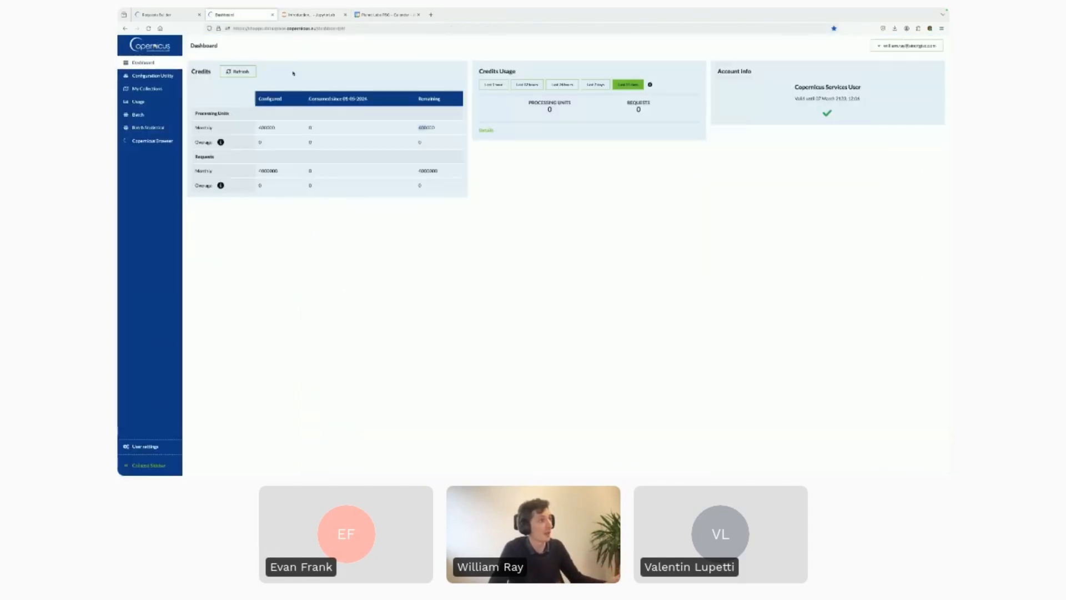
{"action": "mouse_move", "coordinate": [161, 198]}
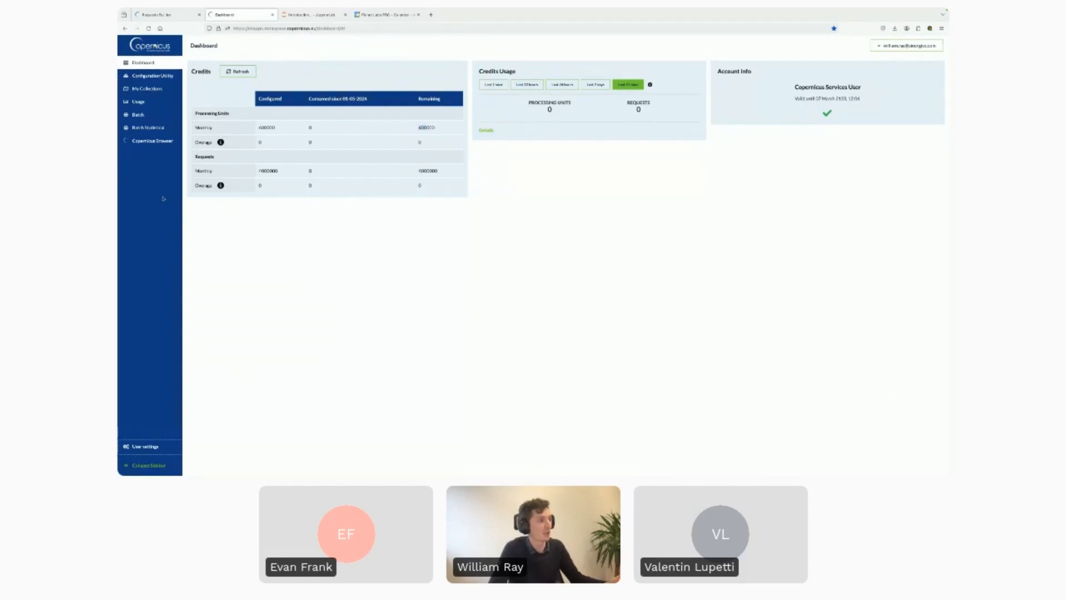
{"action": "left_click", "coordinate": [143, 445]}
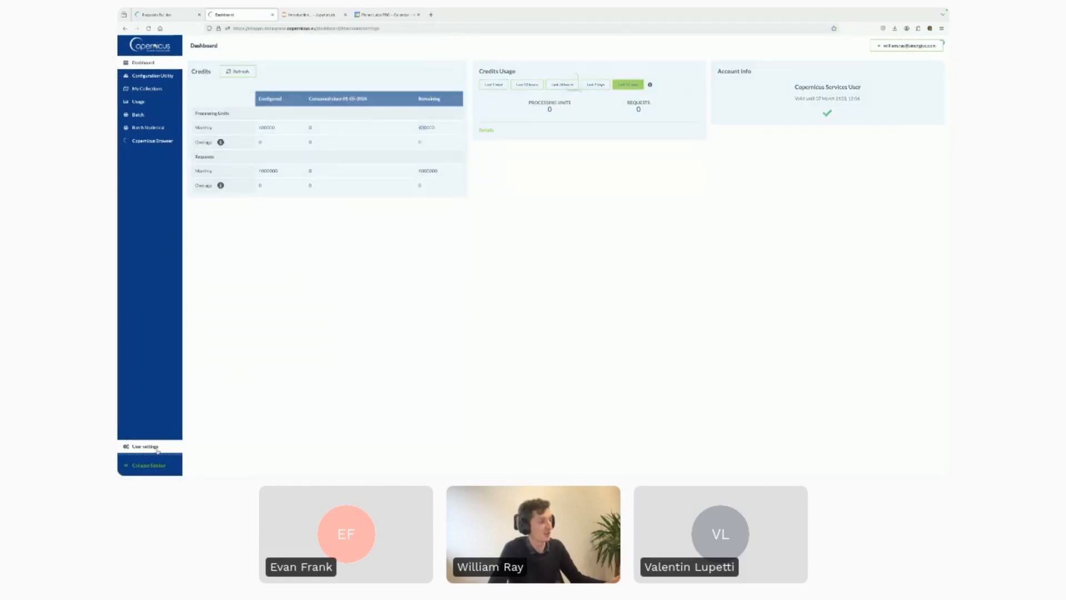
{"action": "left_click", "coordinate": [143, 445]}
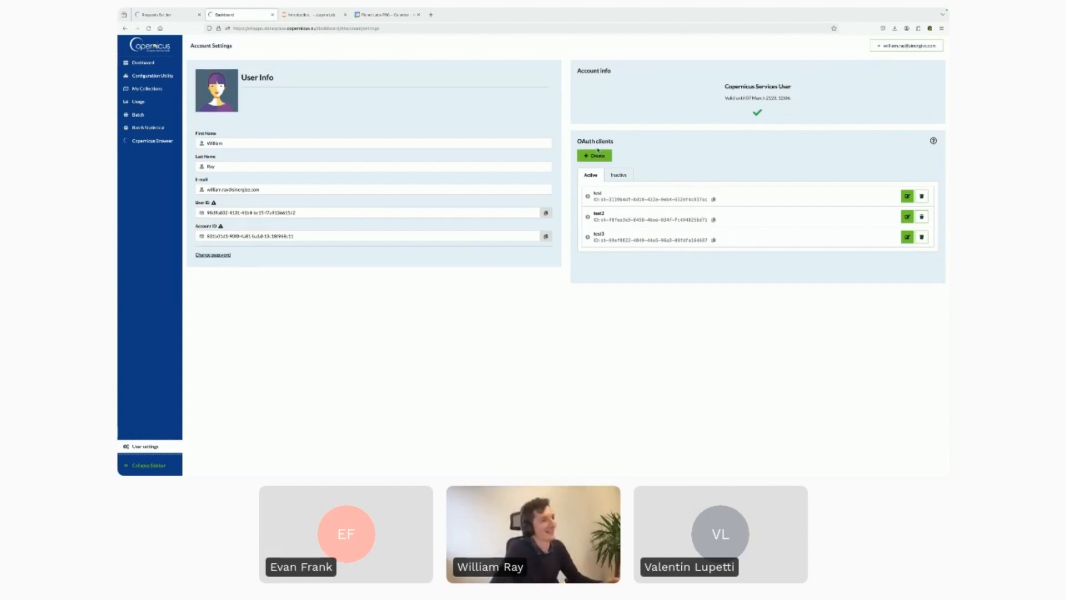
Create an OAuth client named copernicus_demo to reveal its client ID and secret.
{"action": "left_click", "coordinate": [594, 154]}
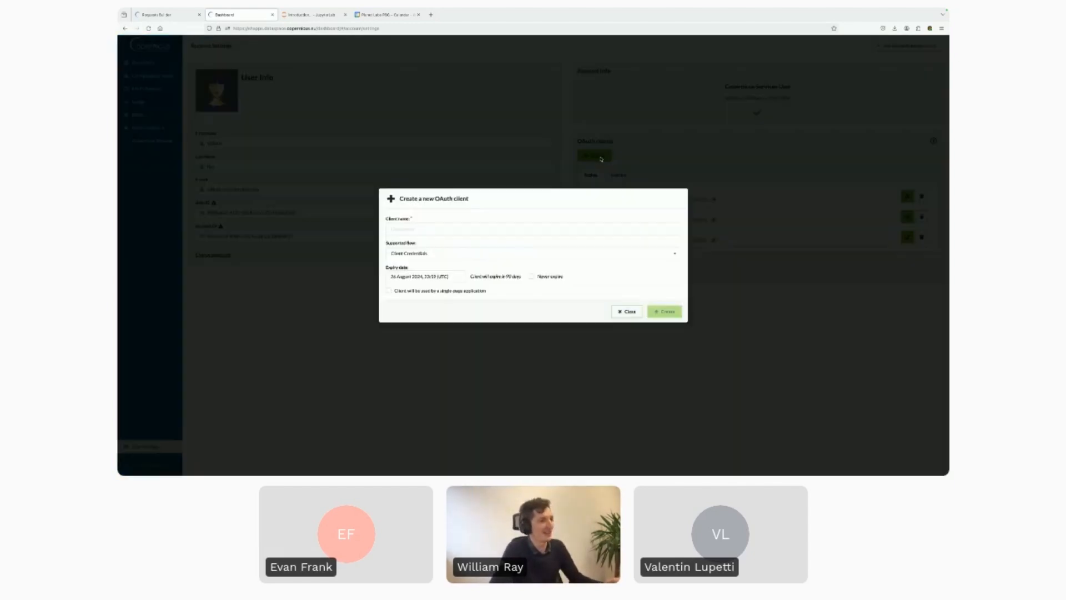
{"action": "left_click", "coordinate": [532, 229]}
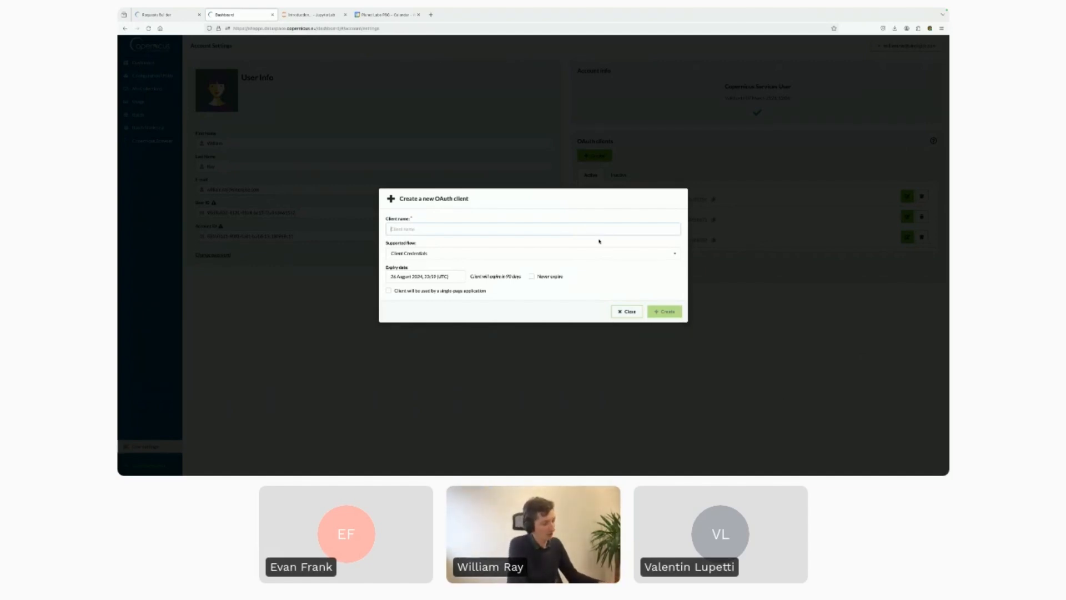
{"action": "type", "text": "copernicus_demo"}
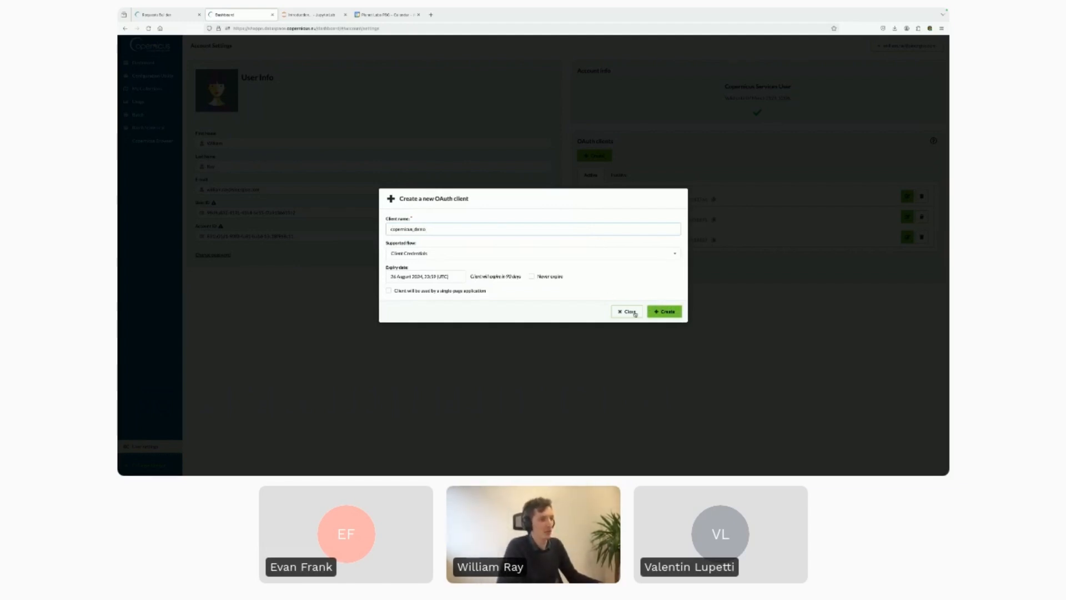
{"action": "left_click", "coordinate": [664, 311]}
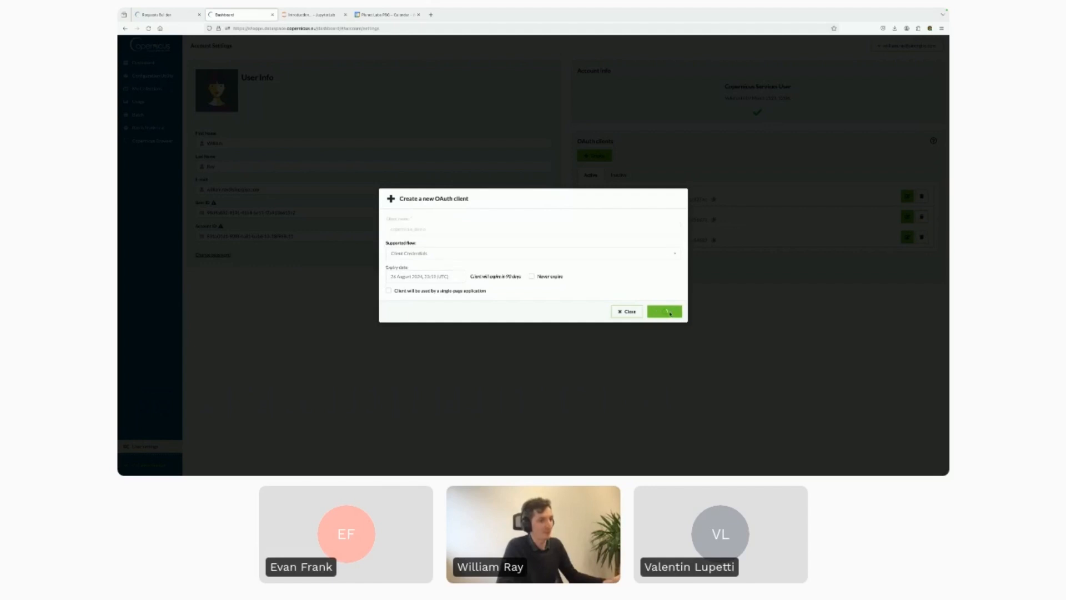
{"action": "left_click", "coordinate": [665, 312]}
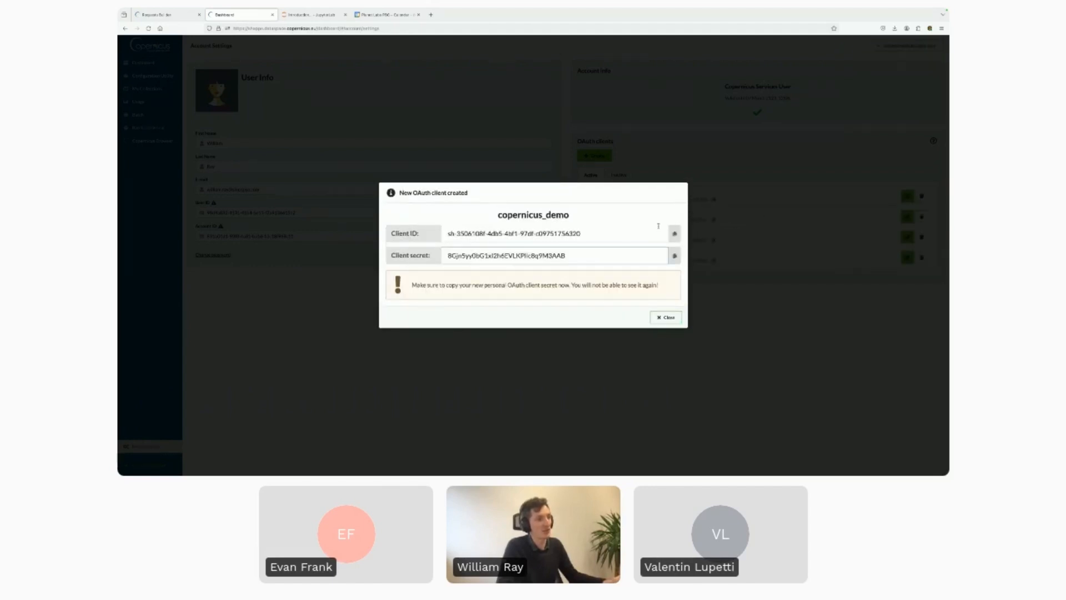
Copy the copernicus_demo client ID and secret into the notebook's credential prompts.
{"action": "left_click", "coordinate": [673, 233]}
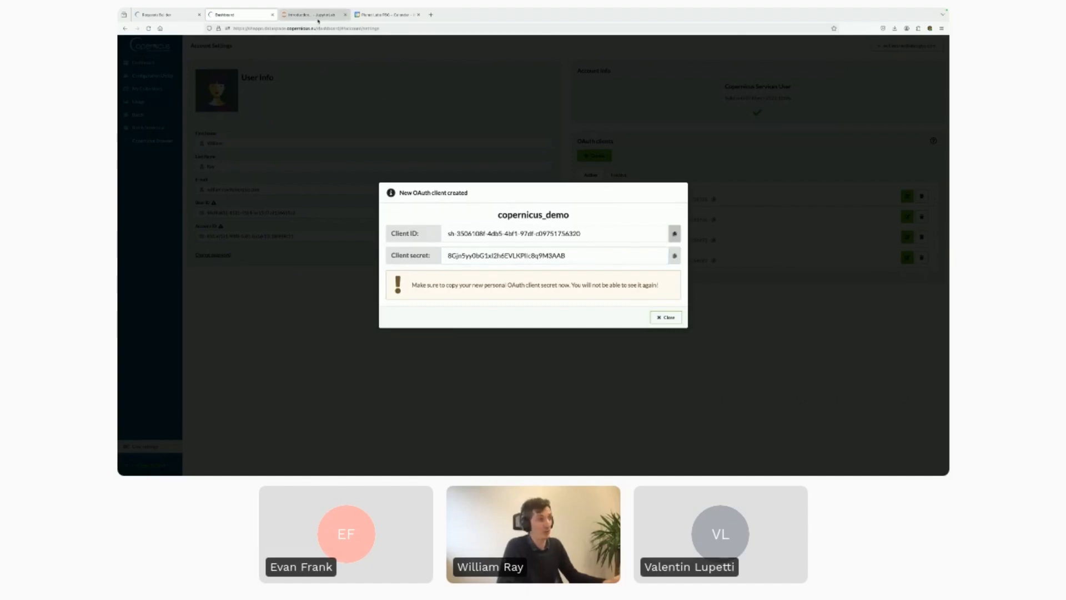
{"action": "left_click", "coordinate": [313, 15]}
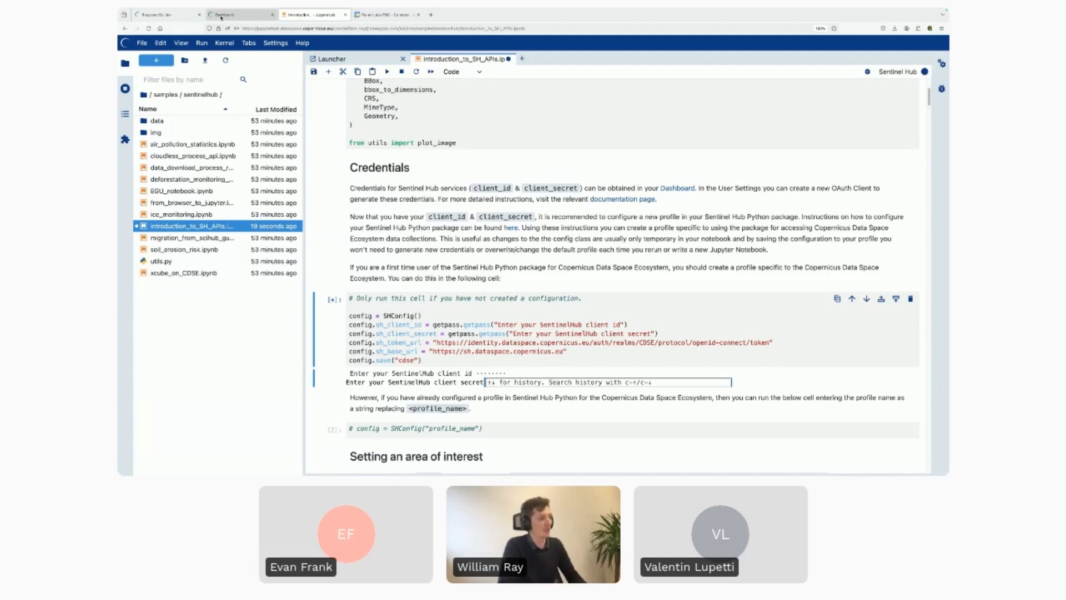
{"action": "left_click", "coordinate": [239, 14]}
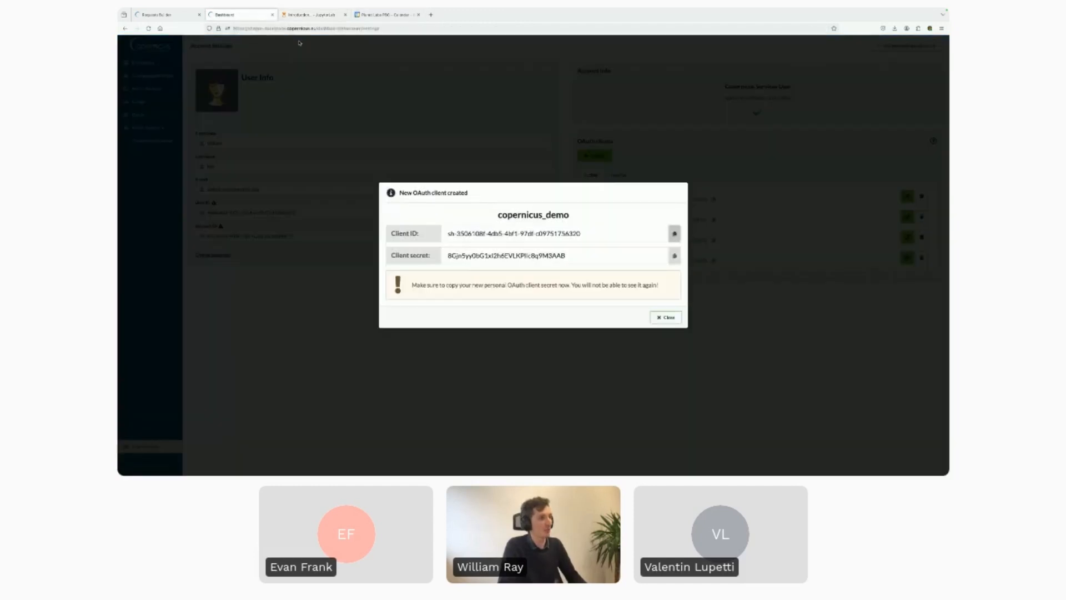
{"action": "left_click", "coordinate": [673, 255]}
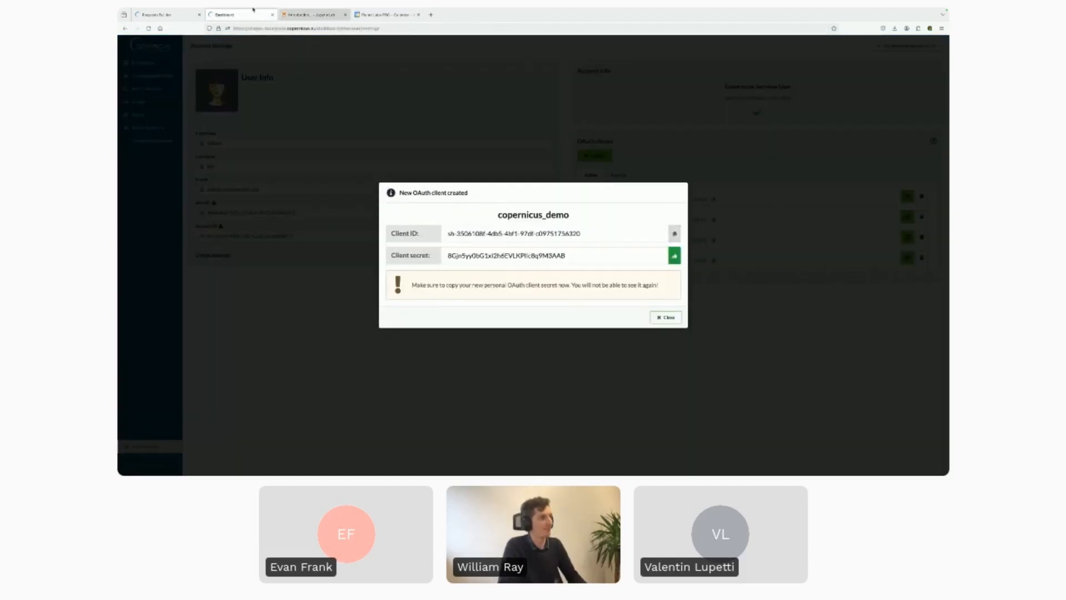
{"action": "left_click", "coordinate": [310, 14]}
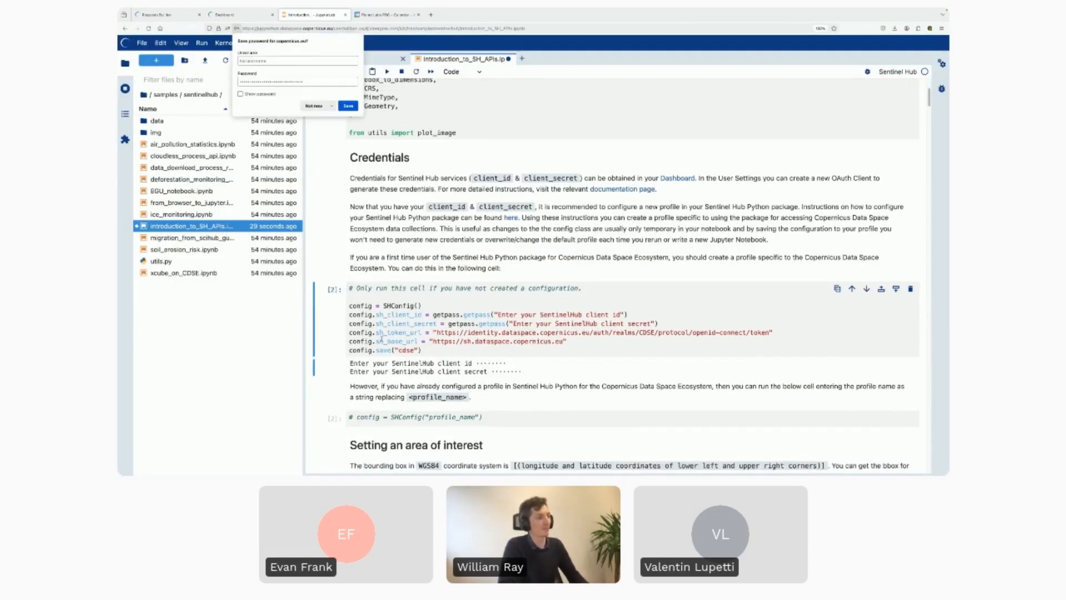
Dismiss the browser's save-password prompt covering the introduction_to_SH_APIs notebook.
{"action": "left_click", "coordinate": [313, 106]}
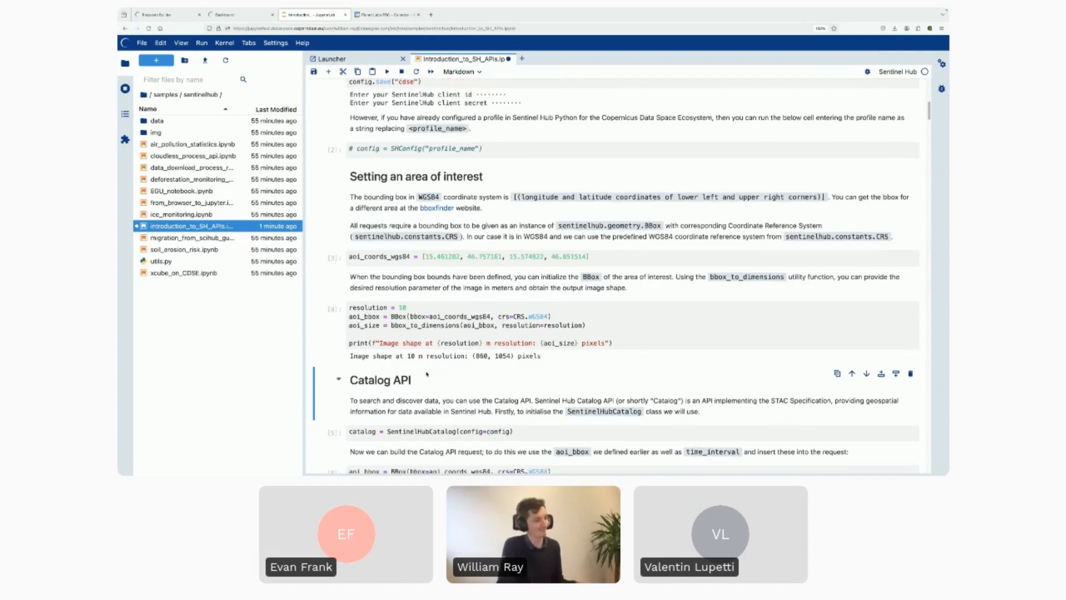
Scroll through the catalog.search output listing eight Sentinel-2 L2A scenes from July 2022.
{"action": "scroll", "scroll_direction": "down", "scroll_amount": 3}
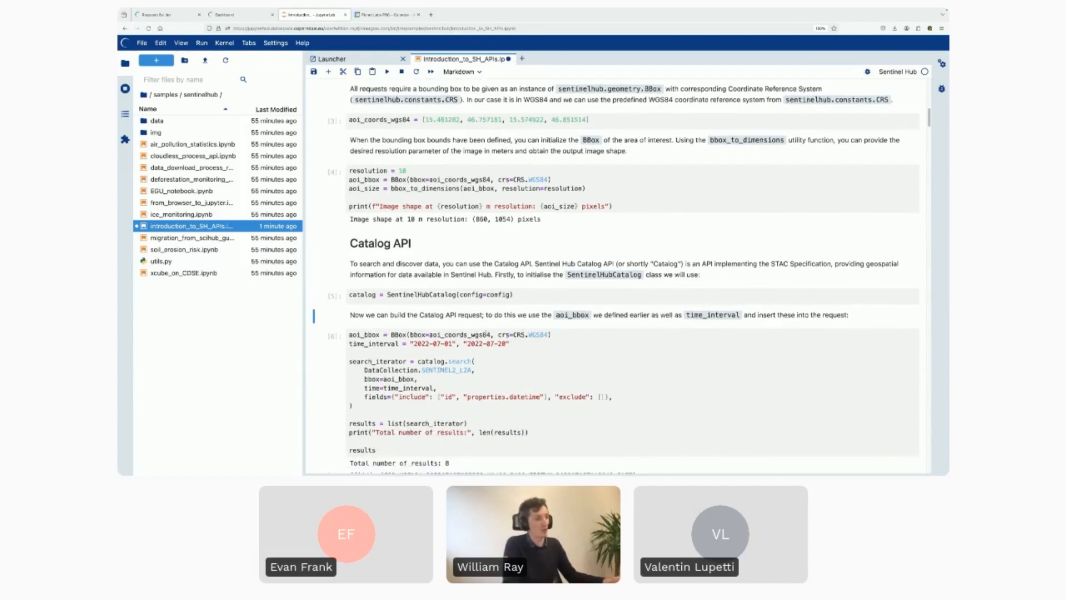
{"action": "scroll", "scroll_direction": "down", "scroll_amount": 3}
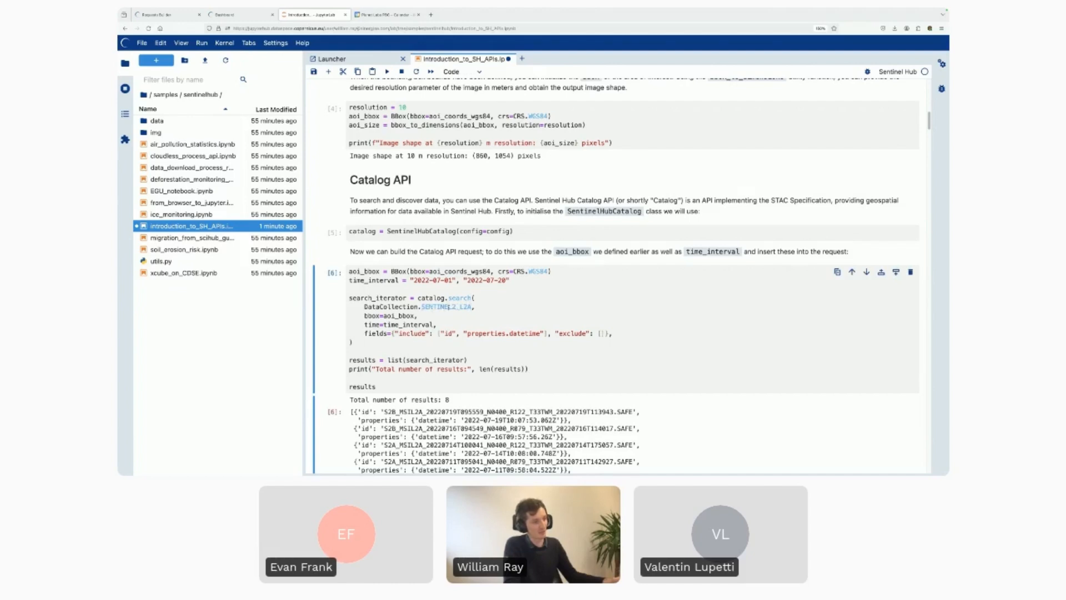
{"action": "scroll", "scroll_direction": "down", "scroll_amount": 3}
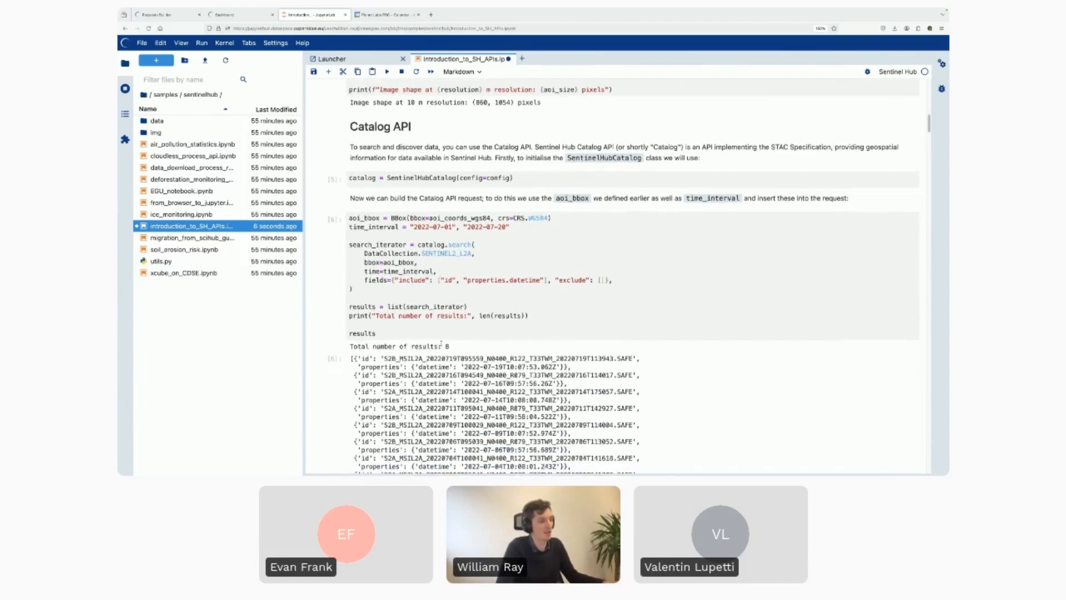
{"action": "scroll", "scroll_direction": "down", "scroll_amount": 3}
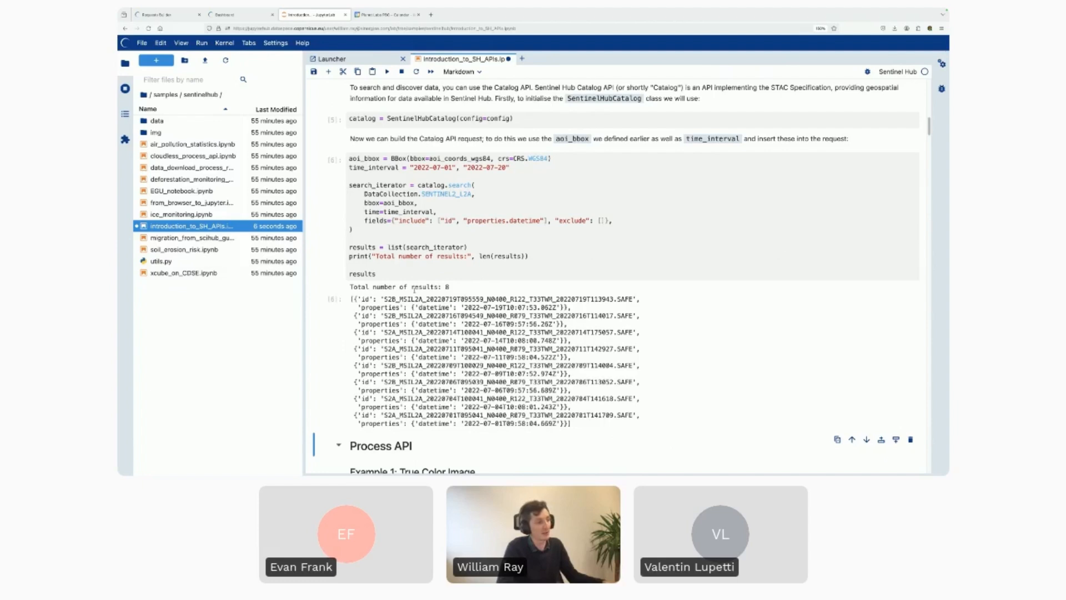
{"action": "scroll", "scroll_direction": "down", "scroll_amount": 3}
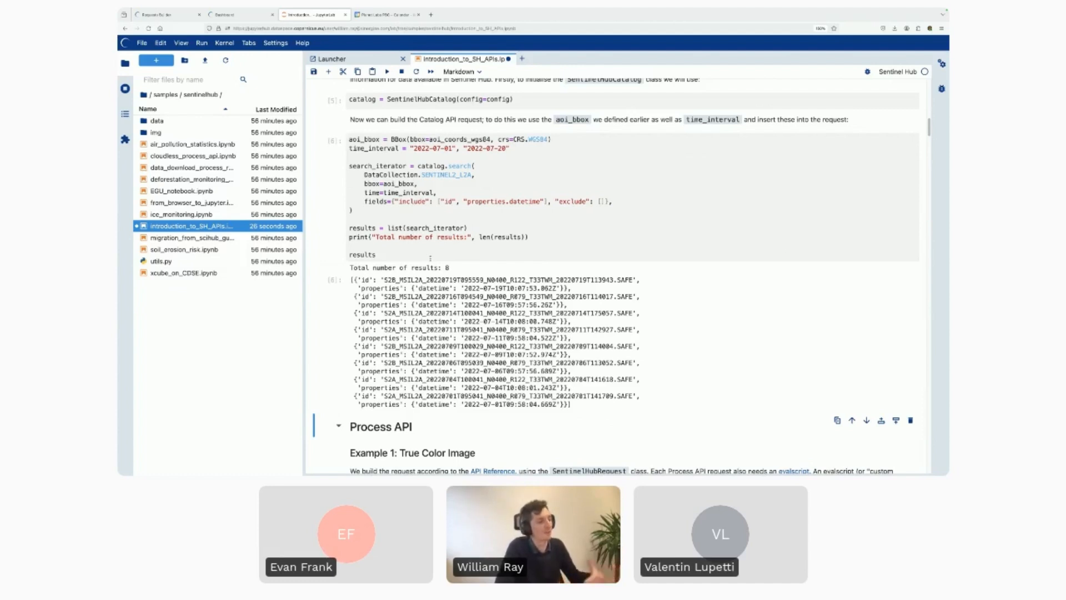
{"action": "scroll", "scroll_direction": "down", "scroll_amount": 3}
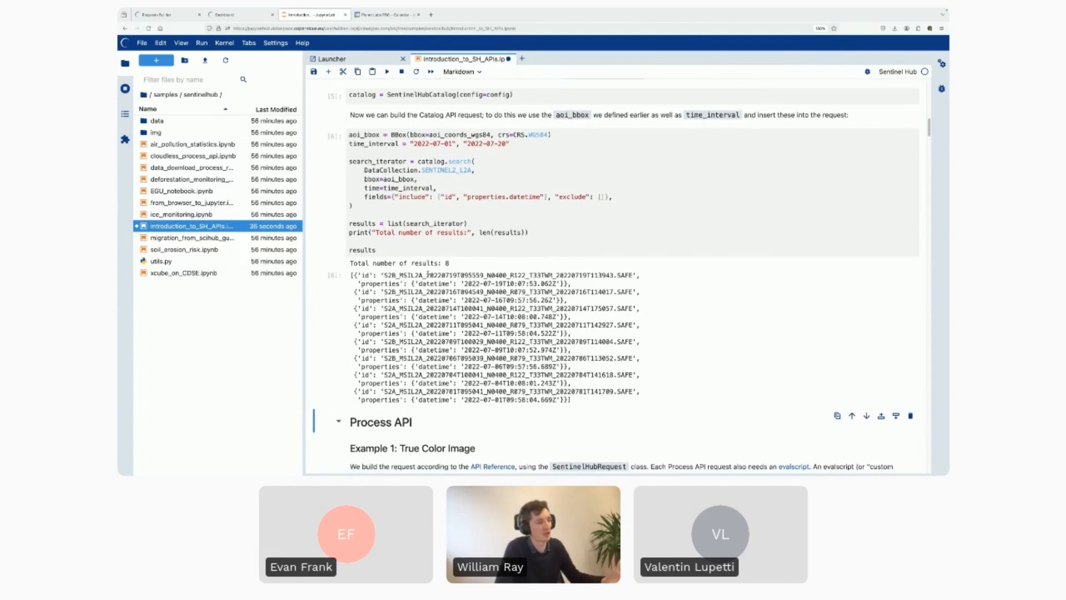
Scroll down to 'Process API – Example 1: True Color Image' and the request_true_color cell.
{"action": "scroll", "scroll_direction": "down", "scroll_amount": 3}
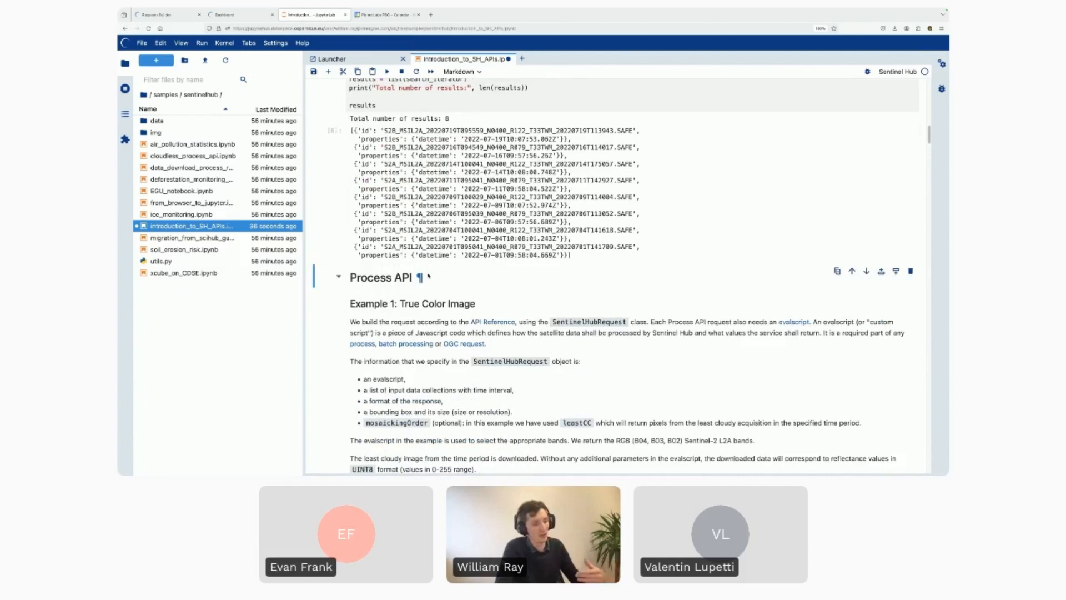
{"action": "scroll", "scroll_direction": "down", "scroll_amount": 3}
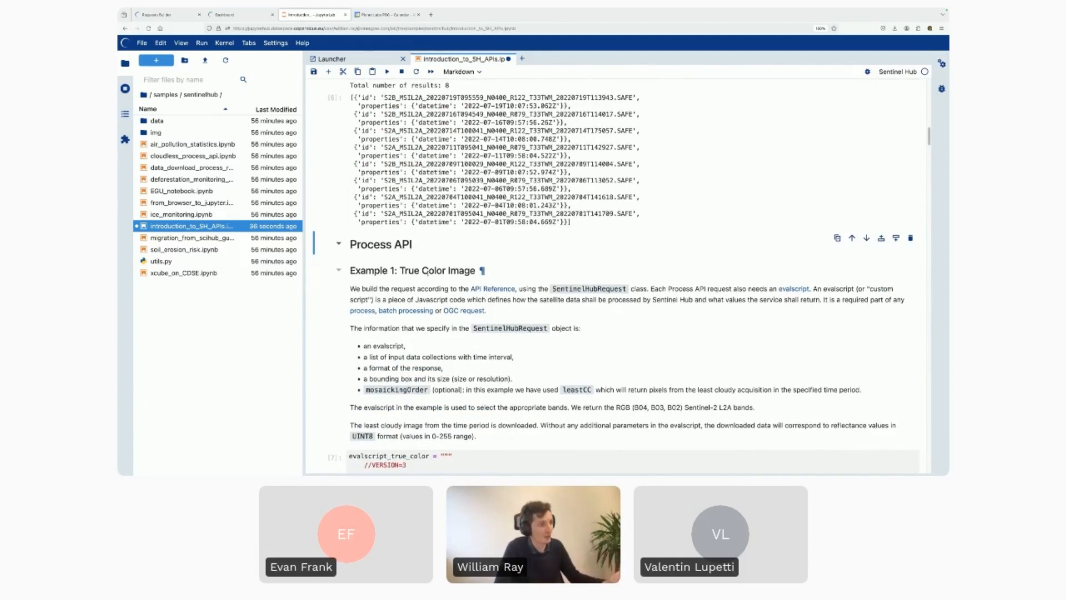
{"action": "scroll", "scroll_direction": "down", "scroll_amount": 3}
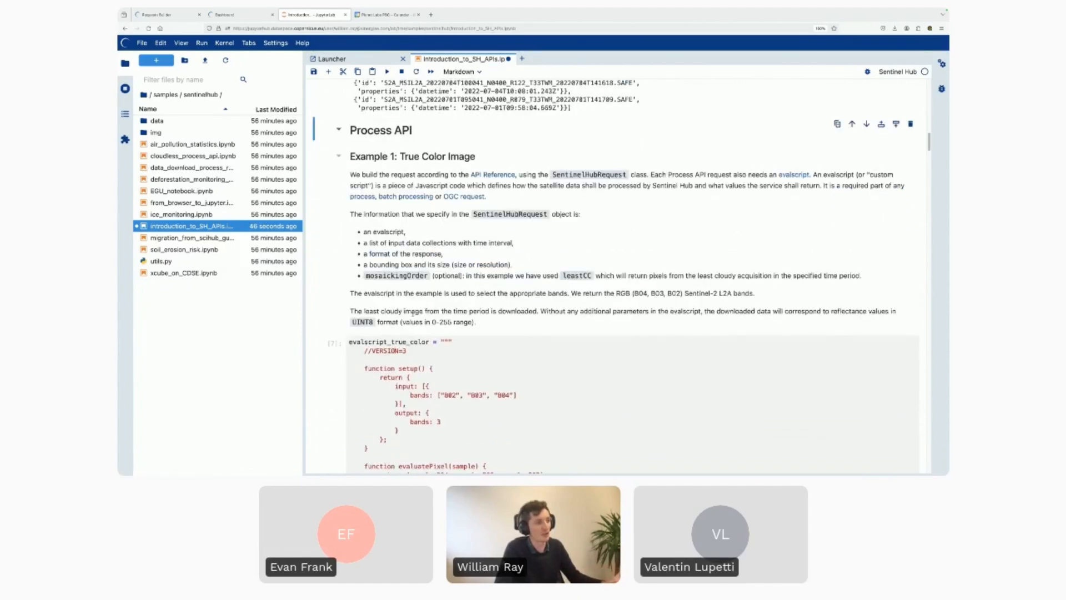
{"action": "scroll", "scroll_direction": "down", "scroll_amount": 3}
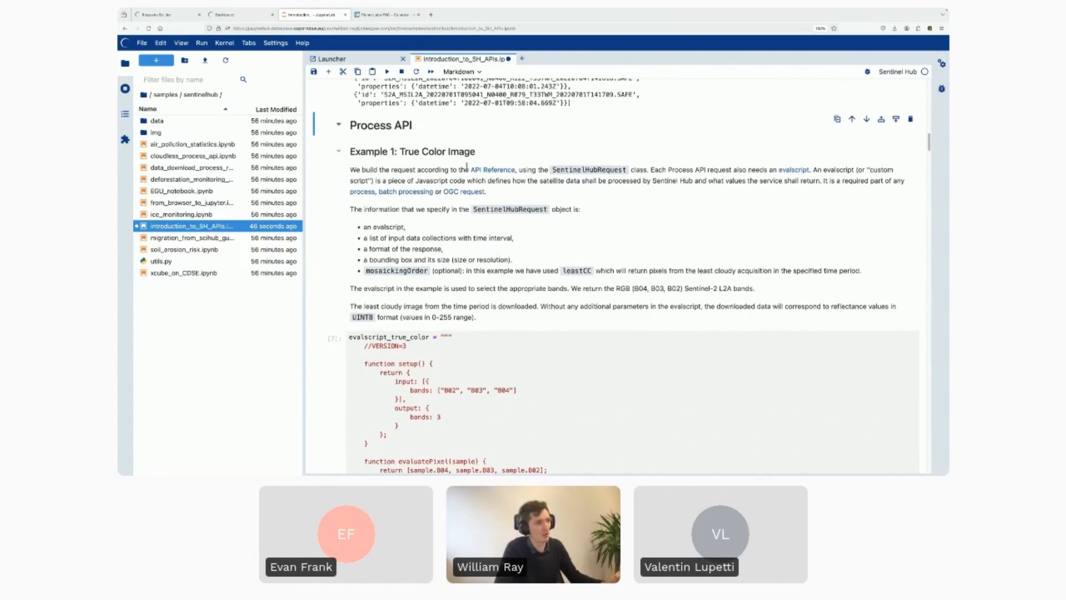
{"action": "scroll", "scroll_direction": "down", "scroll_amount": 3}
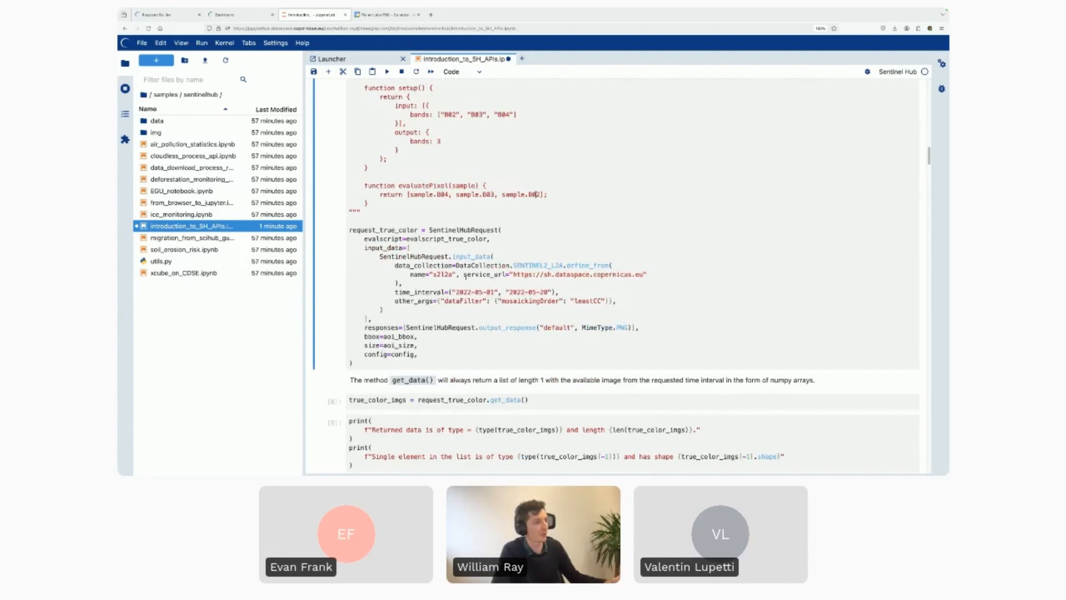
Run the true colour request, showing the 1054×860×3 data shape and the cloud-free image.
{"action": "double_click", "coordinate": [535, 265]}
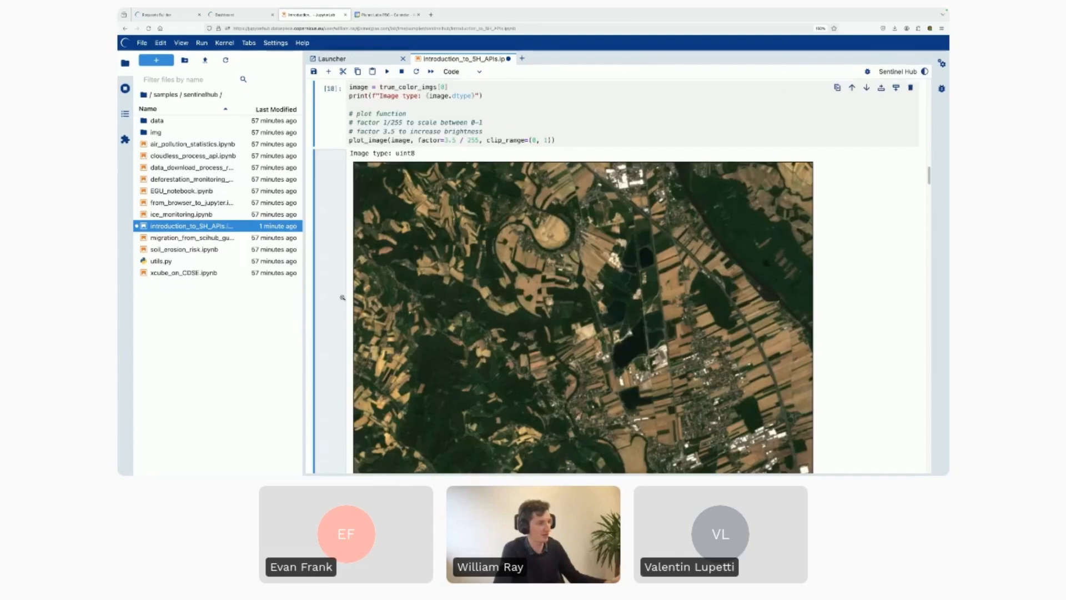
{"action": "scroll", "scroll_direction": "down", "scroll_amount": 3}
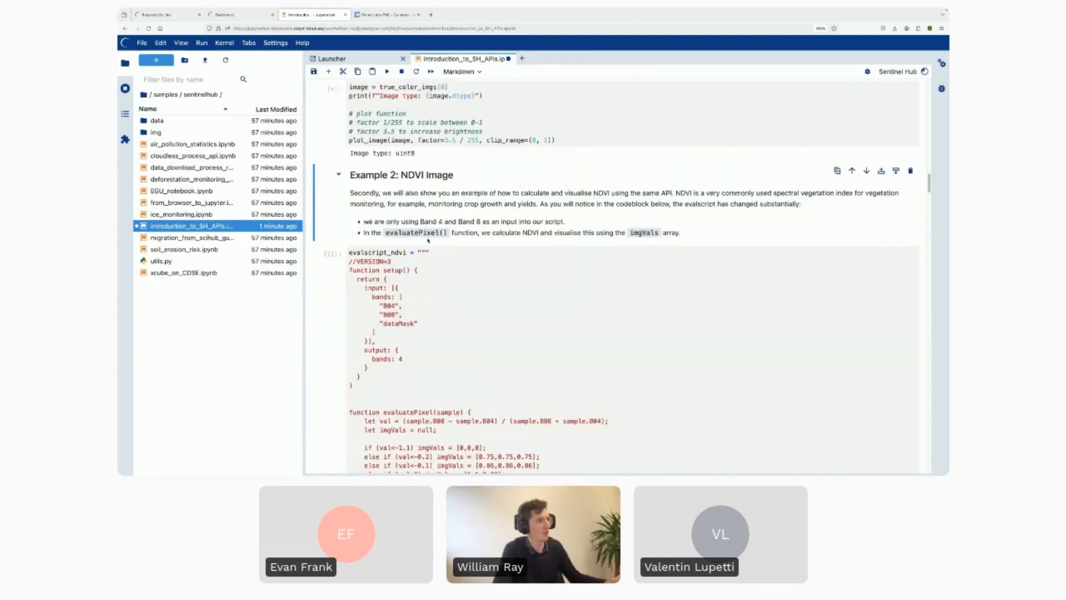
{"action": "left_click", "coordinate": [387, 71]}
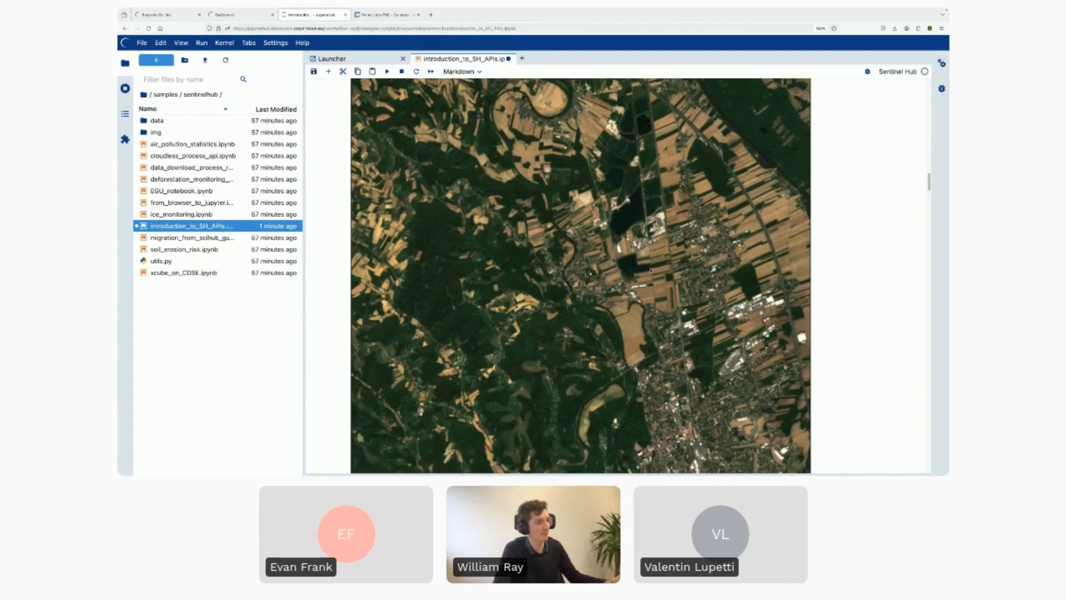
{"action": "scroll", "scroll_direction": "down", "scroll_amount": 3}
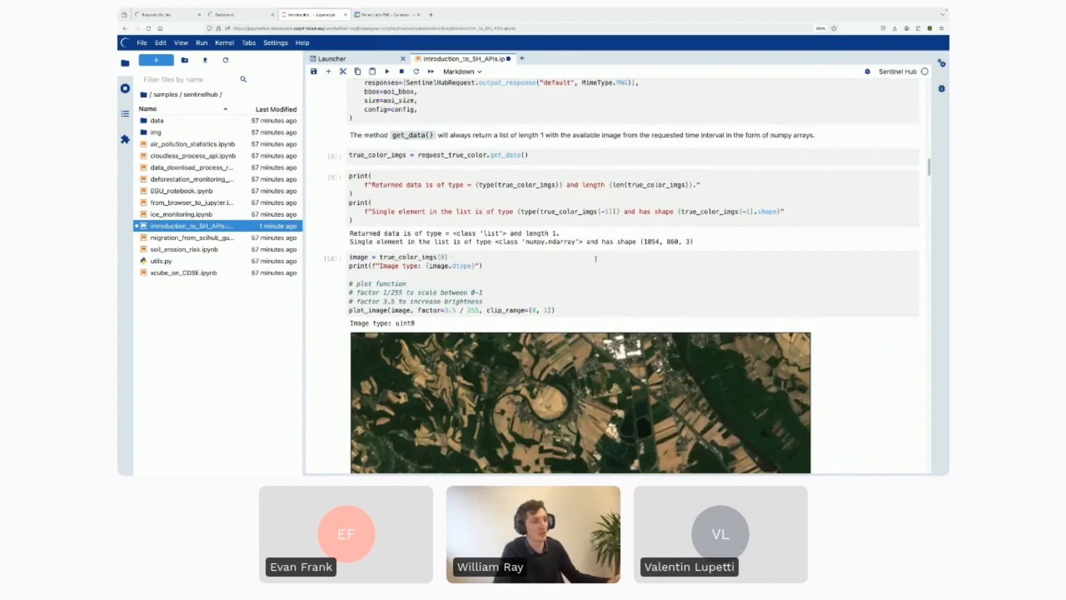
{"action": "scroll", "scroll_direction": "up", "scroll_amount": 3}
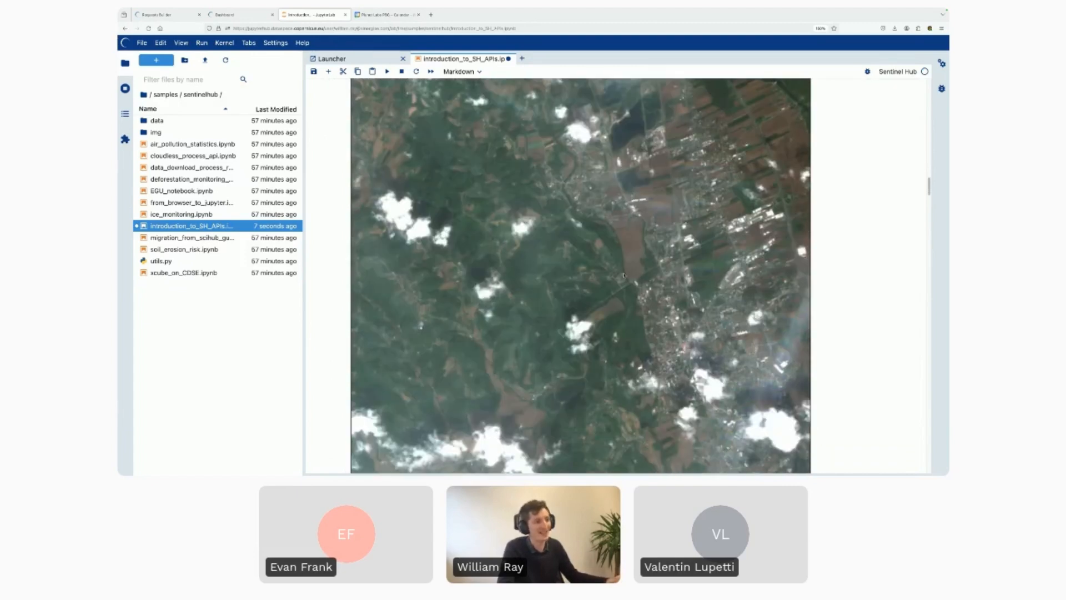
{"action": "scroll", "scroll_direction": "down", "scroll_amount": 3}
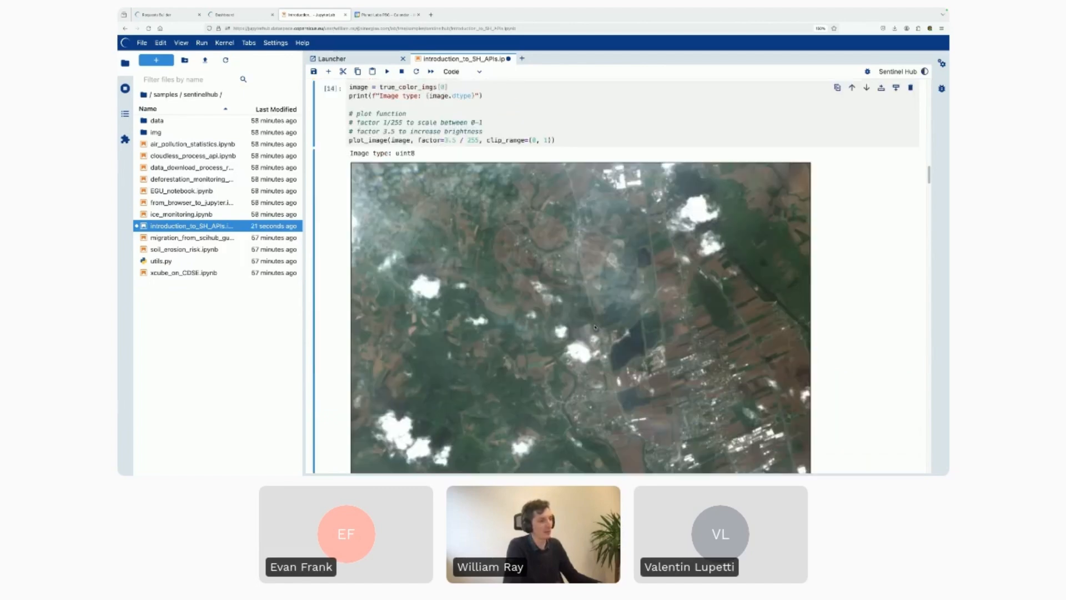
{"action": "scroll", "scroll_direction": "down", "scroll_amount": 3}
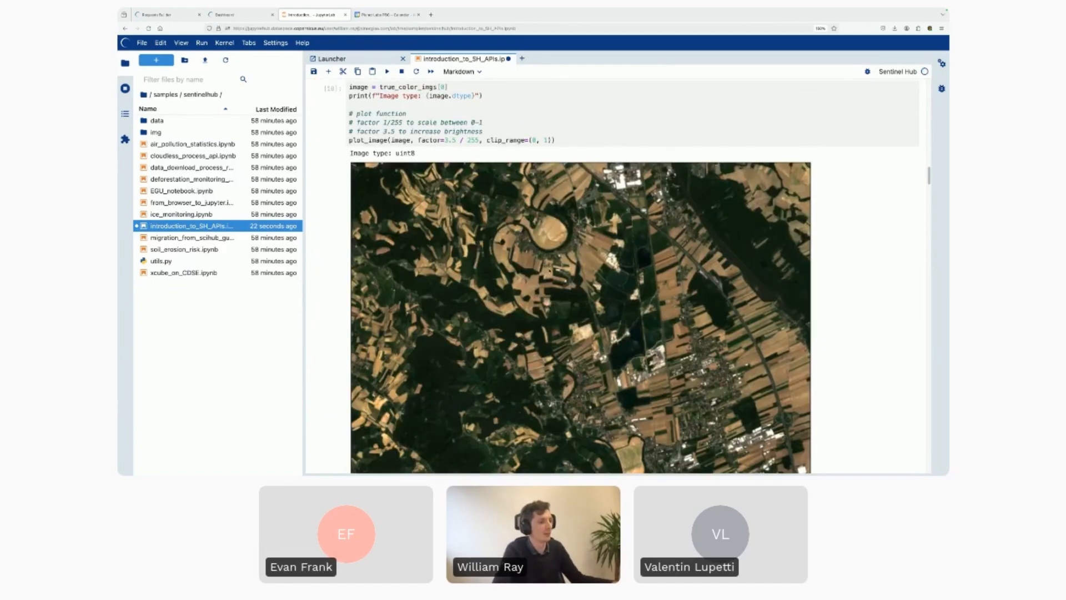
{"action": "scroll", "scroll_direction": "down", "scroll_amount": 3}
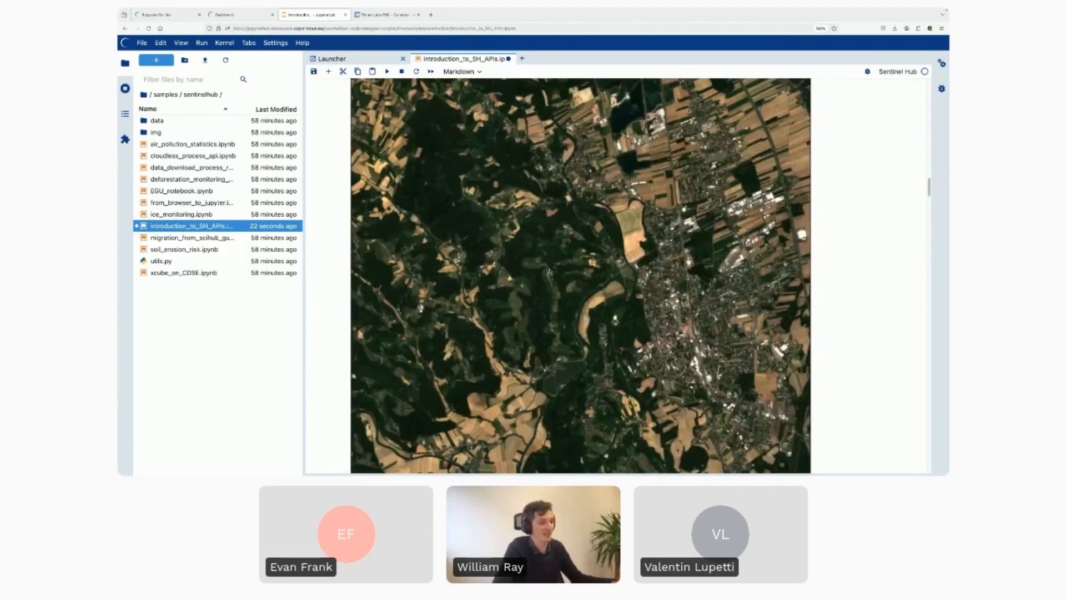
{"action": "scroll", "scroll_direction": "down", "scroll_amount": 3}
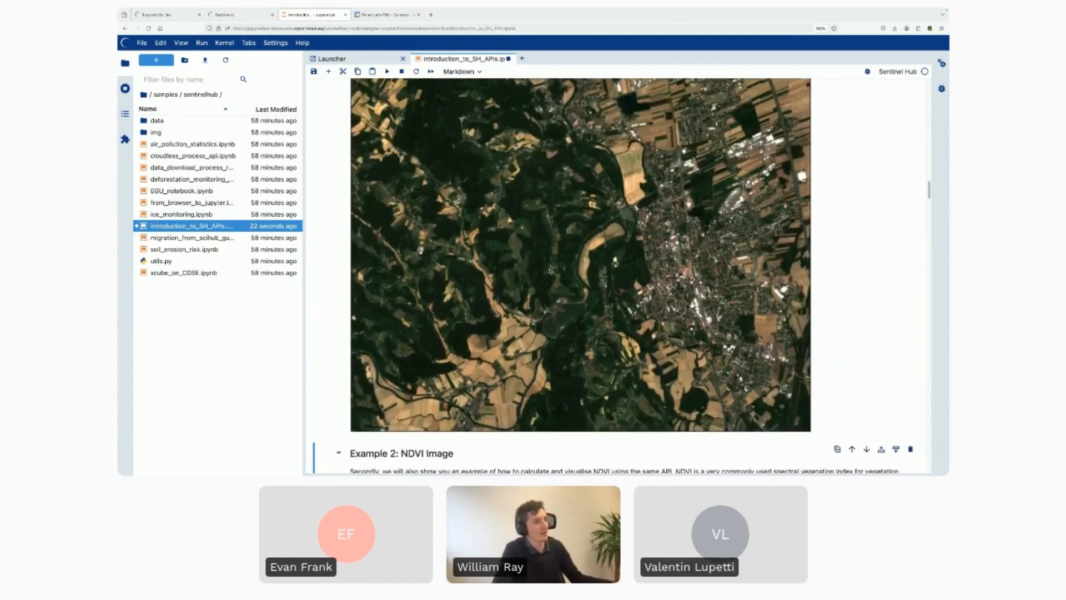
Scroll past the NDVI evalscript's colour thresholds to the request_ndvi_img cell and its markdown.
{"action": "scroll", "scroll_direction": "down", "scroll_amount": 3}
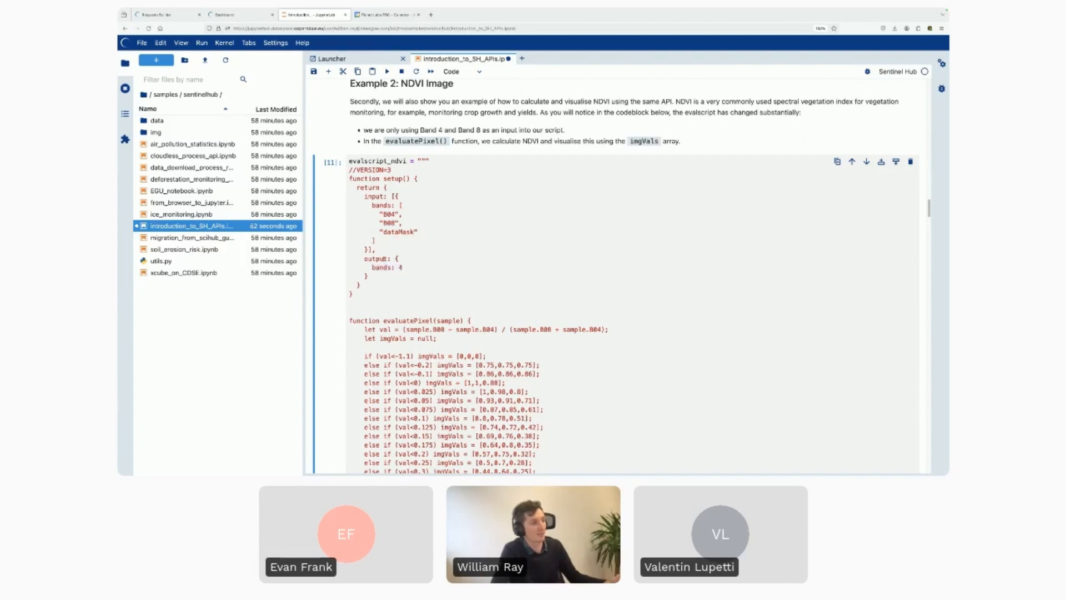
{"action": "scroll", "scroll_direction": "down", "scroll_amount": 3}
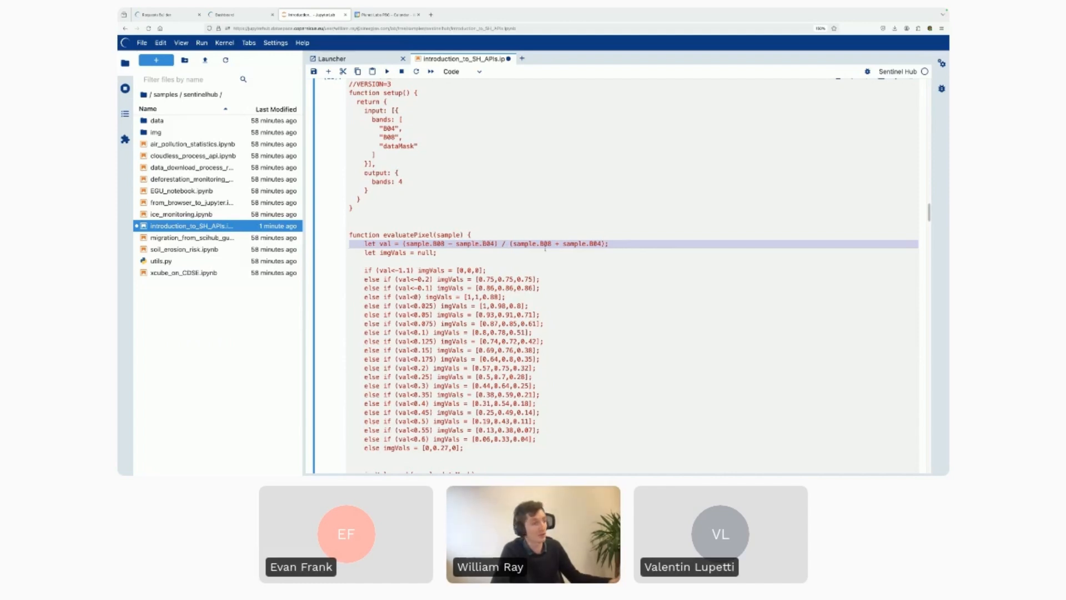
{"action": "scroll", "scroll_direction": "down", "scroll_amount": 3}
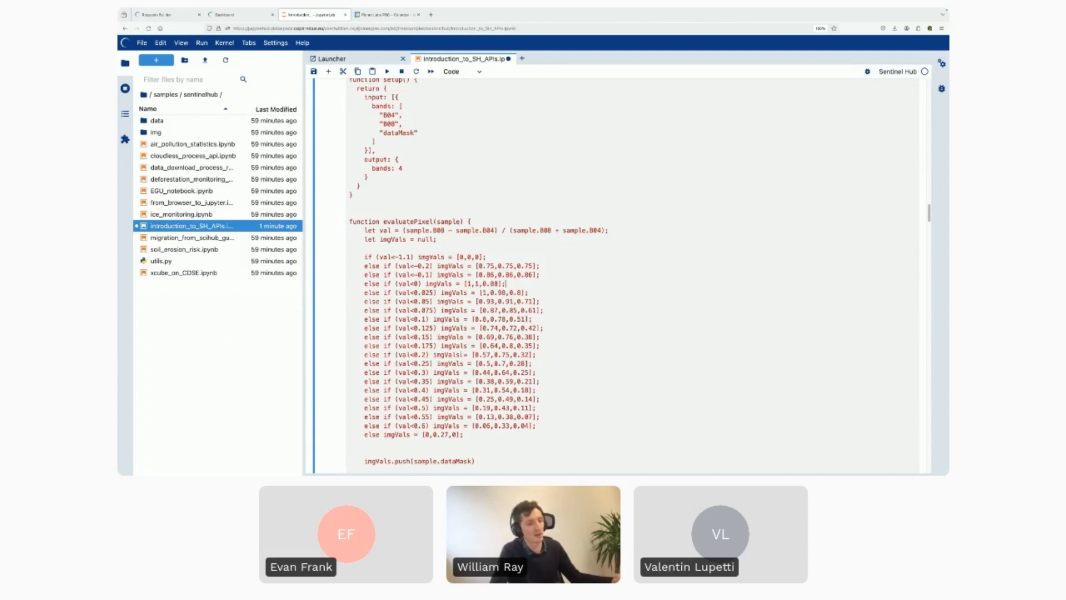
{"action": "scroll", "scroll_direction": "down", "scroll_amount": 3}
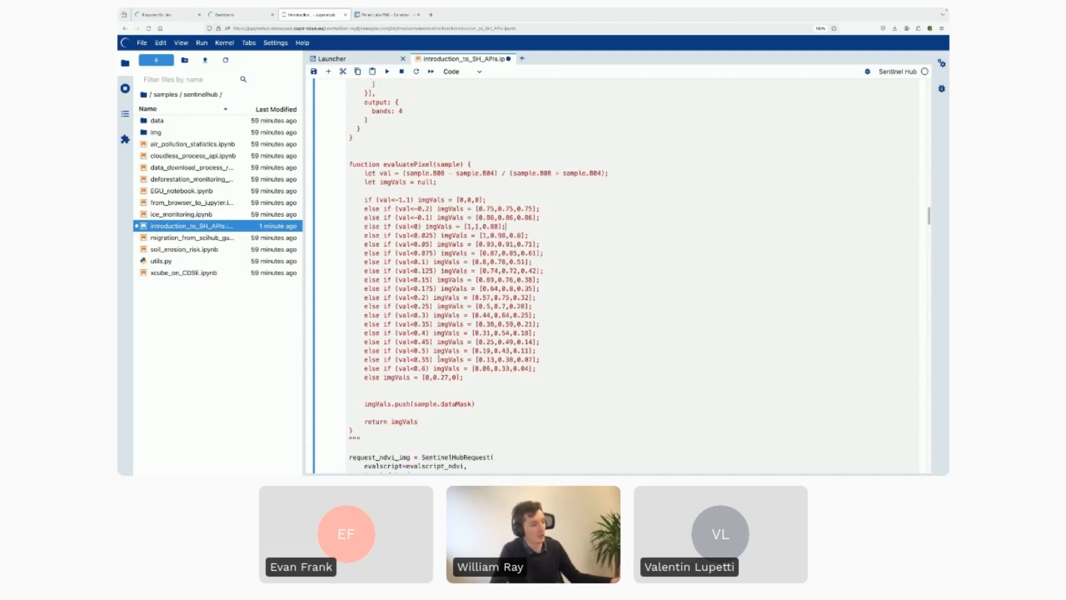
{"action": "scroll", "scroll_direction": "down", "scroll_amount": 3}
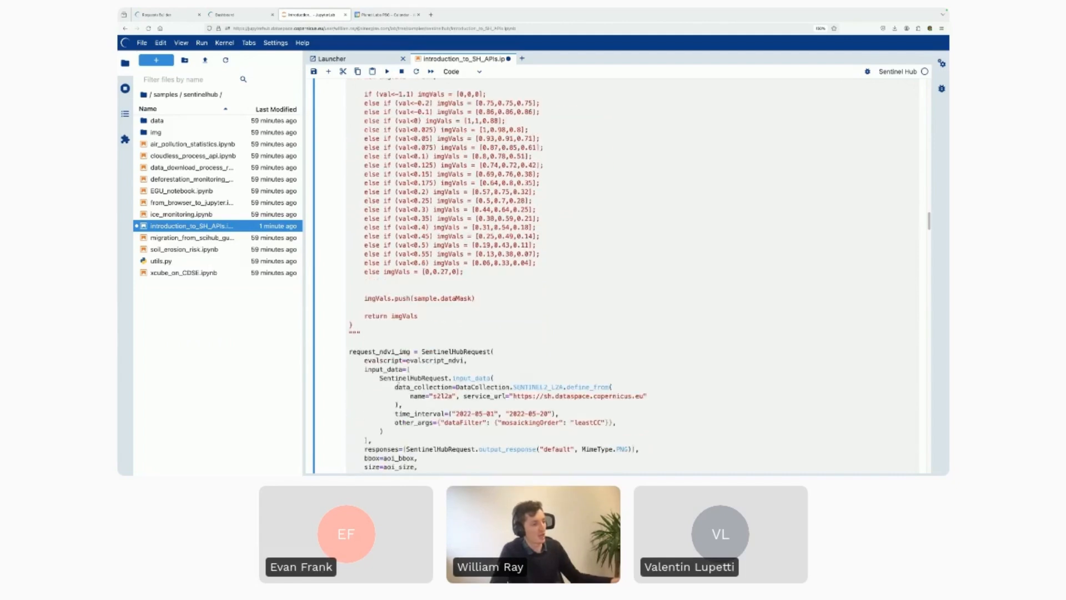
{"action": "scroll", "scroll_direction": "down", "scroll_amount": 3}
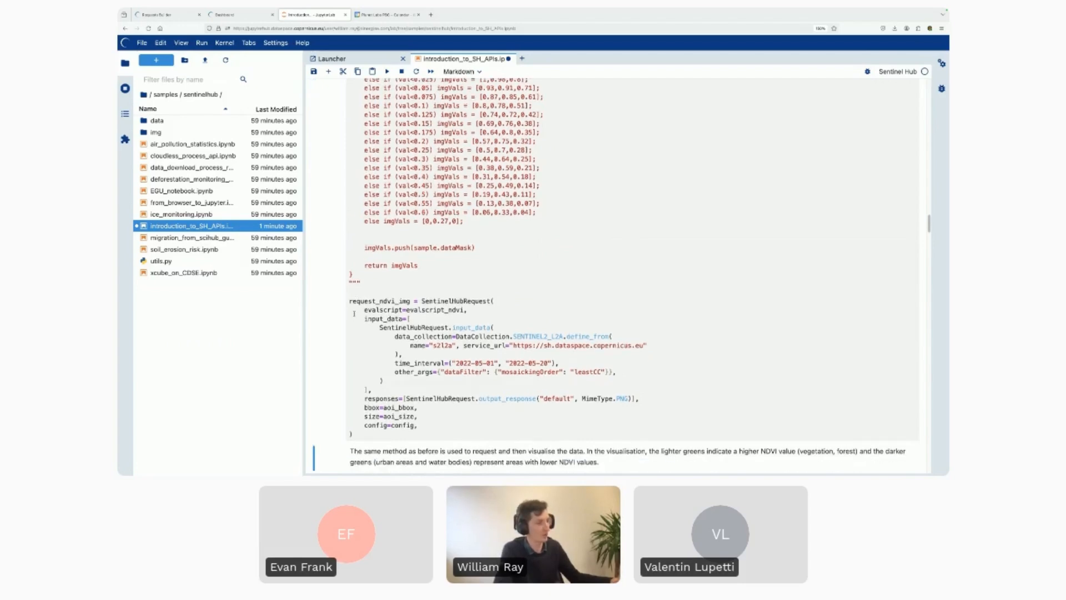
Run the NDVI request cells to display the red-and-green NDVI image of the fields.
{"action": "scroll", "scroll_direction": "down", "scroll_amount": 3}
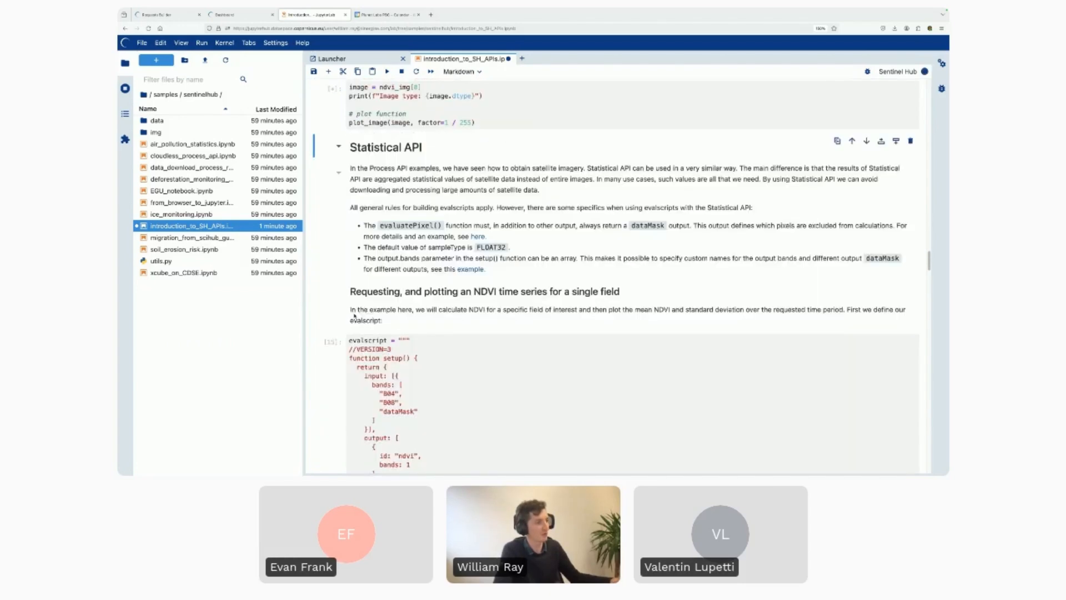
{"action": "left_click", "coordinate": [388, 71]}
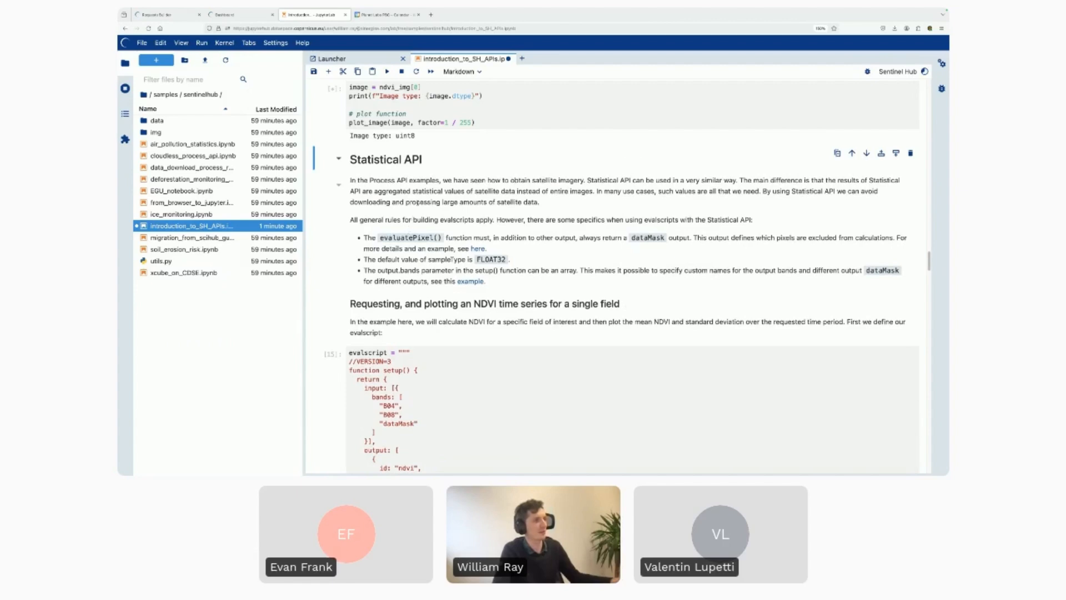
{"action": "left_click", "coordinate": [387, 71]}
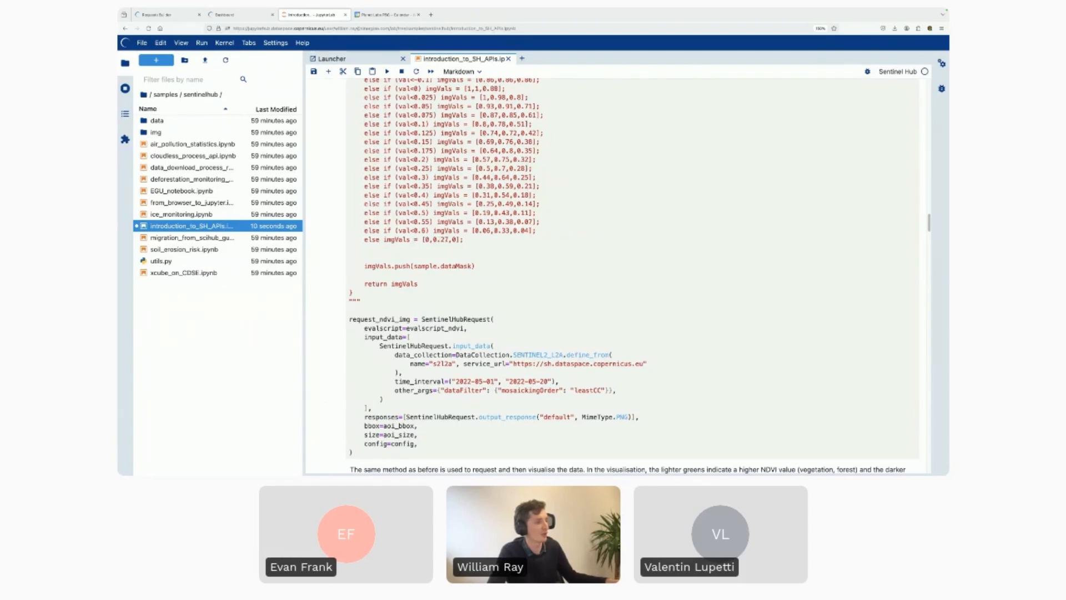
{"action": "left_click", "coordinate": [462, 72]}
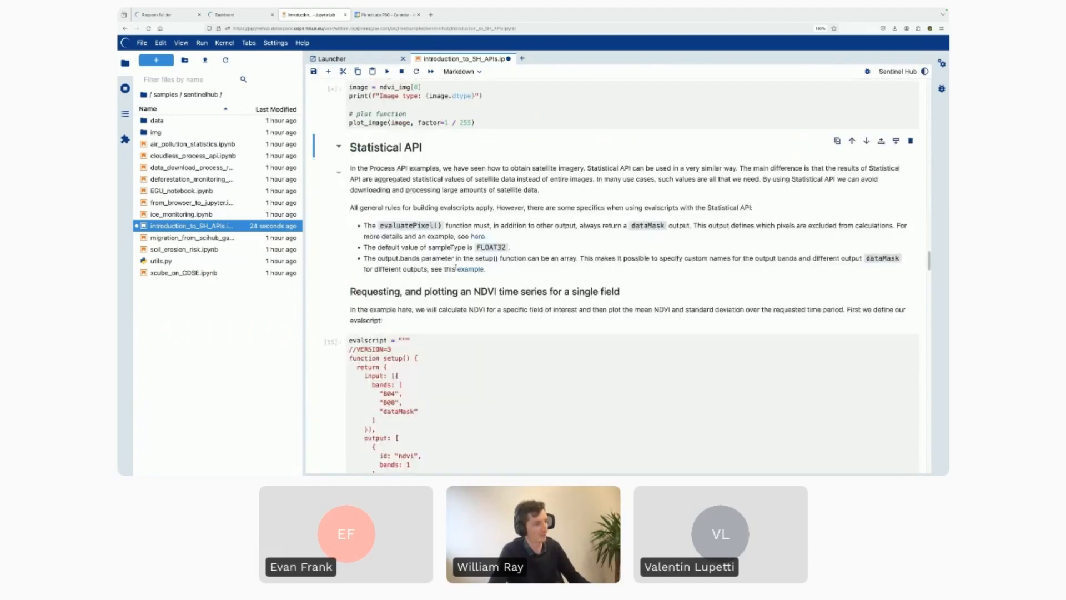
{"action": "left_click", "coordinate": [387, 72]}
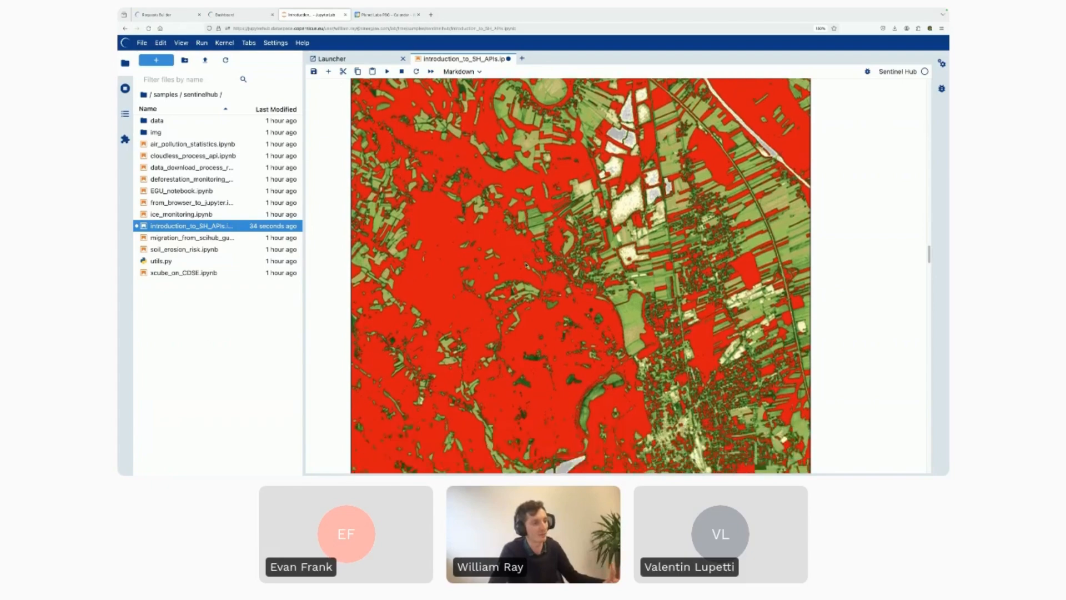
Scroll past the NDVI image to the Statistical API heading and evalscript cell [15].
{"action": "scroll", "scroll_direction": "down", "scroll_amount": 3}
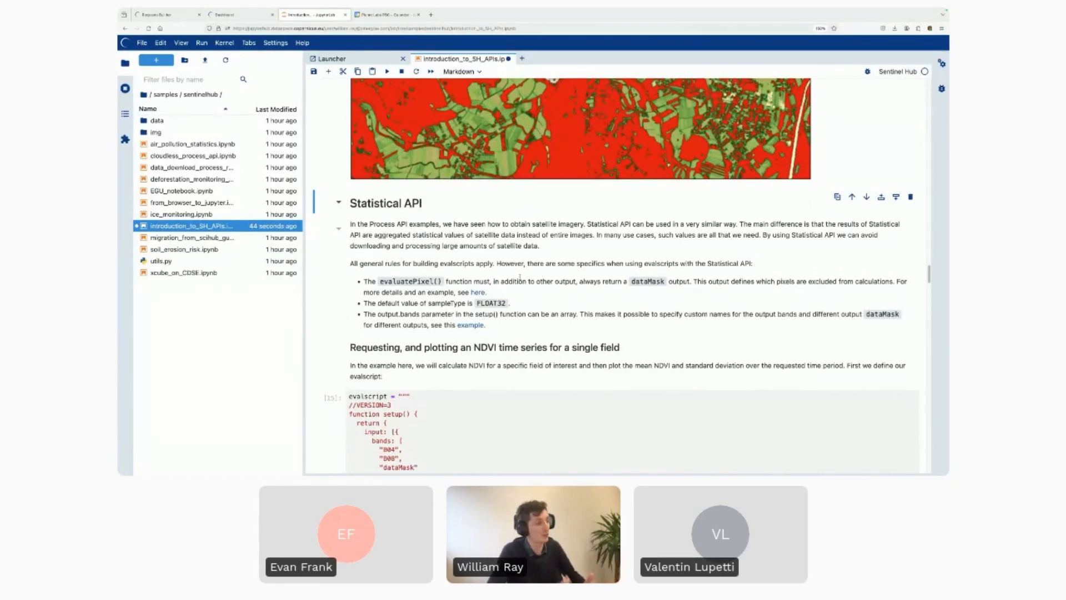
{"action": "scroll", "scroll_direction": "down", "scroll_amount": 3}
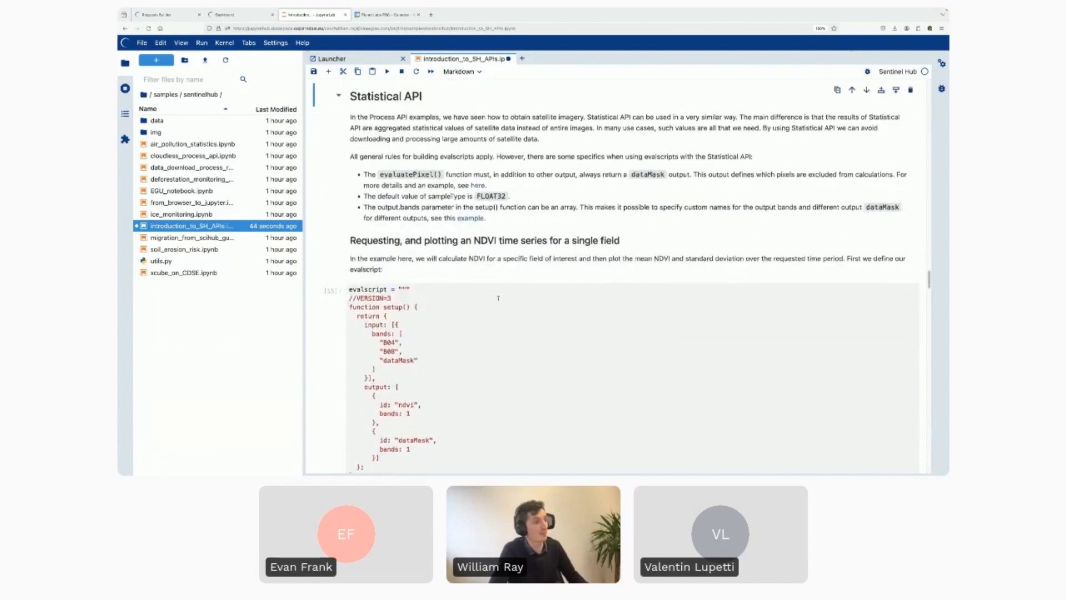
{"action": "scroll", "scroll_direction": "down", "scroll_amount": 3}
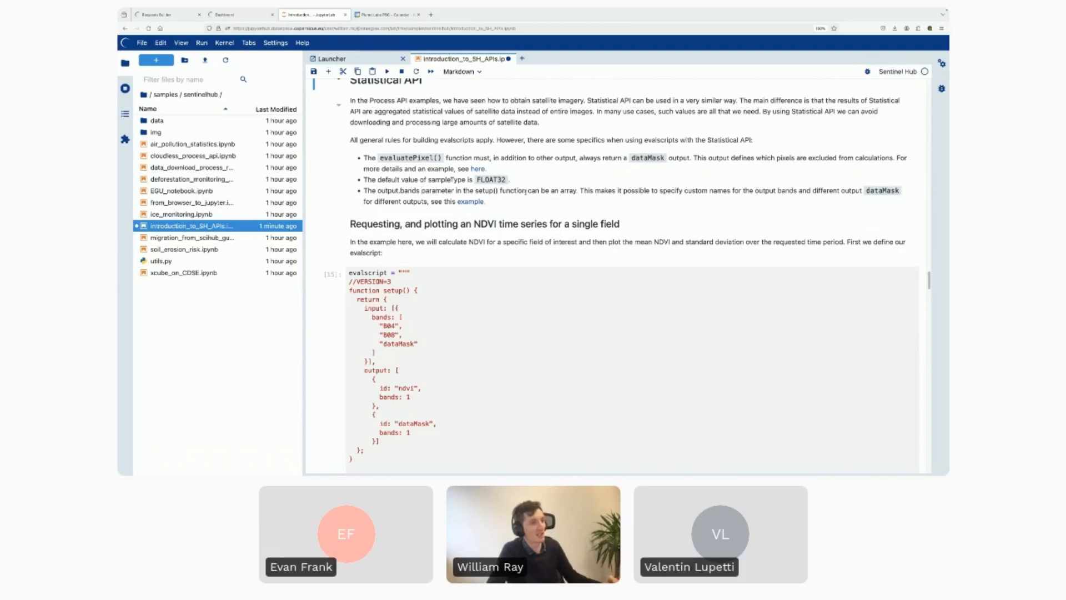
{"action": "scroll", "scroll_direction": "down", "scroll_amount": 3}
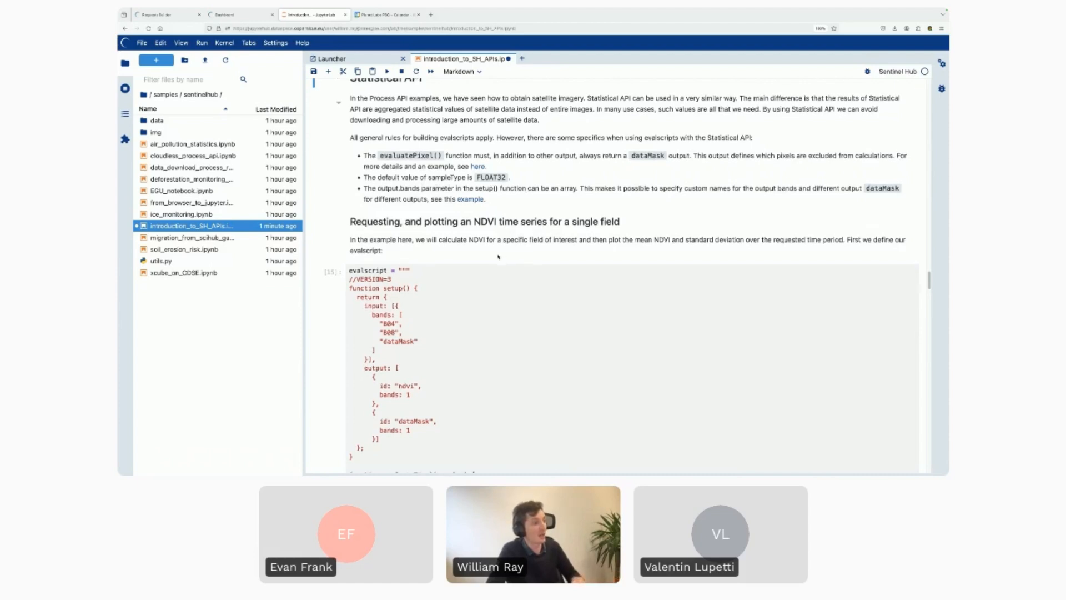
{"action": "scroll", "scroll_direction": "down", "scroll_amount": 3}
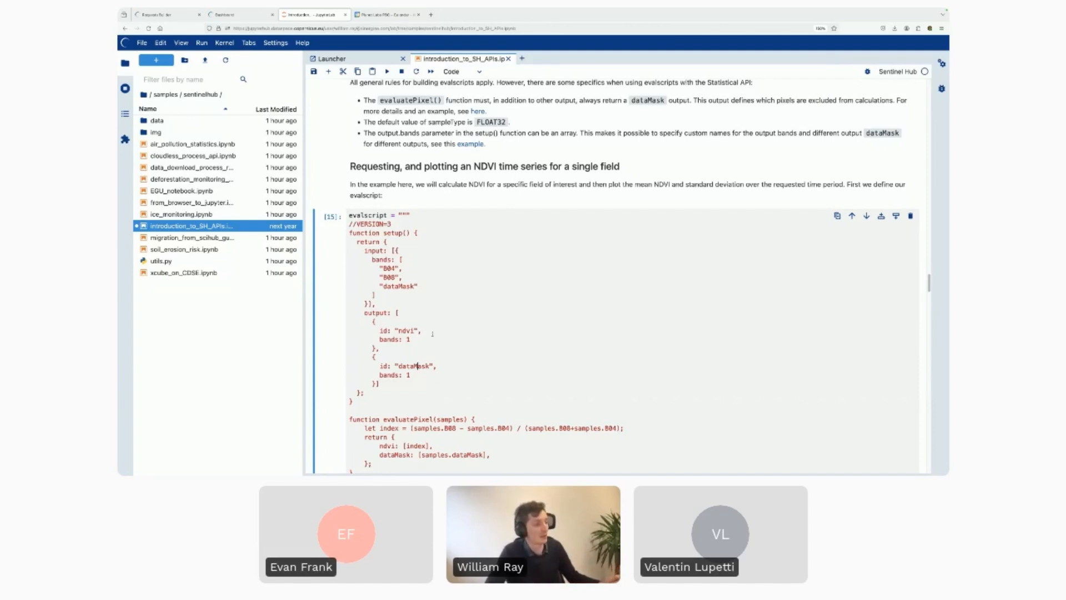
Scroll to cell [16] defining the field1 and field2 polygons.
{"action": "scroll", "scroll_direction": "down", "scroll_amount": 3}
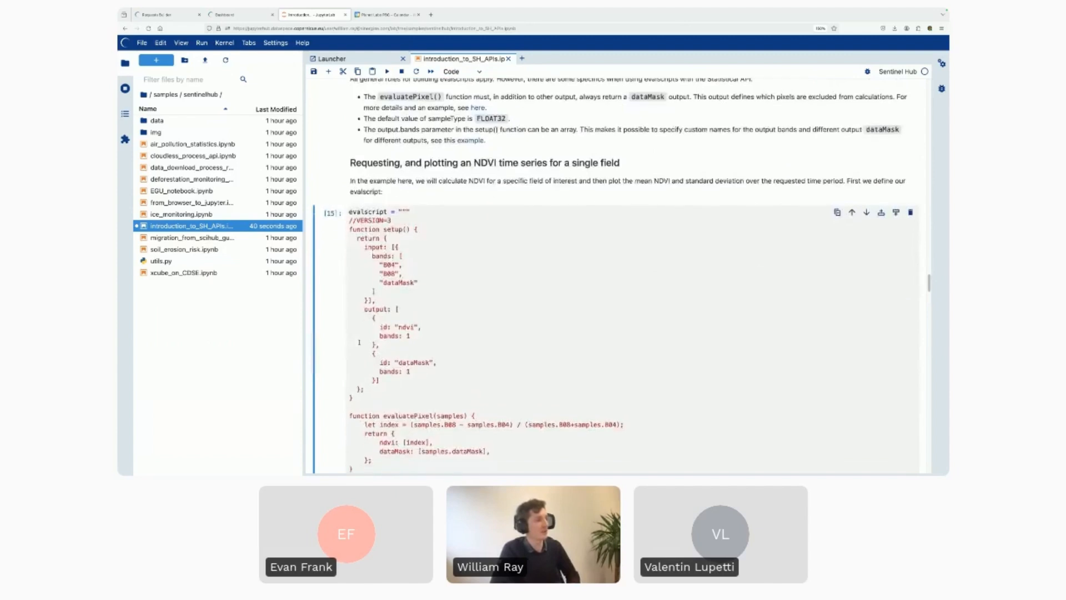
{"action": "scroll", "scroll_direction": "down", "scroll_amount": 3}
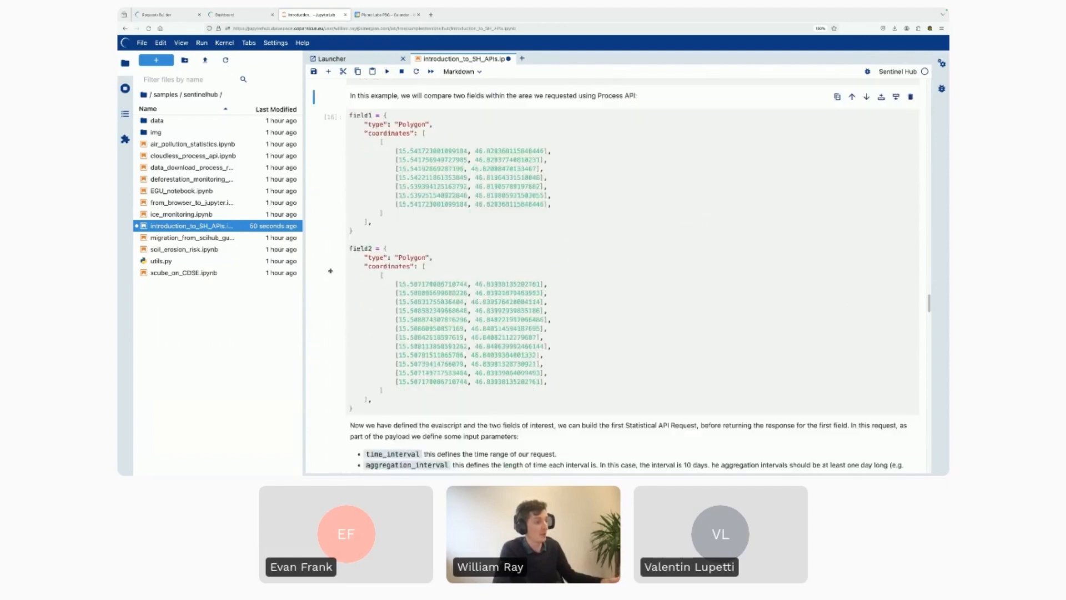
Select cell [16] and scroll to the time_interval/aggregation_interval notes and request cell [17].
{"action": "left_click", "coordinate": [463, 72]}
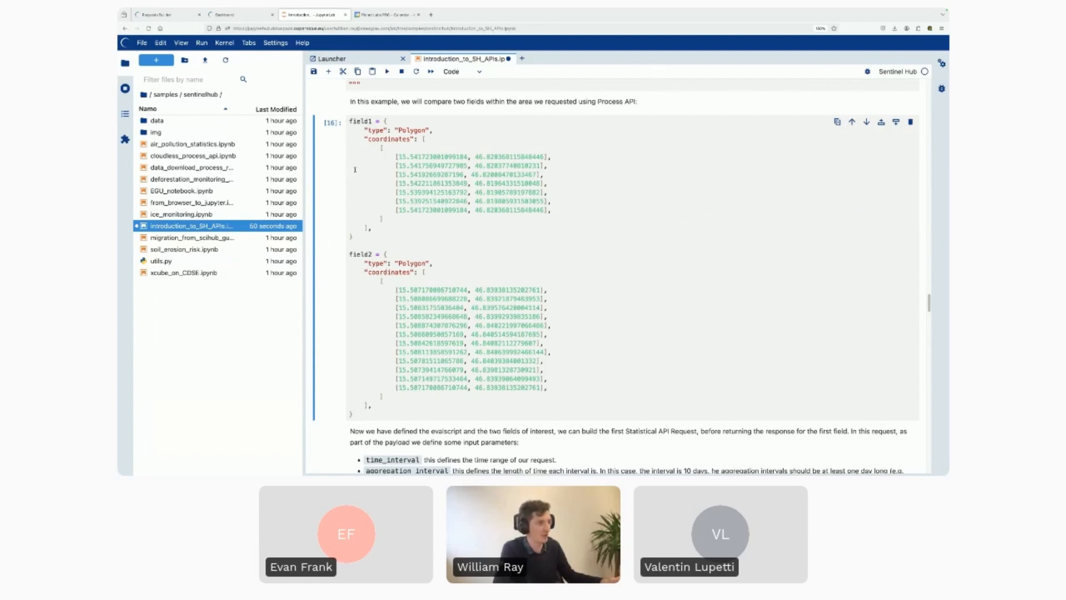
{"action": "scroll", "scroll_direction": "down", "scroll_amount": 3}
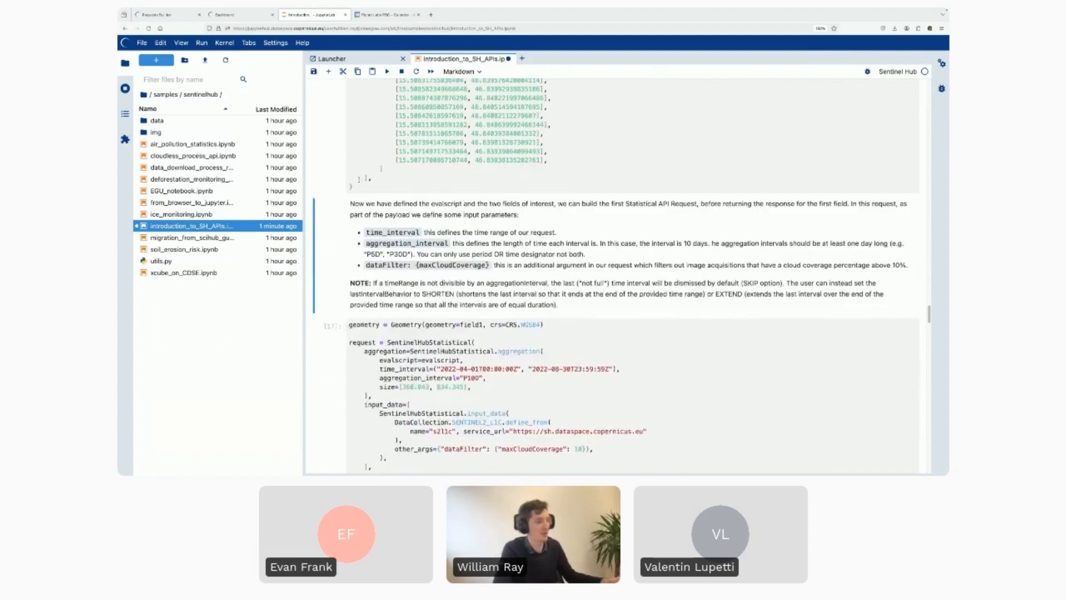
Scroll past the raw statistics output to the result_df1 table of NDVI min, max, mean, stDev.
{"action": "scroll", "scroll_direction": "down", "scroll_amount": 3}
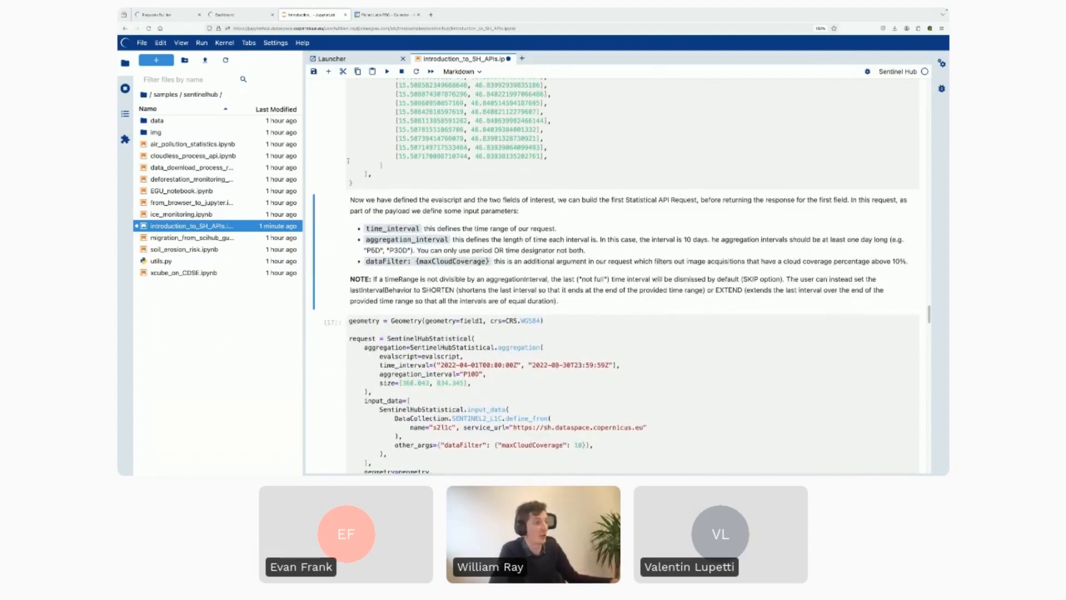
{"action": "scroll", "scroll_direction": "down", "scroll_amount": 3}
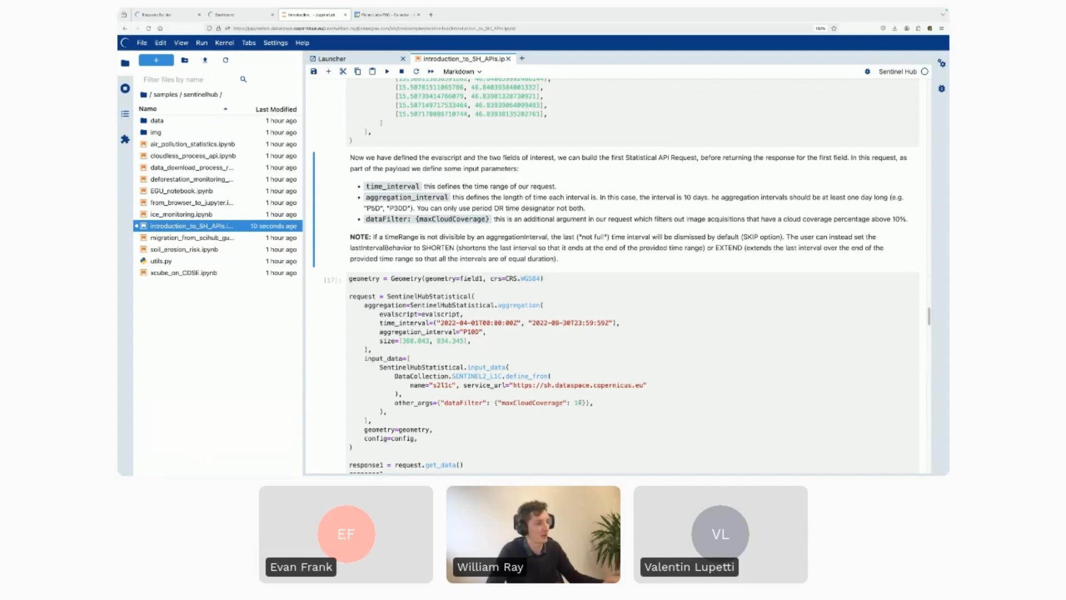
{"action": "scroll", "scroll_direction": "down", "scroll_amount": 3}
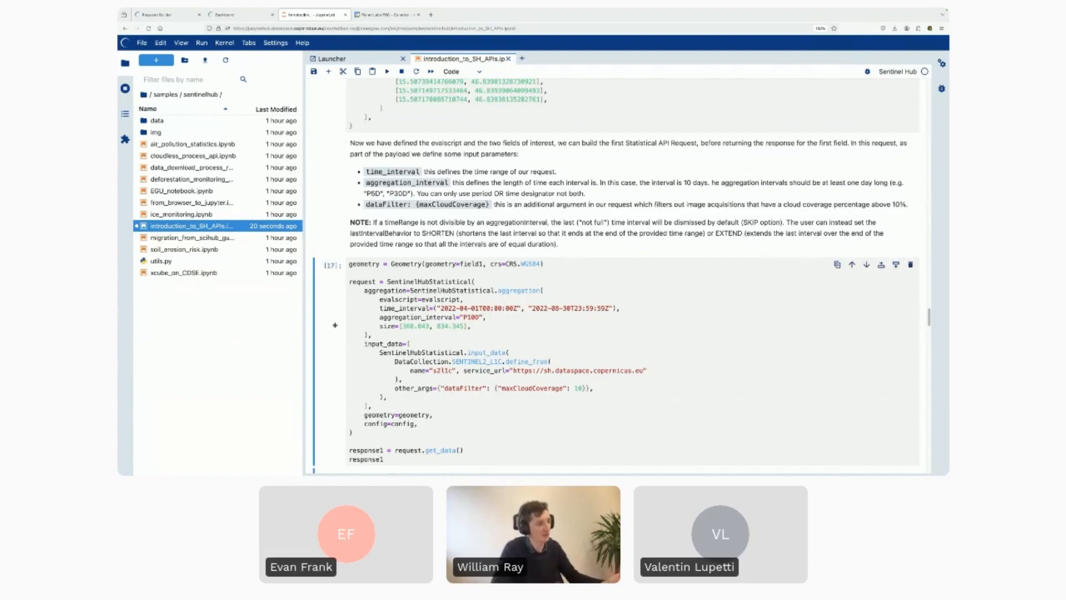
{"action": "scroll", "scroll_direction": "down", "scroll_amount": 3}
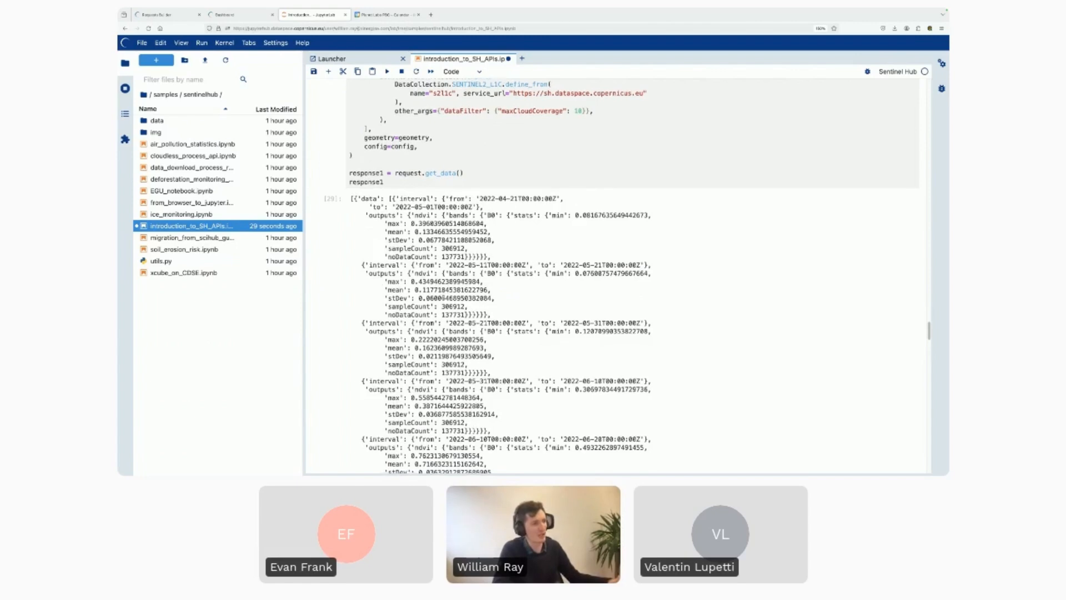
{"action": "scroll", "scroll_direction": "down", "scroll_amount": 3}
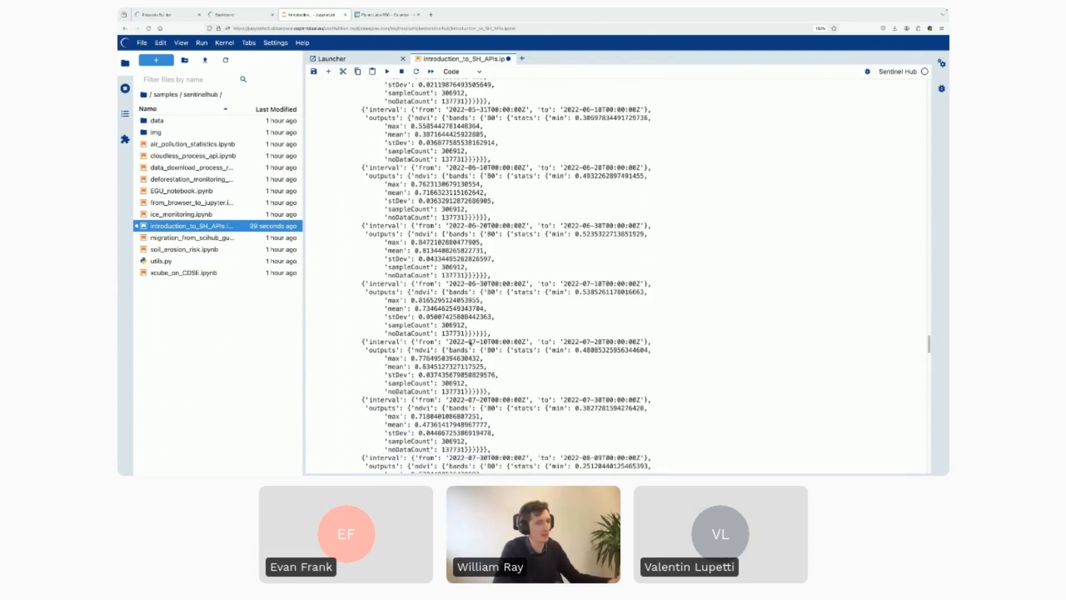
{"action": "scroll", "scroll_direction": "down", "scroll_amount": 3}
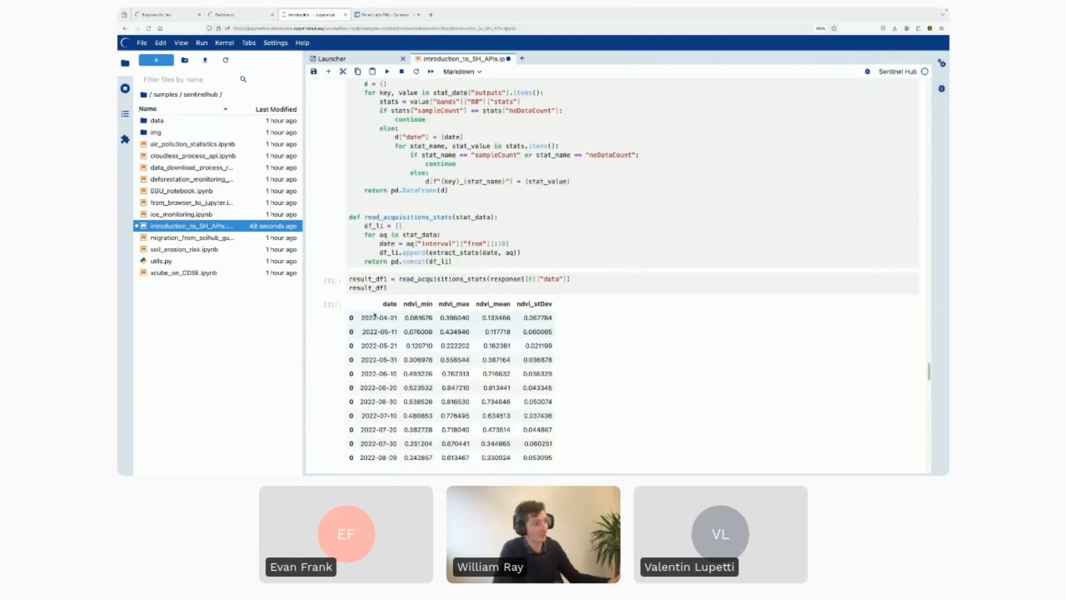
Scroll past the Matplotlib code cell to field 1's NDVI mean and standard-deviation plot.
{"action": "scroll", "scroll_direction": "down", "scroll_amount": 3}
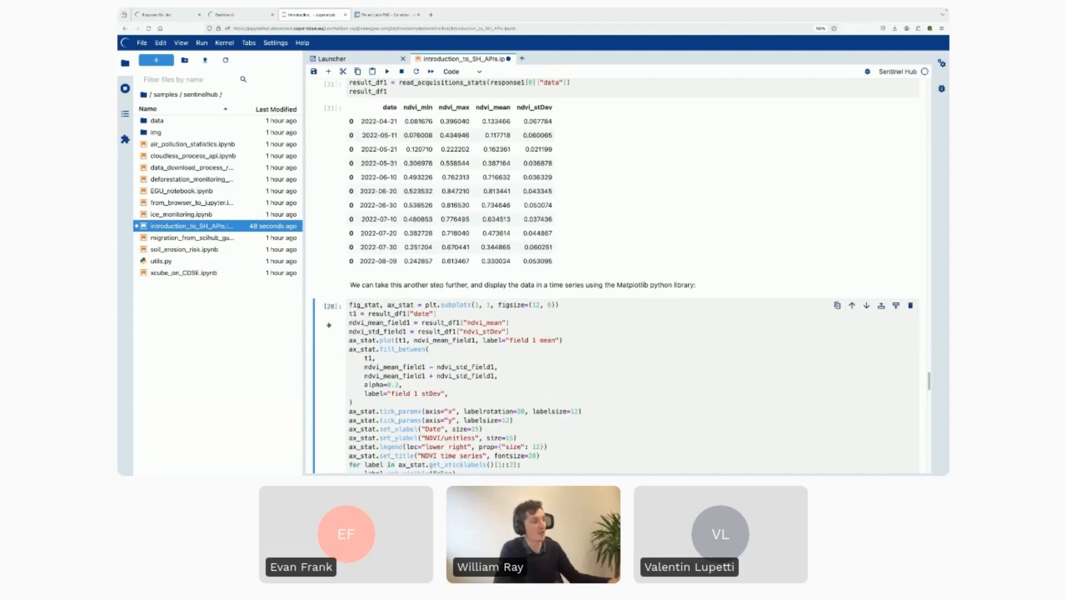
{"action": "scroll", "scroll_direction": "down", "scroll_amount": 3}
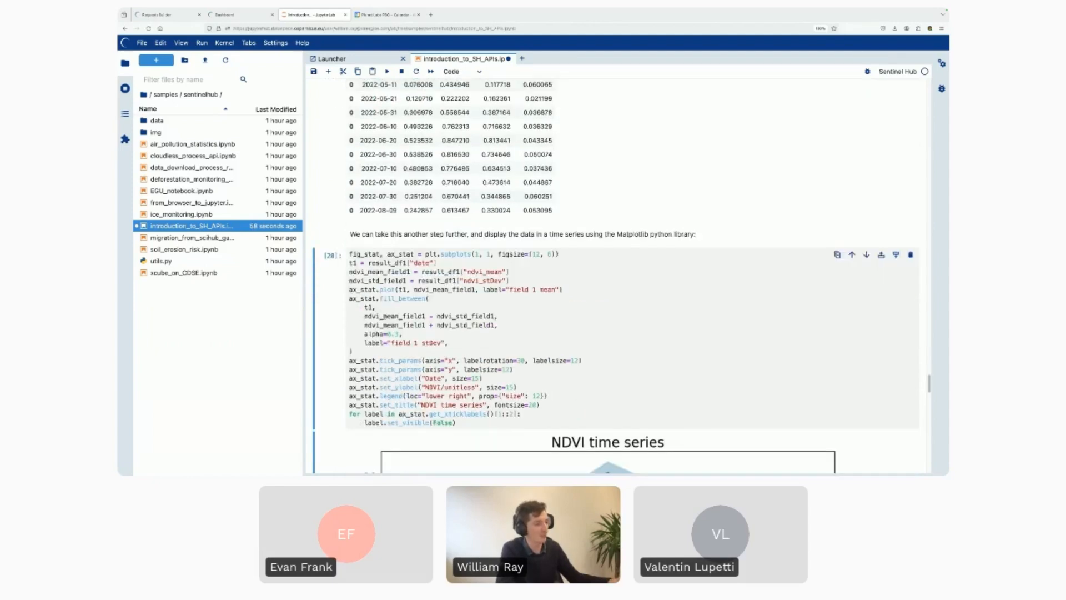
{"action": "scroll", "scroll_direction": "down", "scroll_amount": 3}
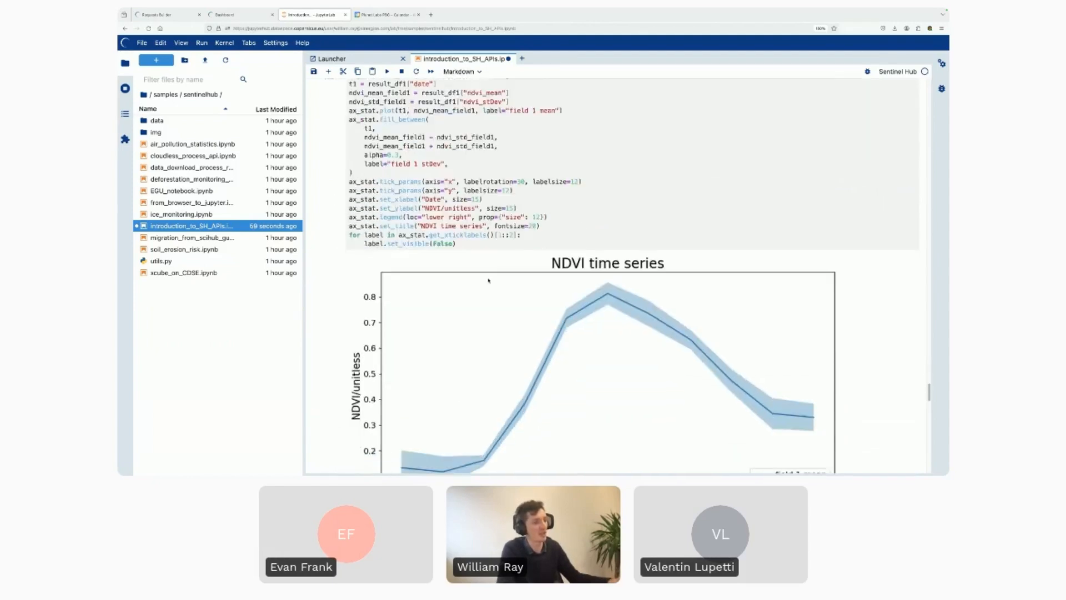
{"action": "scroll", "scroll_direction": "down", "scroll_amount": 3}
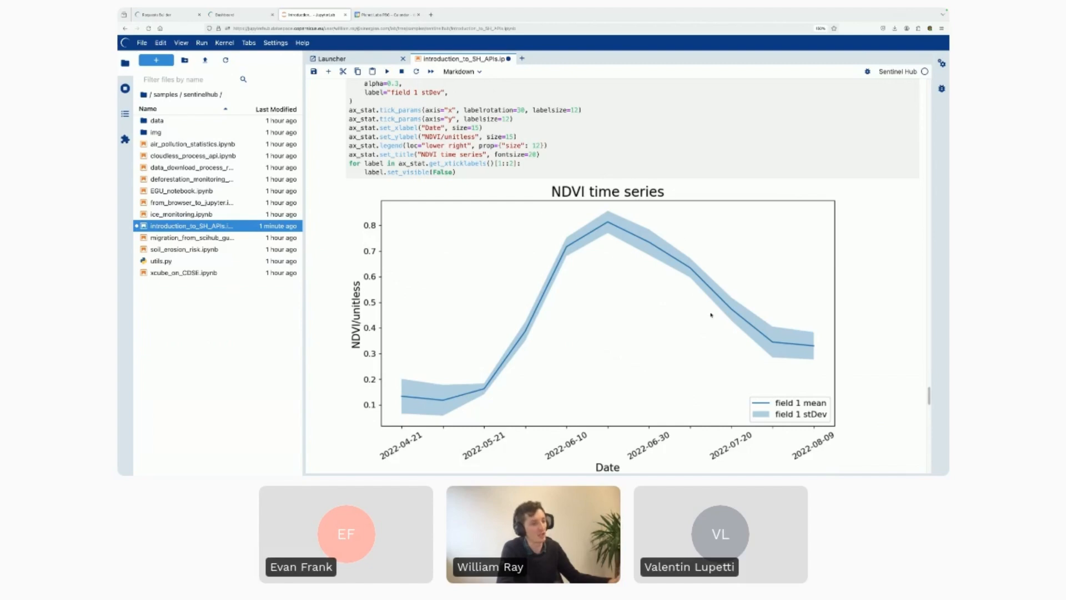
{"action": "mouse_move", "coordinate": [646, 397]}
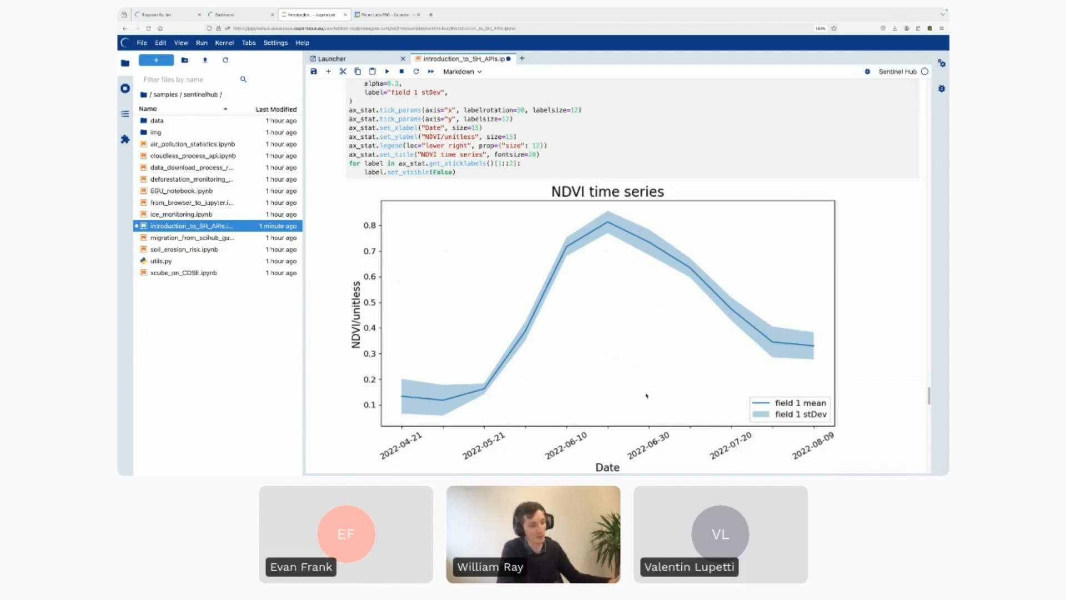
{"action": "scroll", "scroll_direction": "down", "scroll_amount": 3}
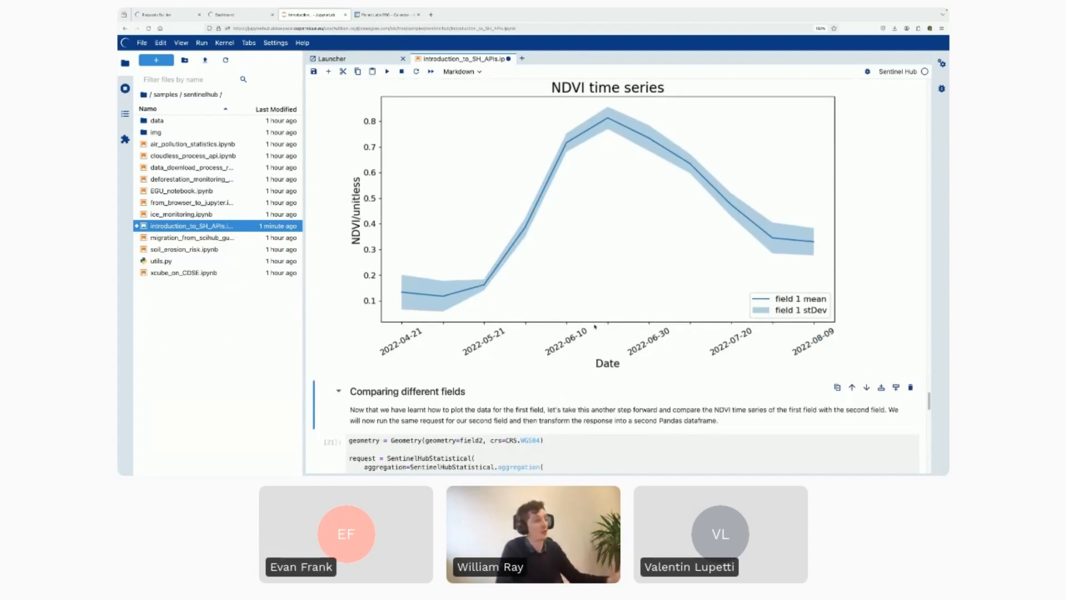
Scroll through 'Comparing different fields' to the field 1 versus field 2 NDVI chart.
{"action": "scroll", "scroll_direction": "down", "scroll_amount": 3}
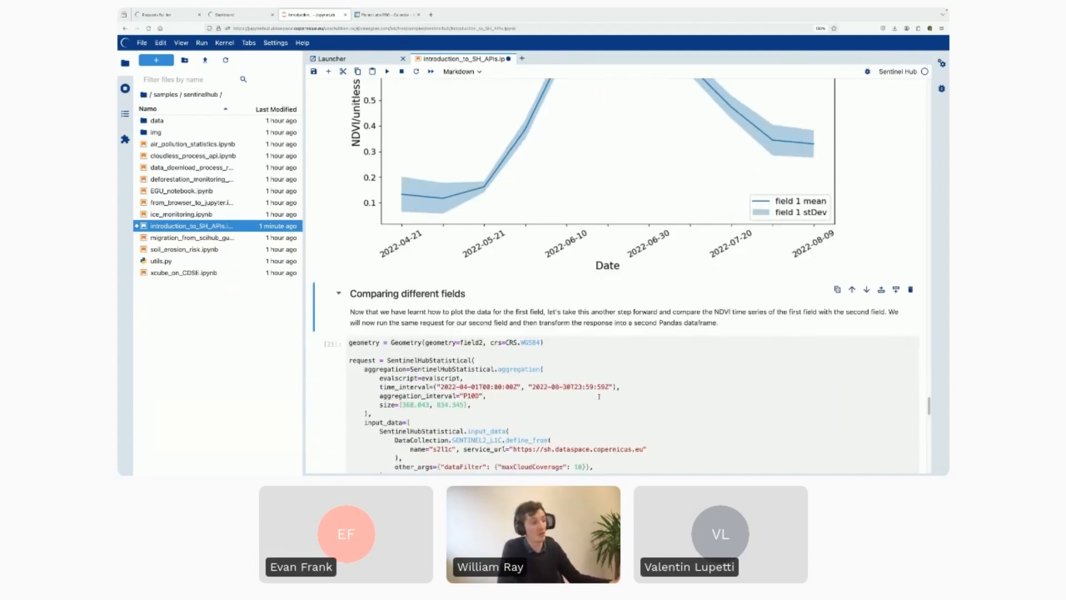
{"action": "scroll", "scroll_direction": "down", "scroll_amount": 3}
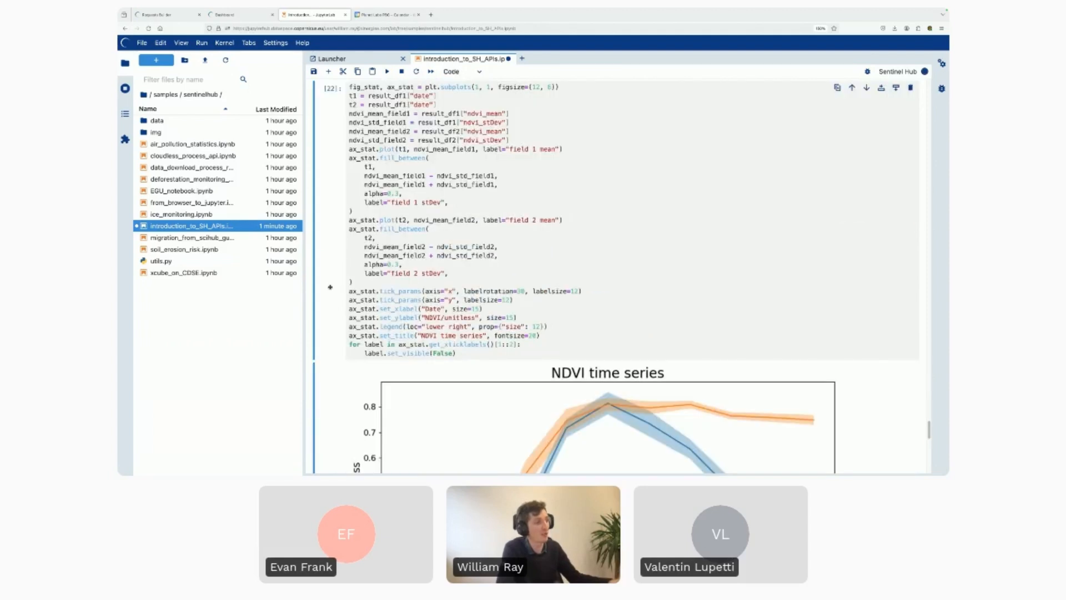
{"action": "scroll", "scroll_direction": "down", "scroll_amount": 3}
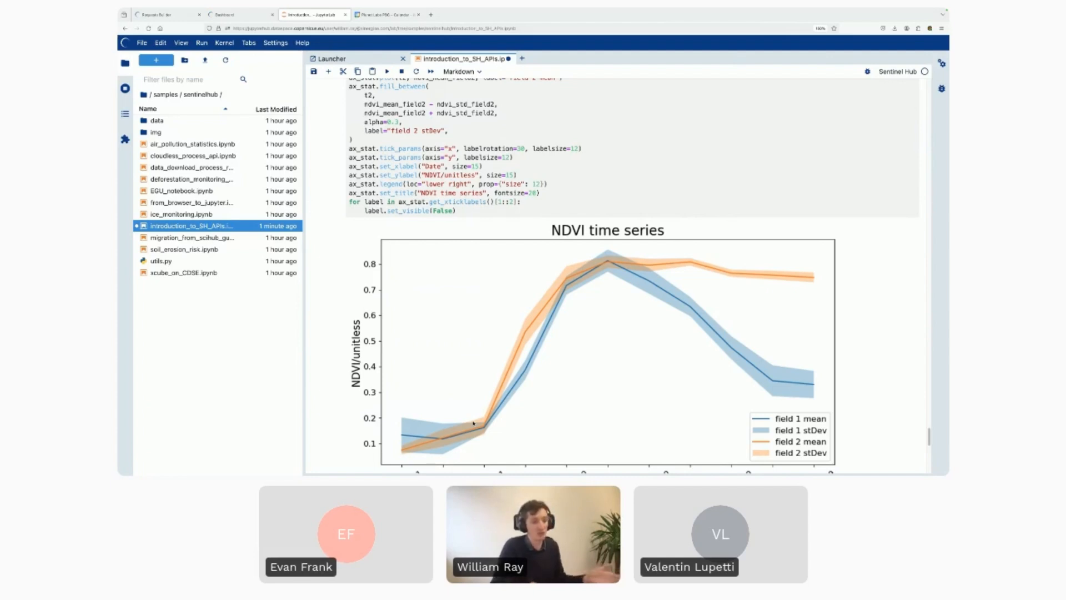
{"action": "mouse_move", "coordinate": [483, 391]}
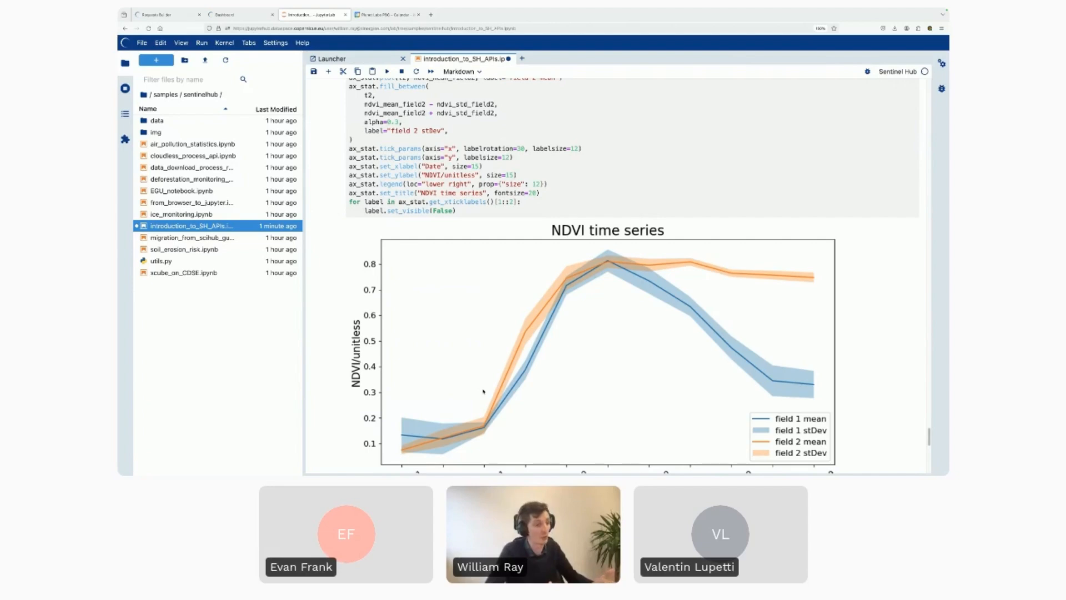
{"action": "scroll", "scroll_direction": "down", "scroll_amount": 3}
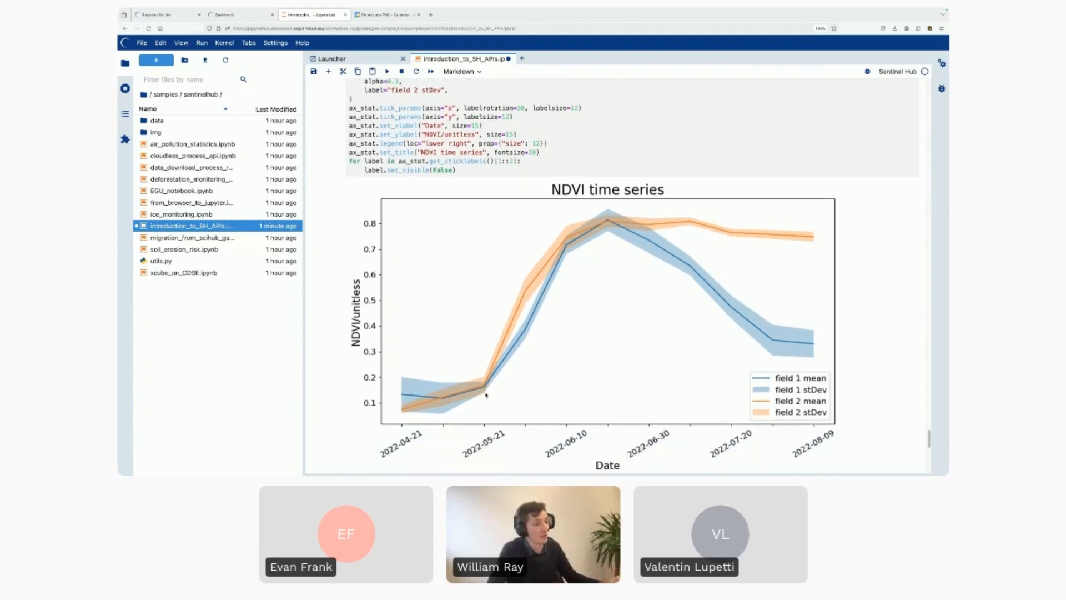
{"action": "scroll", "scroll_direction": "down", "scroll_amount": 3}
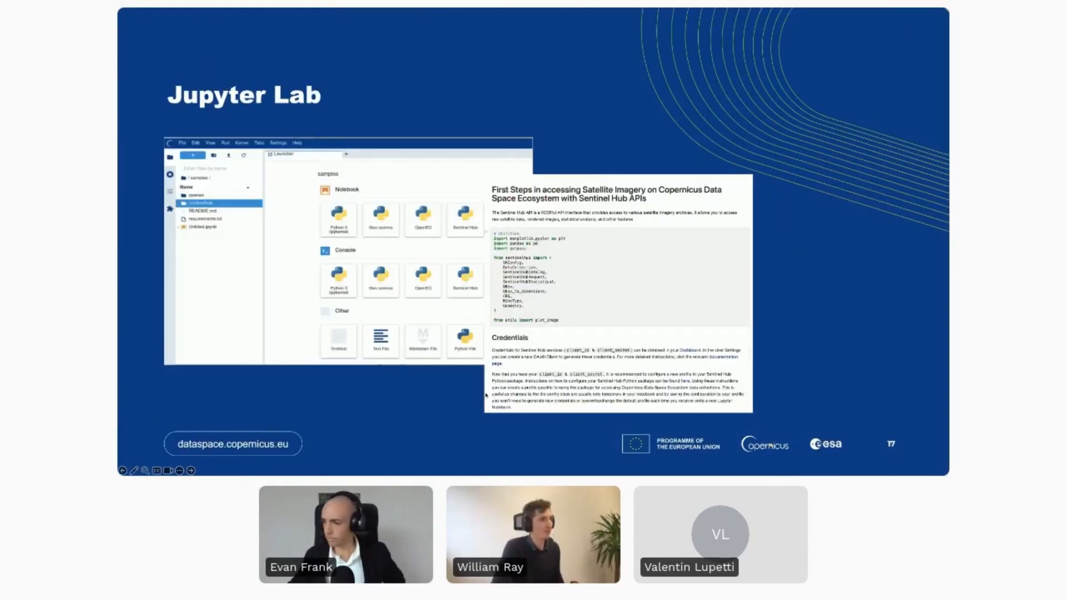
Advance to slide 18, 'Scaling up your workflow with Sentinel Hub APIs', then onward.
{"action": "key", "text": "Right"}
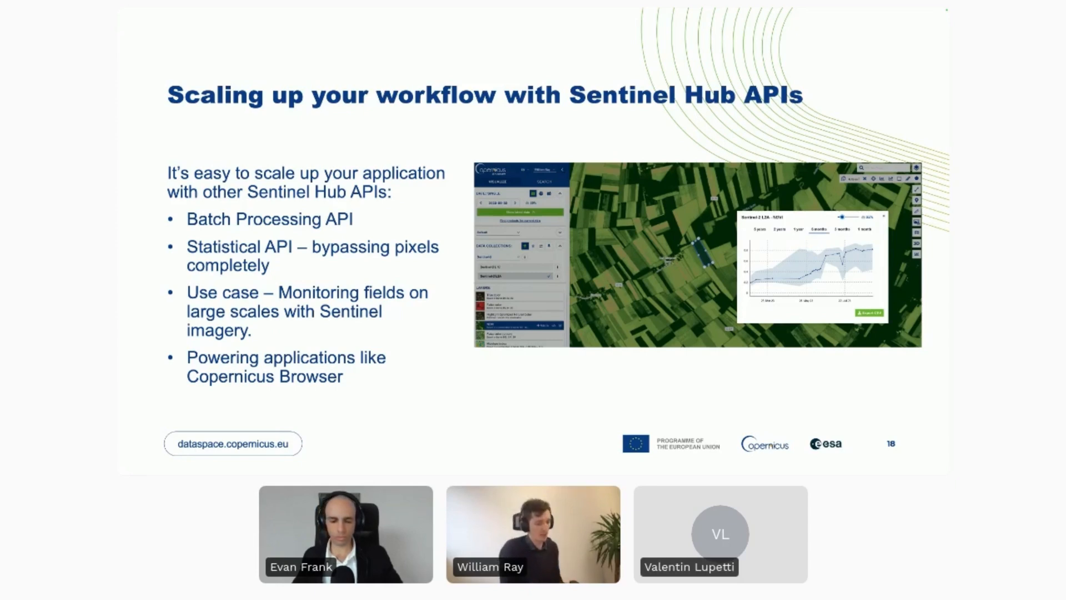
{"action": "key", "text": "right"}
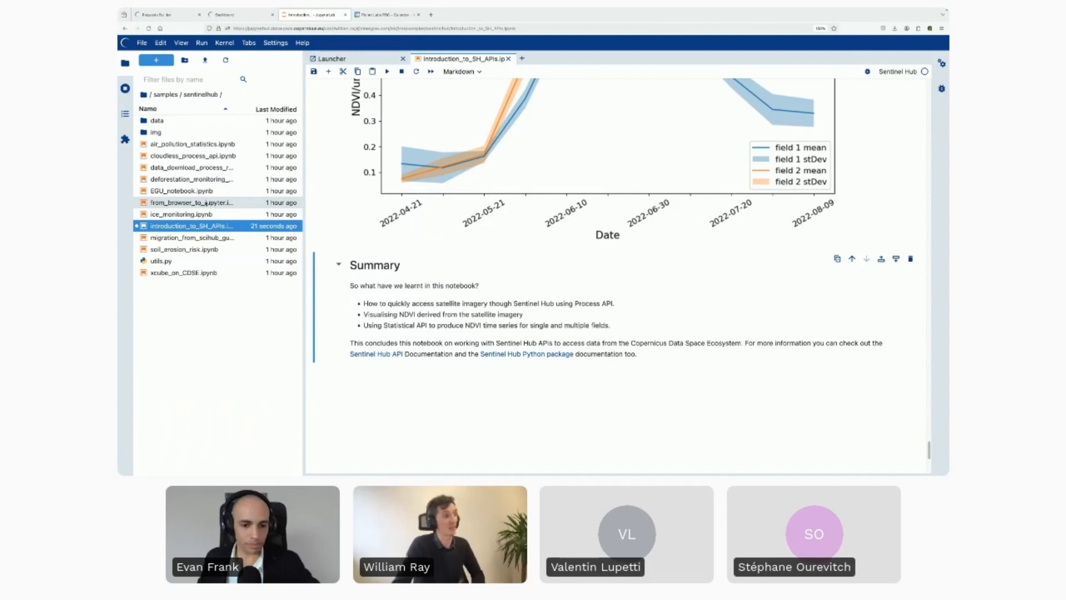
Open from_browser_to_jupyter.ipynb from the file browser.
{"action": "double_click", "coordinate": [193, 202]}
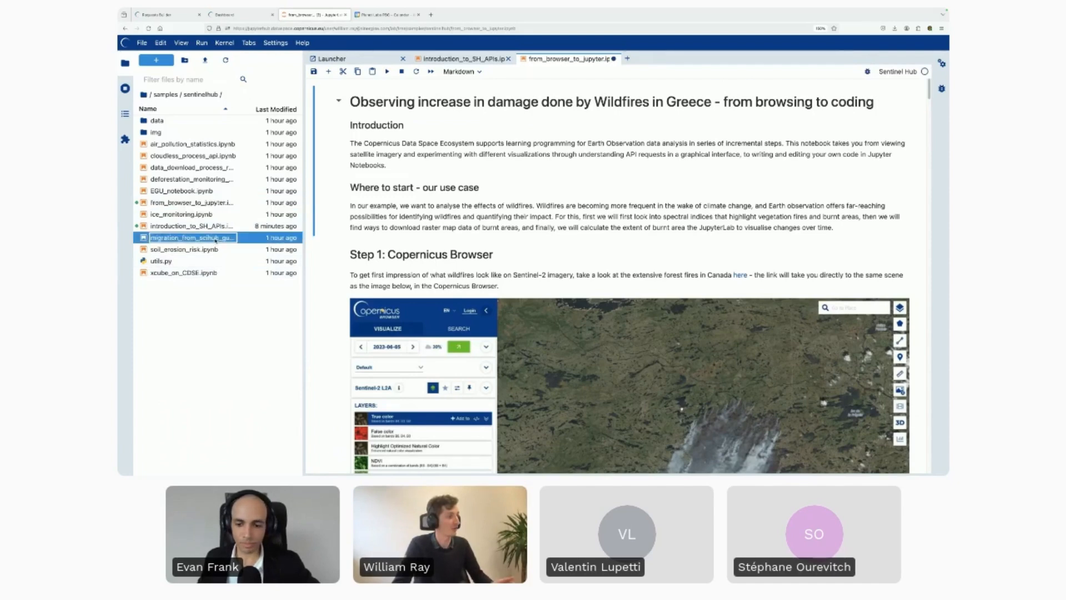
Open the migration_from_scihub notebook and scroll its introduction to the imports cell.
{"action": "double_click", "coordinate": [193, 237]}
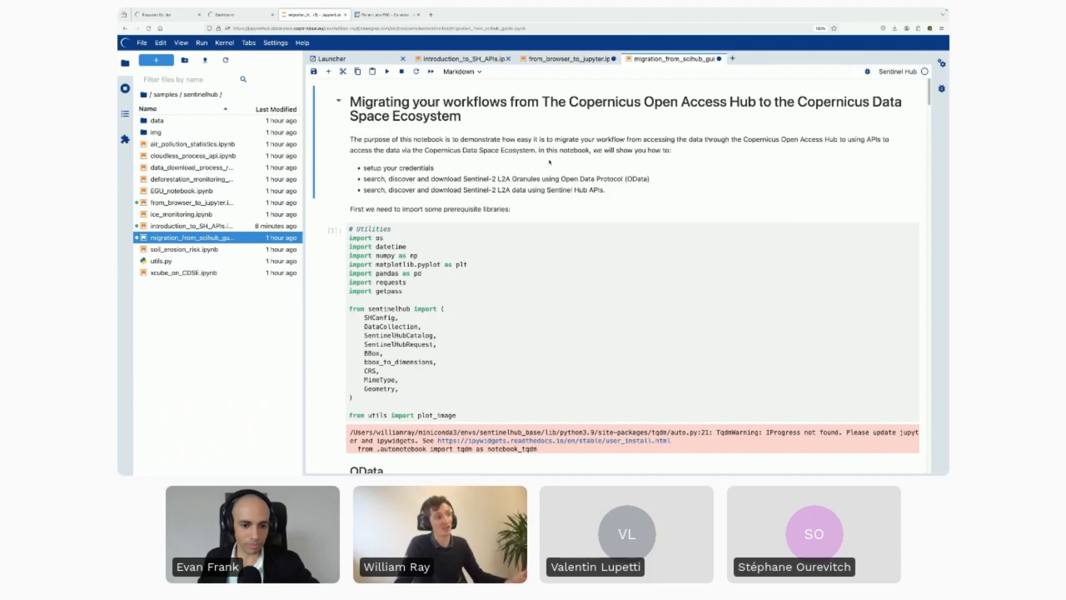
{"action": "scroll", "scroll_direction": "down", "scroll_amount": 3}
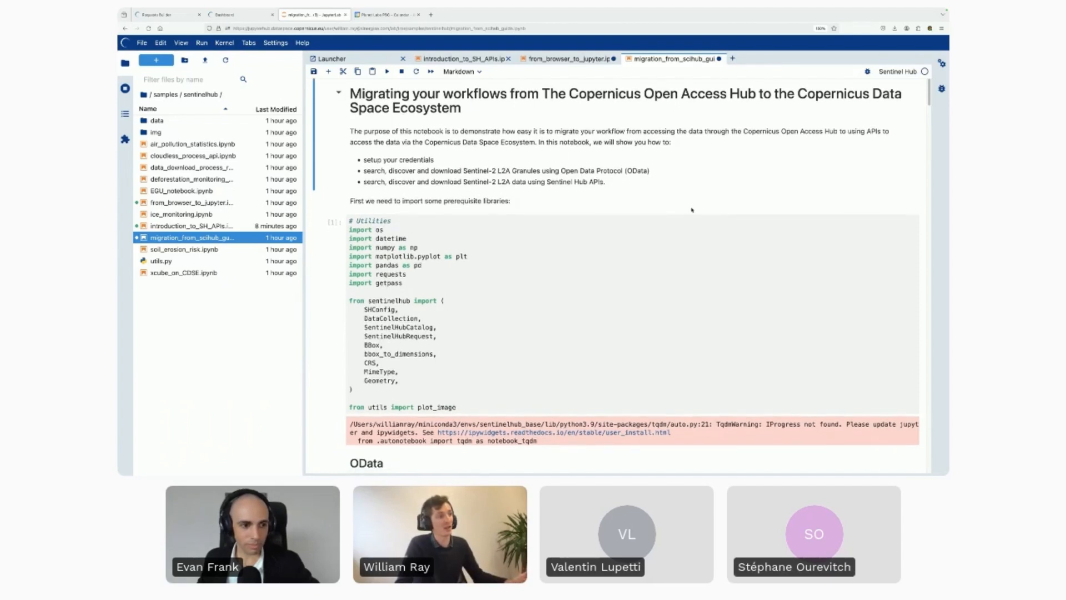
{"action": "scroll", "scroll_direction": "down", "scroll_amount": 3}
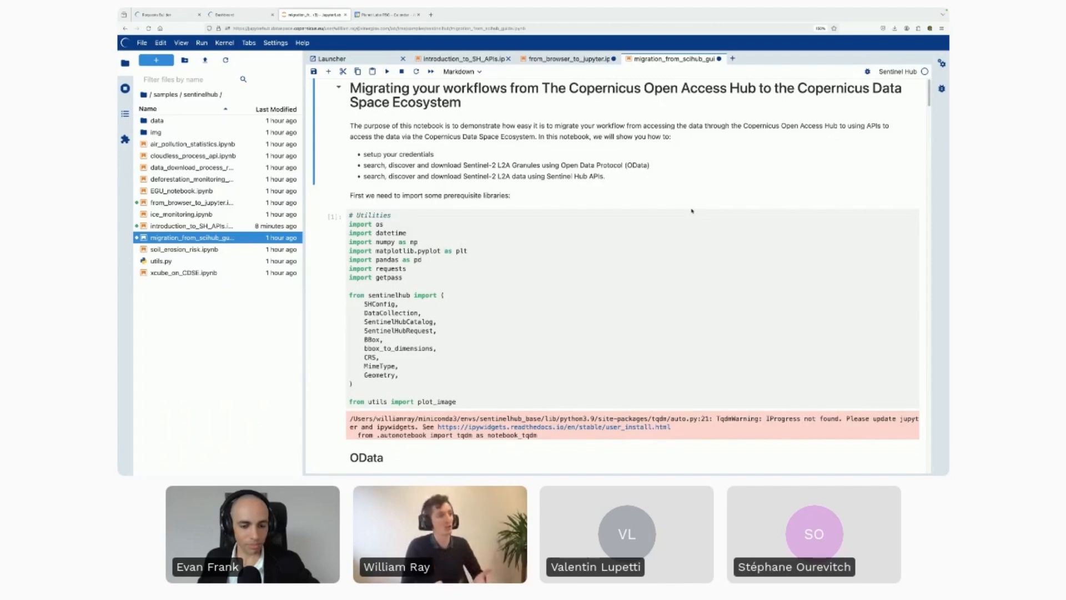